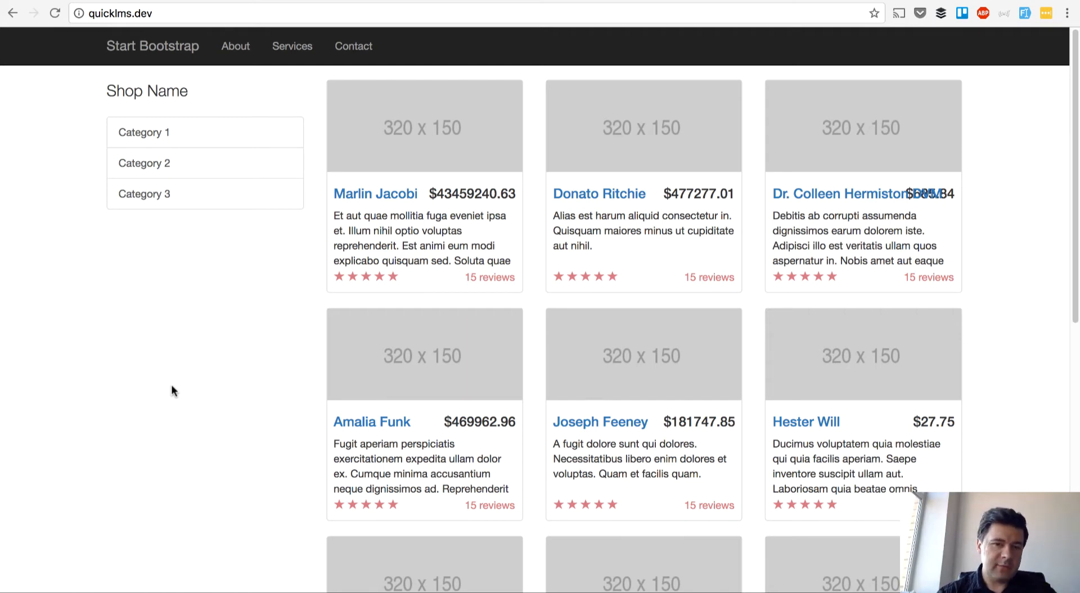
pyautogui.moveTo(432, 212)
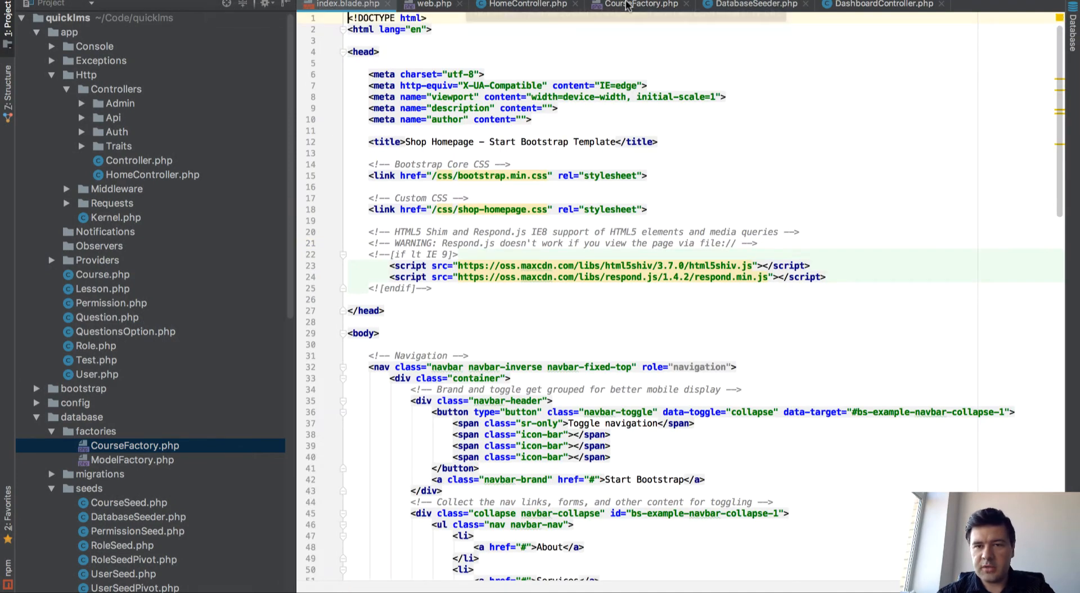
# - Set the course factory price to $faker->randomFloat(2, 0, 199) after checking the Faker docs
pyautogui.click(636, 5)
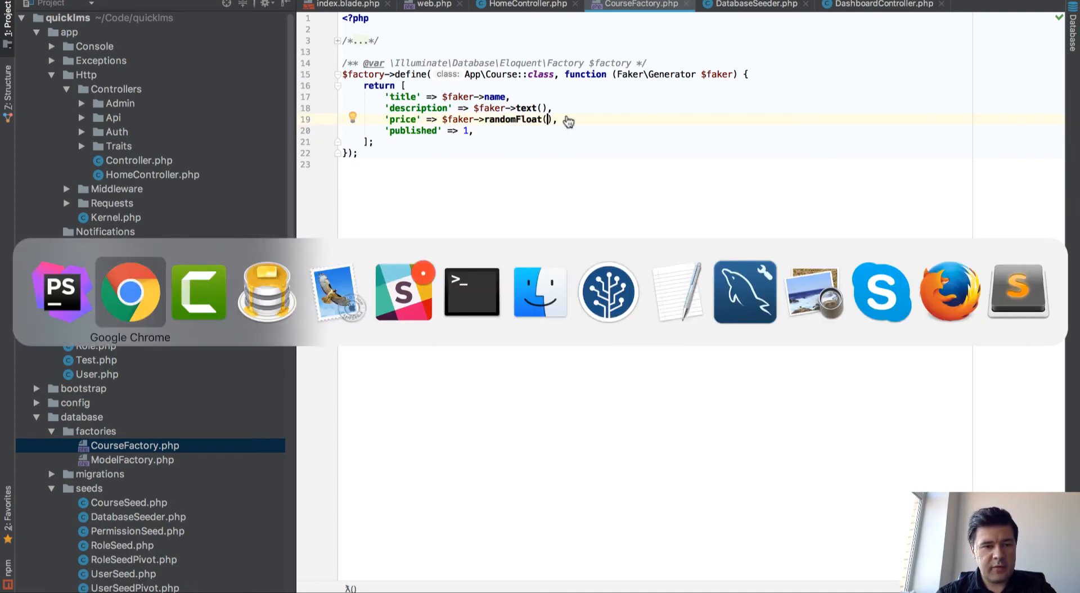
pyautogui.click(130, 291)
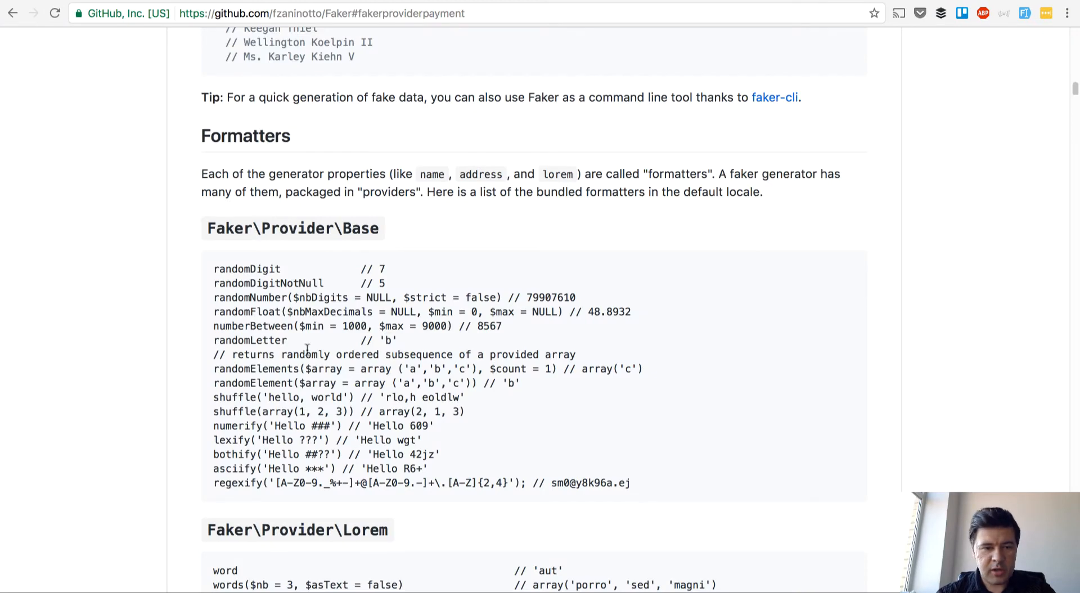
pyautogui.doubleClick(330, 312)
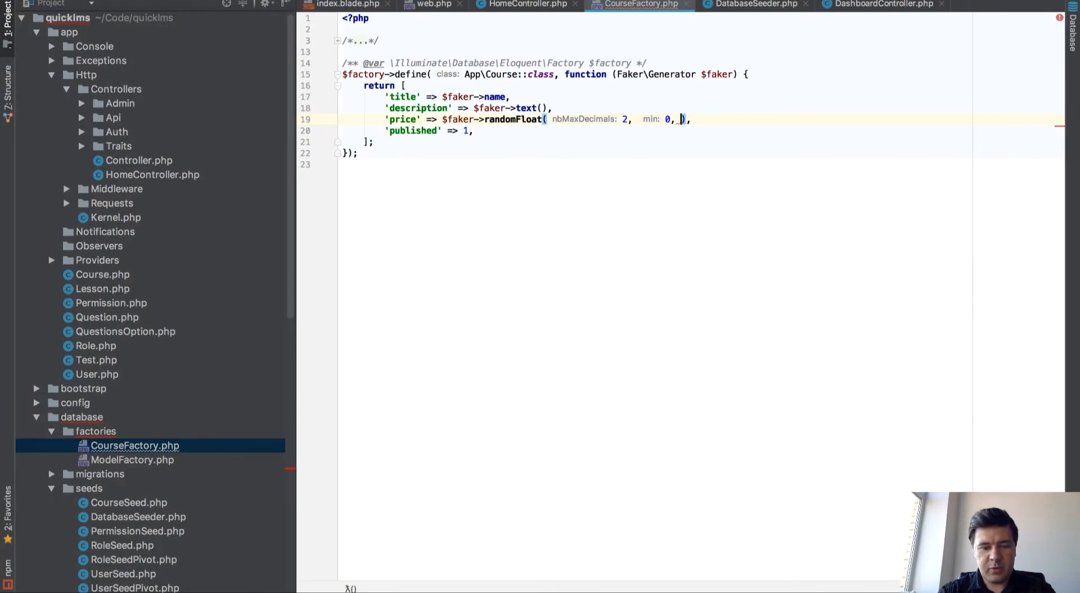
pyautogui.write('199')
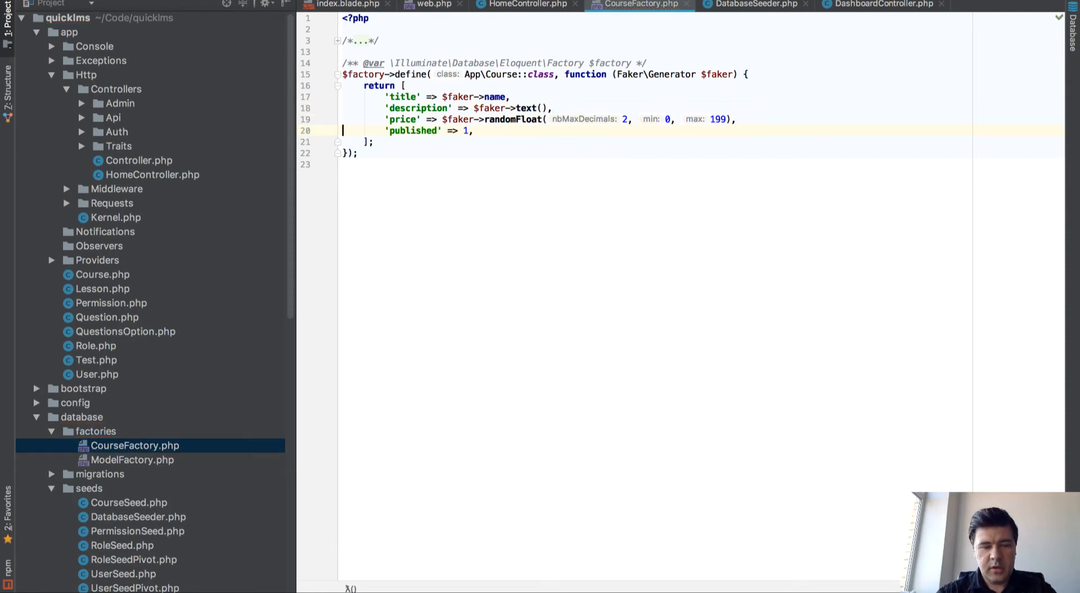
pyautogui.moveTo(567, 334)
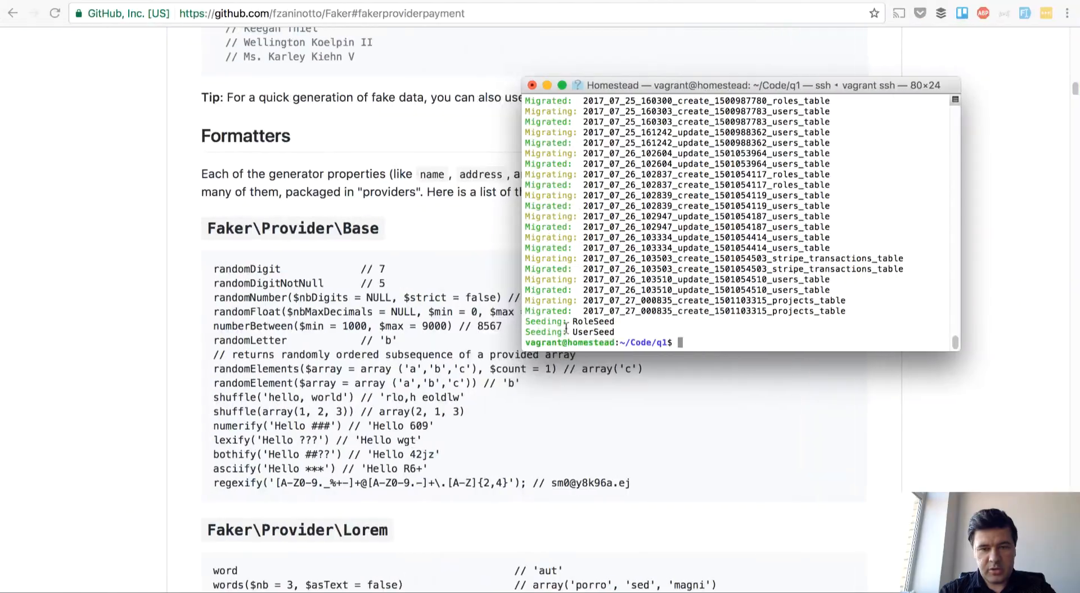
# - Change directory to ../quicklms in the Homestead terminal and go to the database client
pyautogui.write('cd ../')
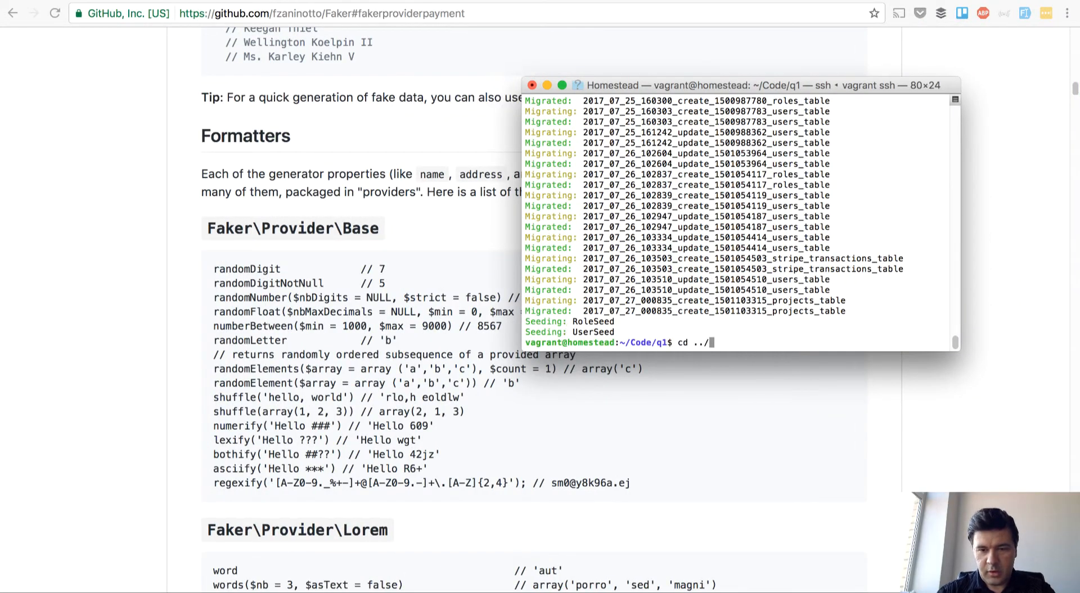
pyautogui.write('q')
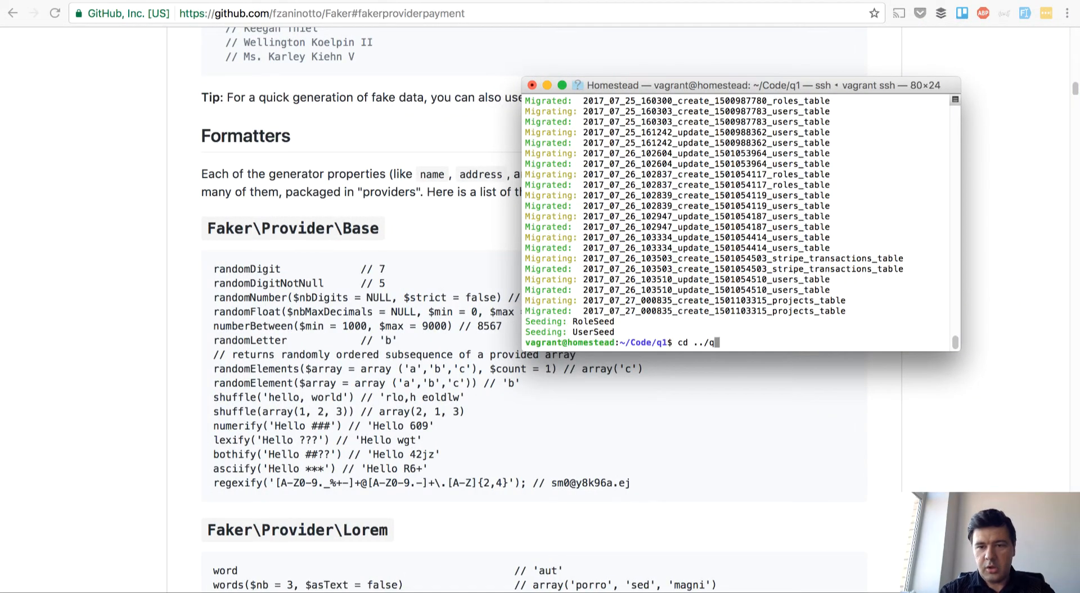
pyautogui.write('uicklm')
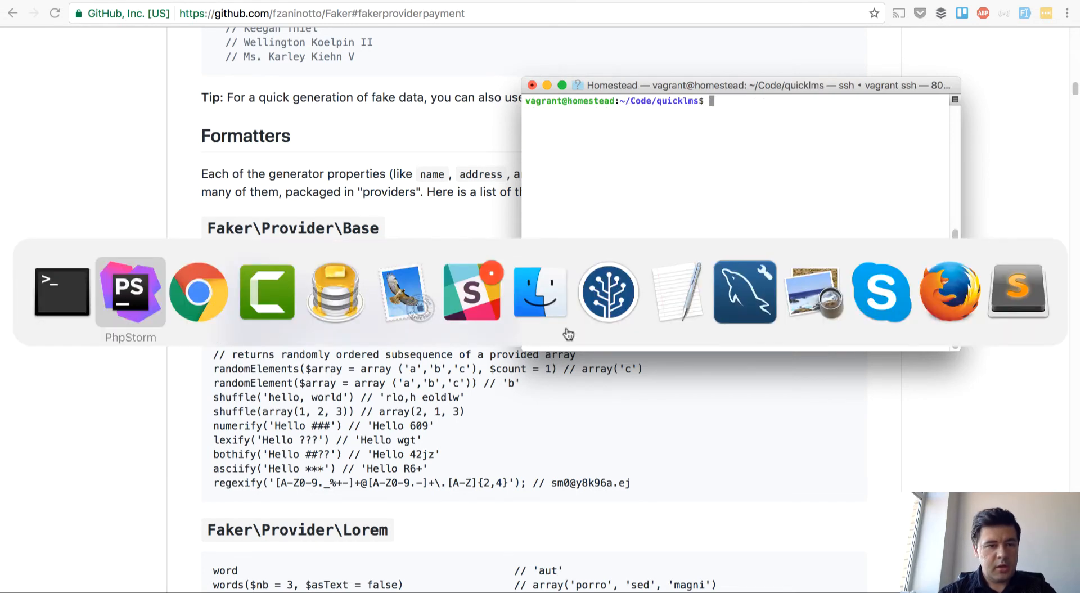
pyautogui.click(335, 290)
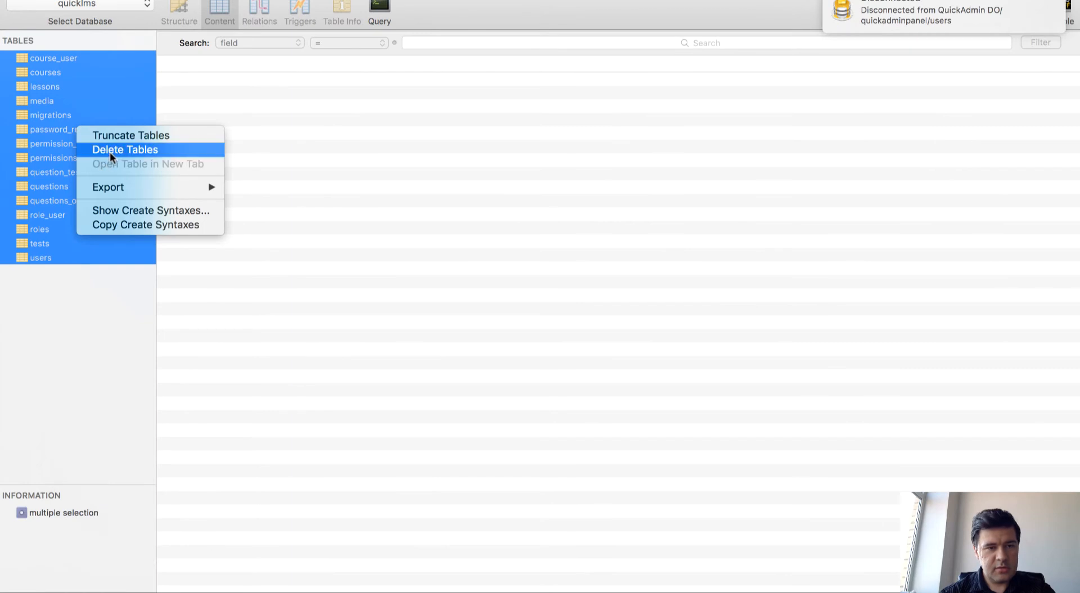
# - Delete all quicklms tables, rerun php artisan migrate --seed, and refresh the table list
pyautogui.click(124, 150)
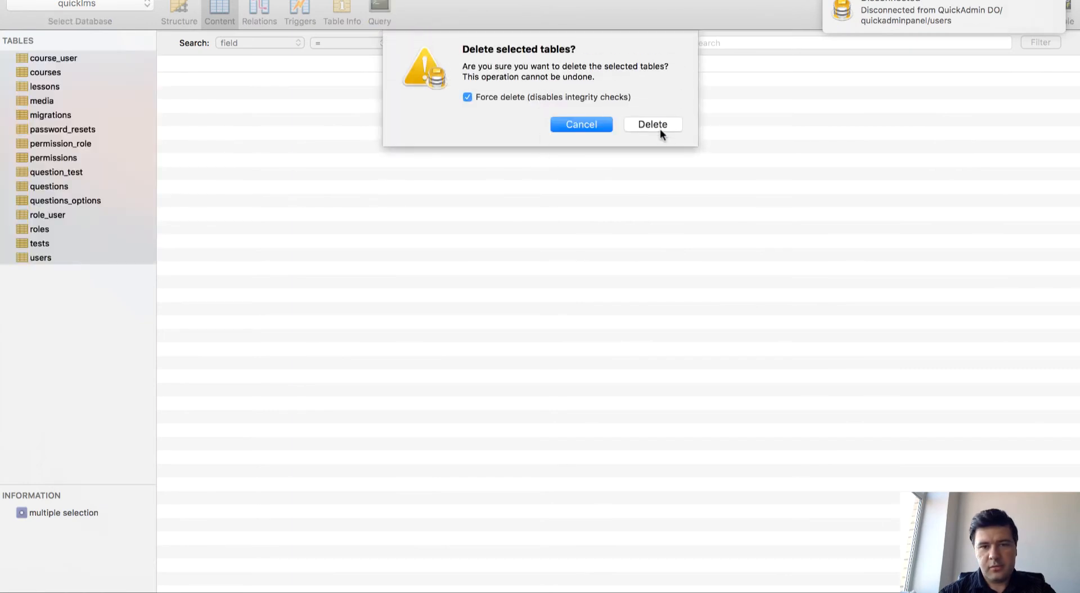
pyautogui.click(652, 125)
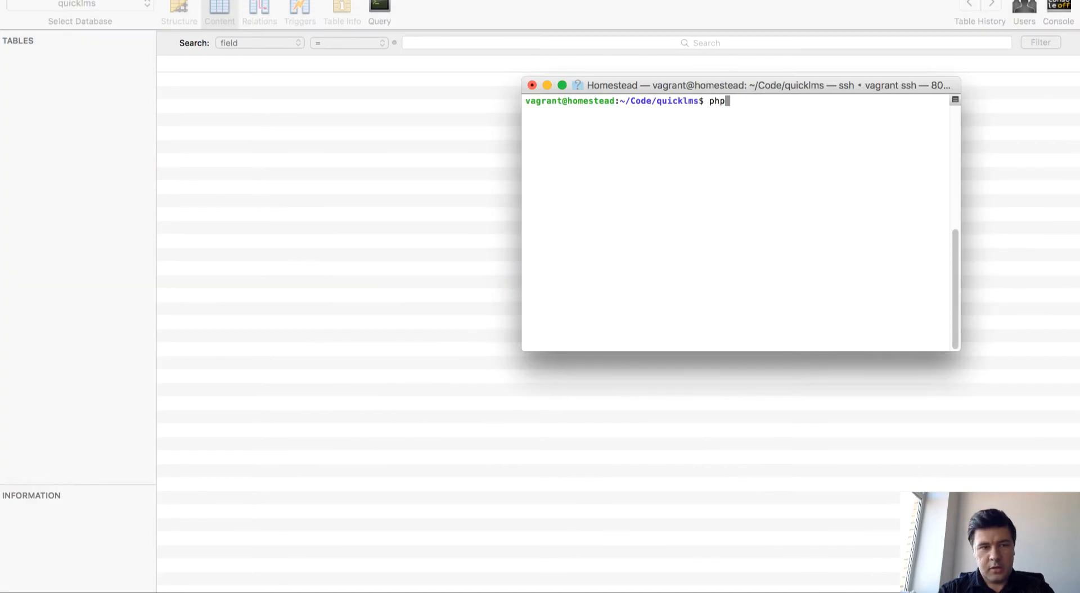
pyautogui.write('artisan')
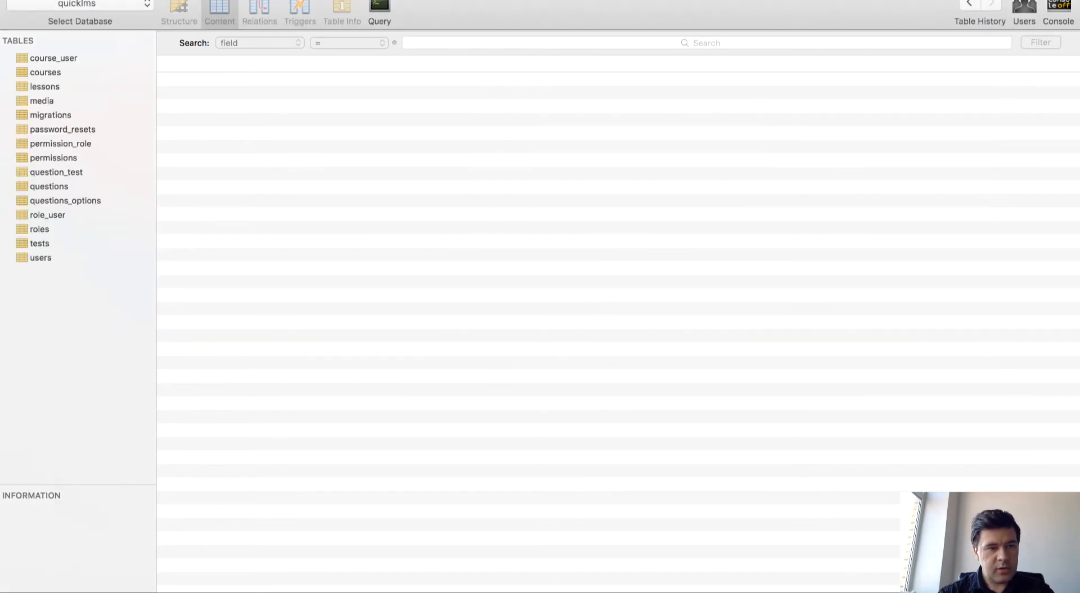
pyautogui.click(45, 72)
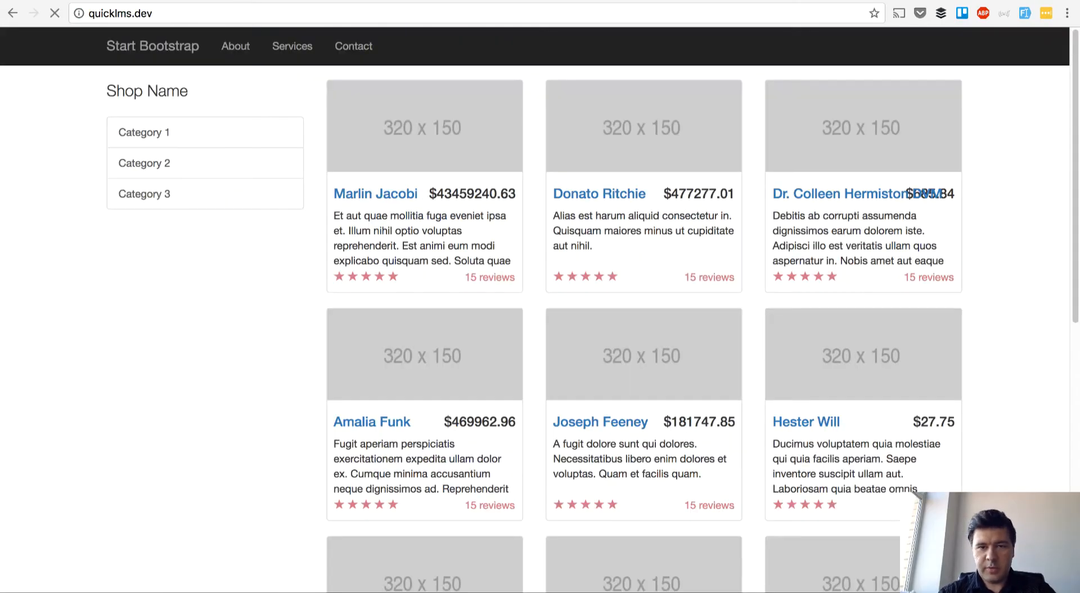
# - Reload quicklms.dev to show the five reseeded courses with prices under $200
pyautogui.click(55, 14)
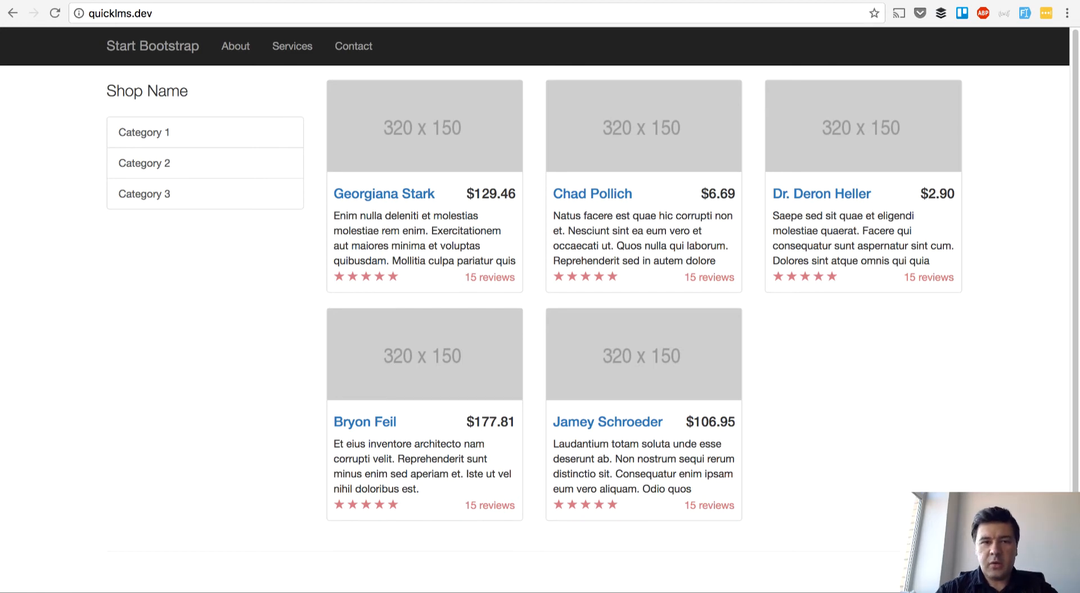
pyautogui.moveTo(379, 400)
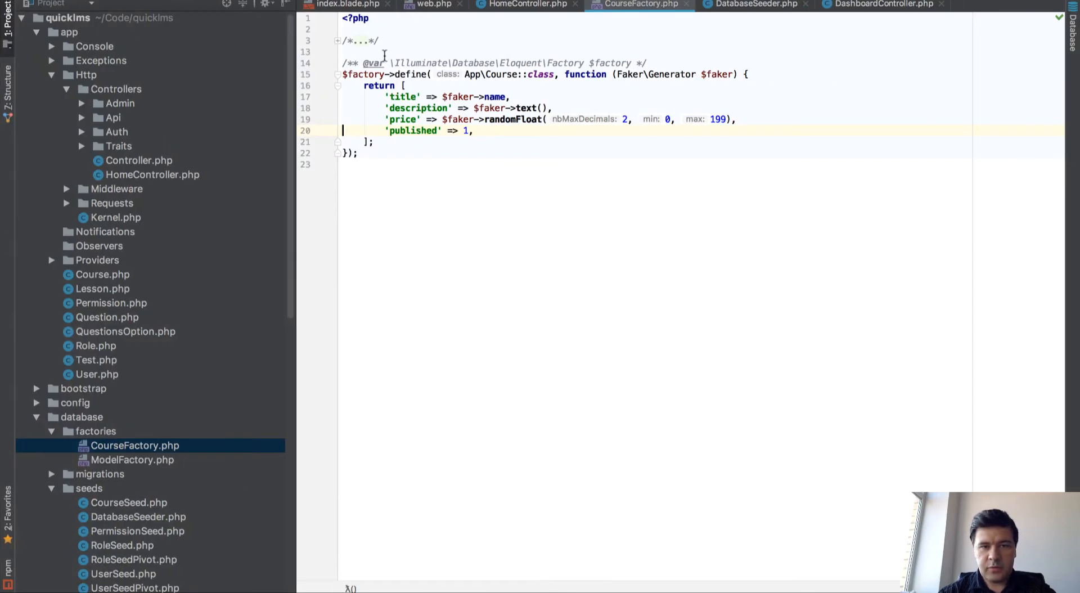
# - Close the other editor tabs, view index.blade.php, and open layouts/app.blade.php
pyautogui.rightClick(347, 4)
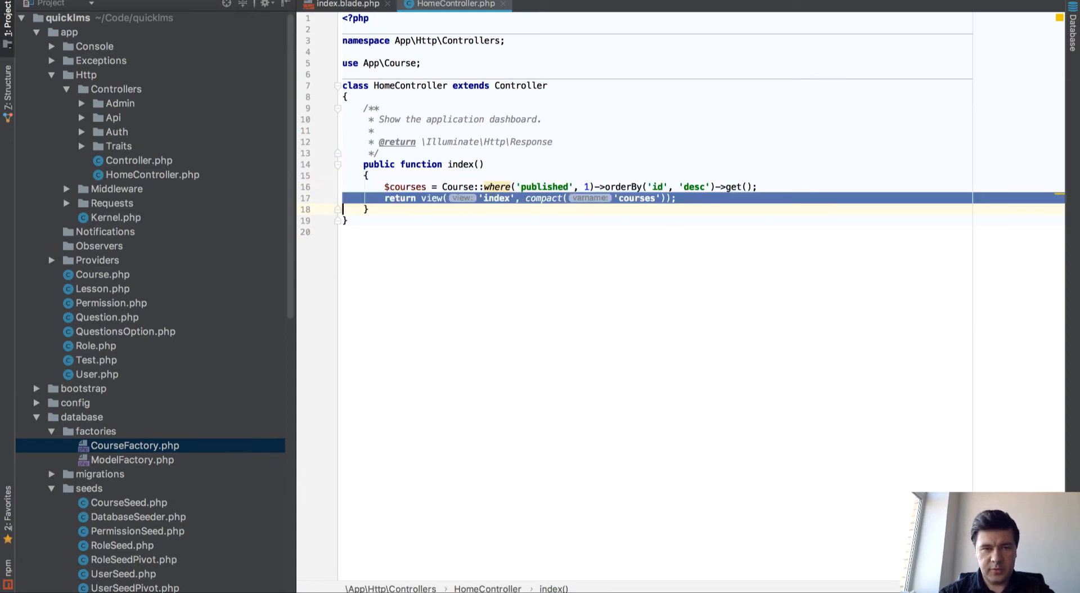
pyautogui.click(347, 4)
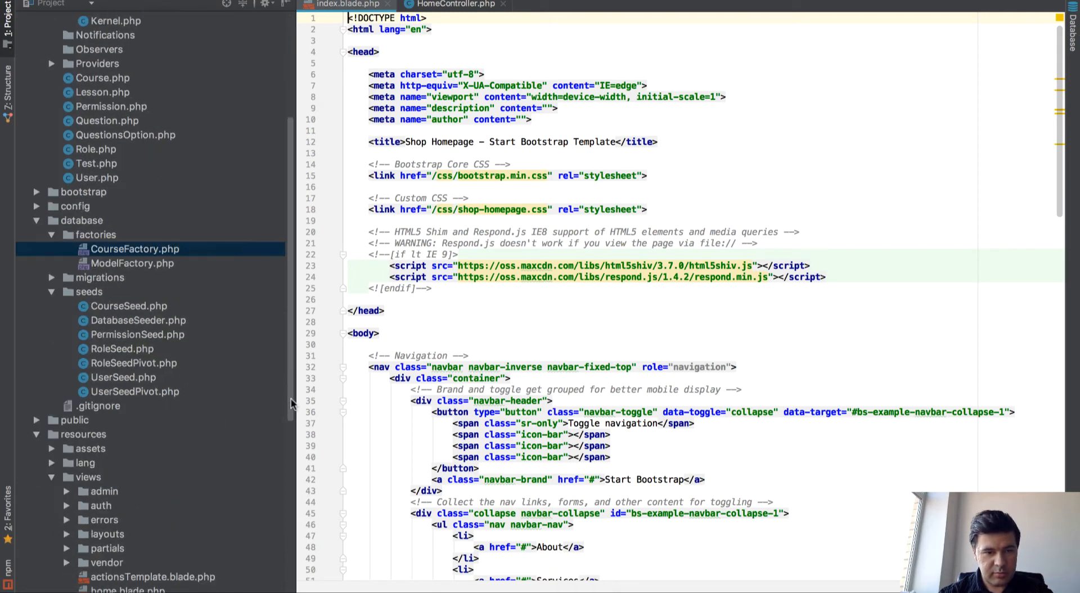
pyautogui.scroll(-3)
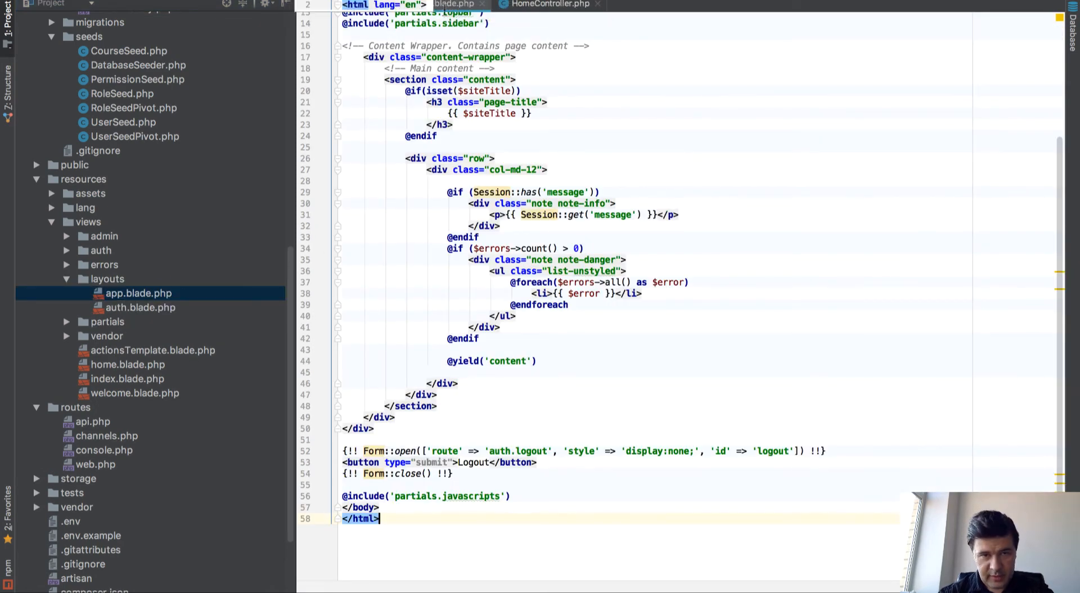
# - Copy index.blade.php into views/layouts as the new home.blade.php layout
pyautogui.click(344, 5)
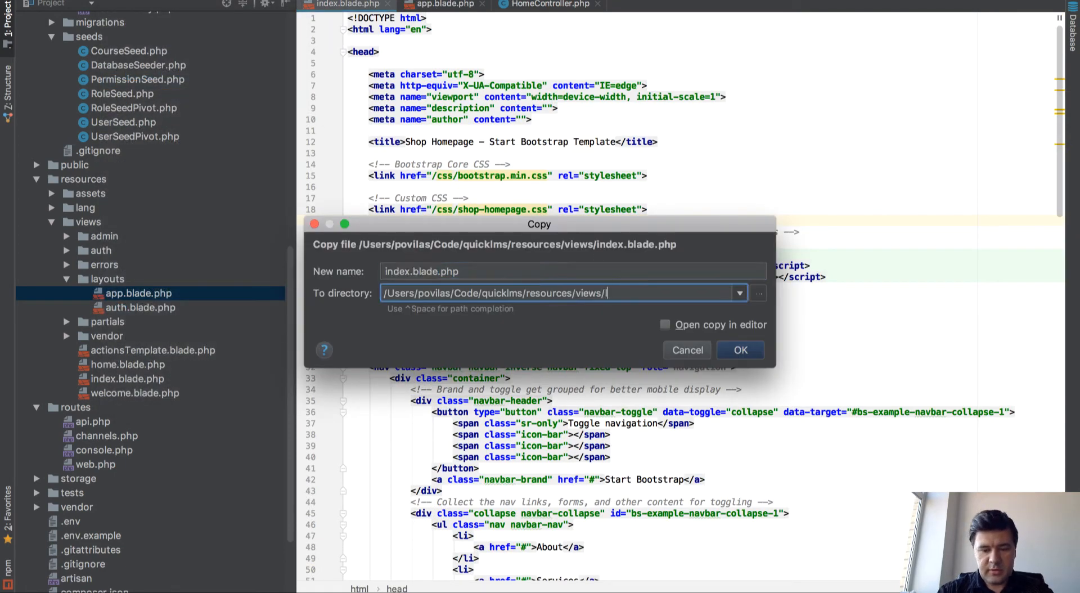
pyautogui.write('layouts')
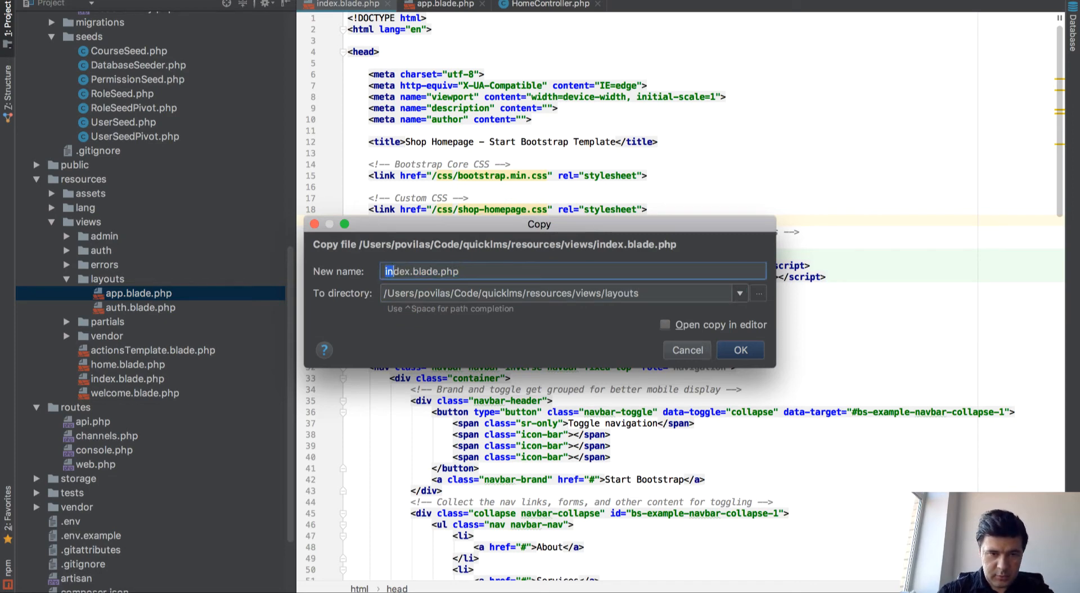
pyautogui.click(686, 350)
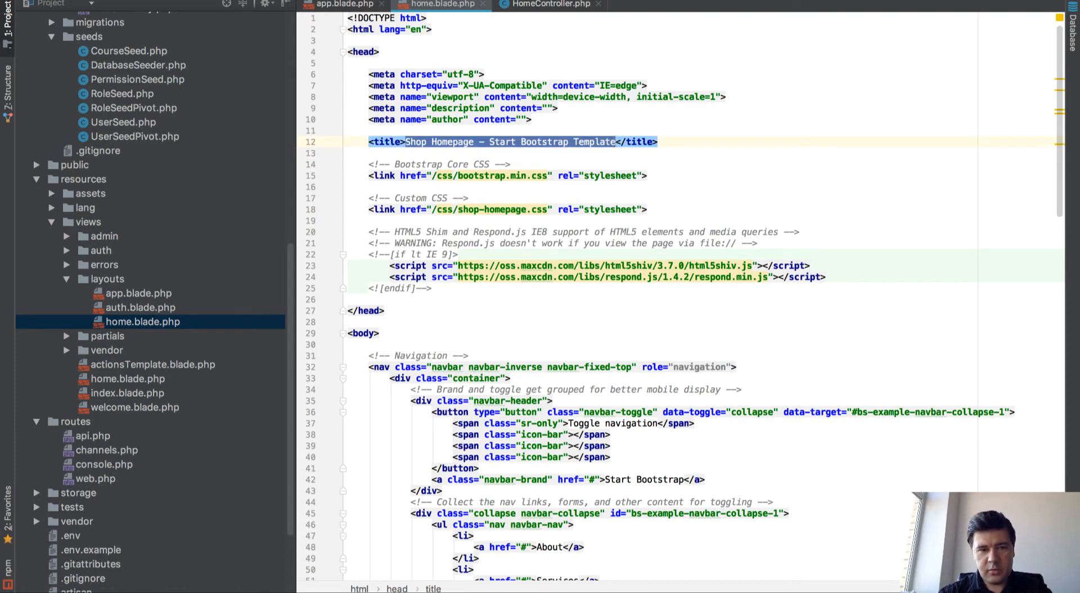
# - Make the layout title {{ $page_title or 'Quick LMS' }} with a Courses fallback heading
pyautogui.write('{{ $ }}</title>')
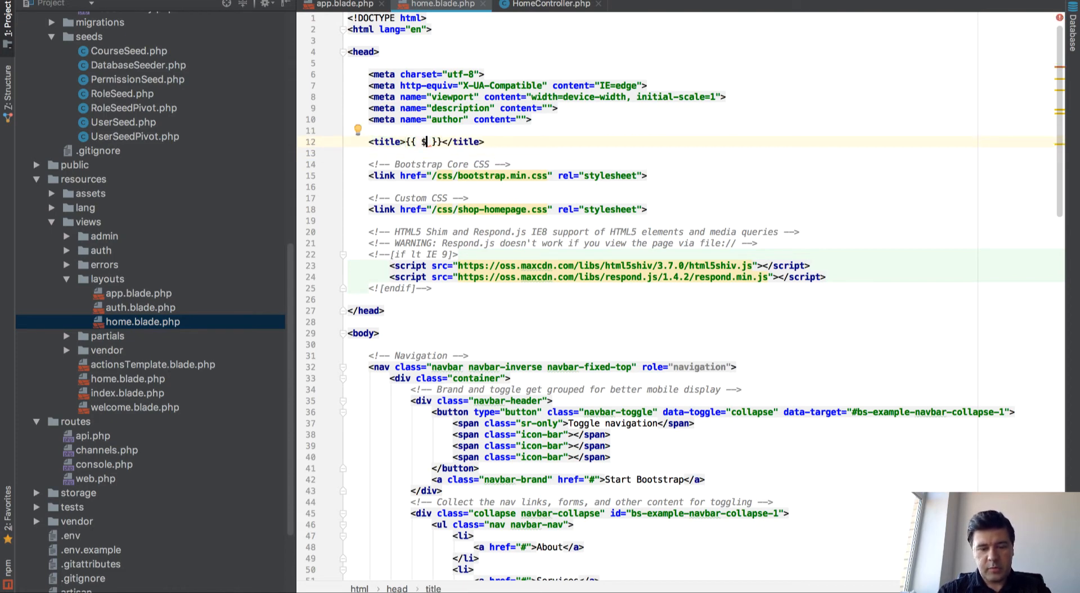
pyautogui.write('page_title or')
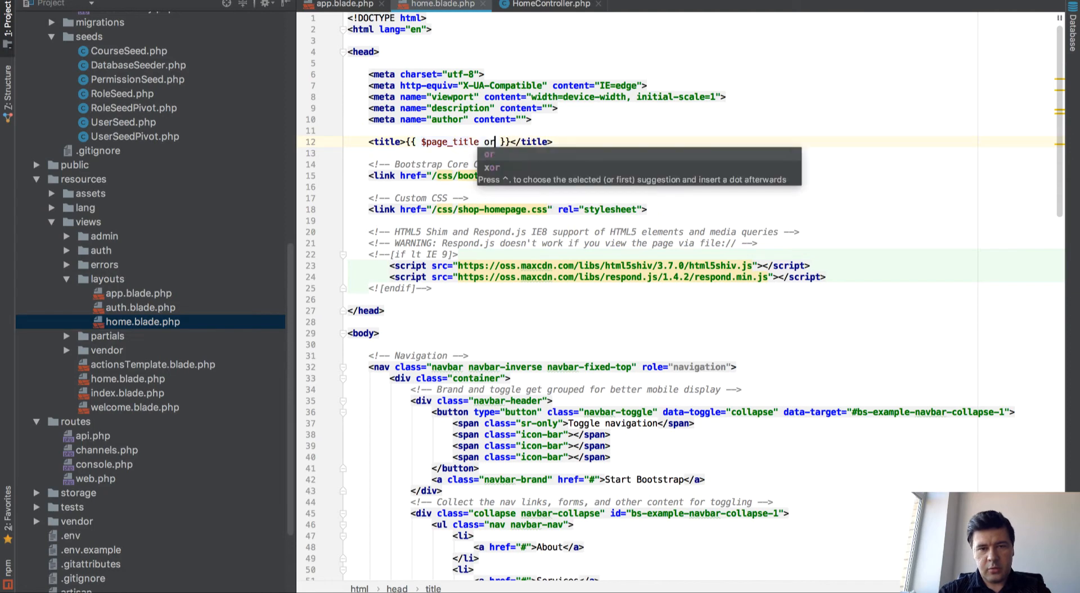
pyautogui.write("'")
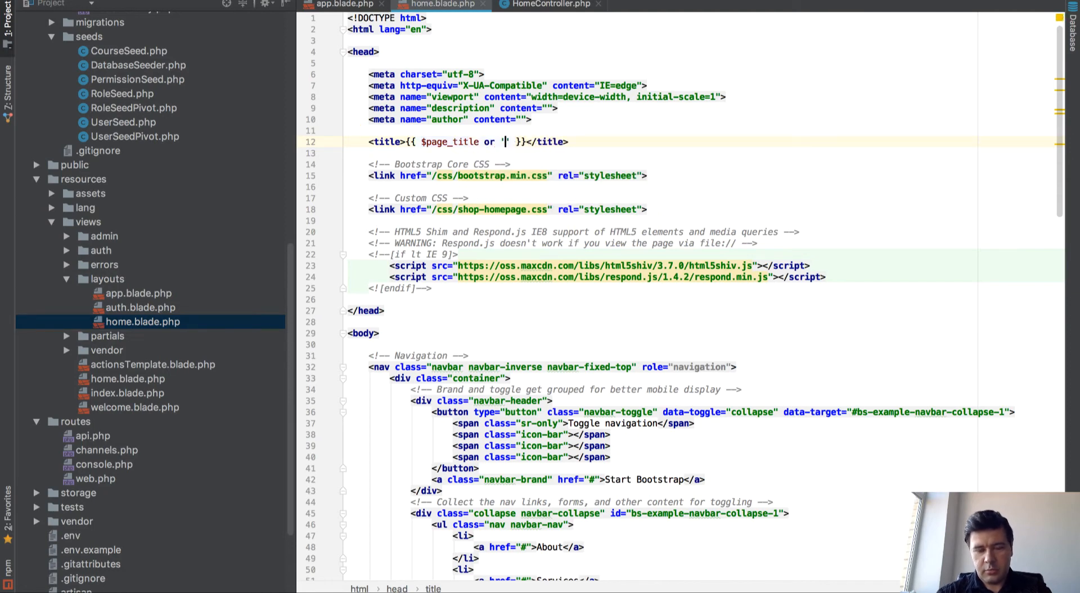
pyautogui.write('Courses')
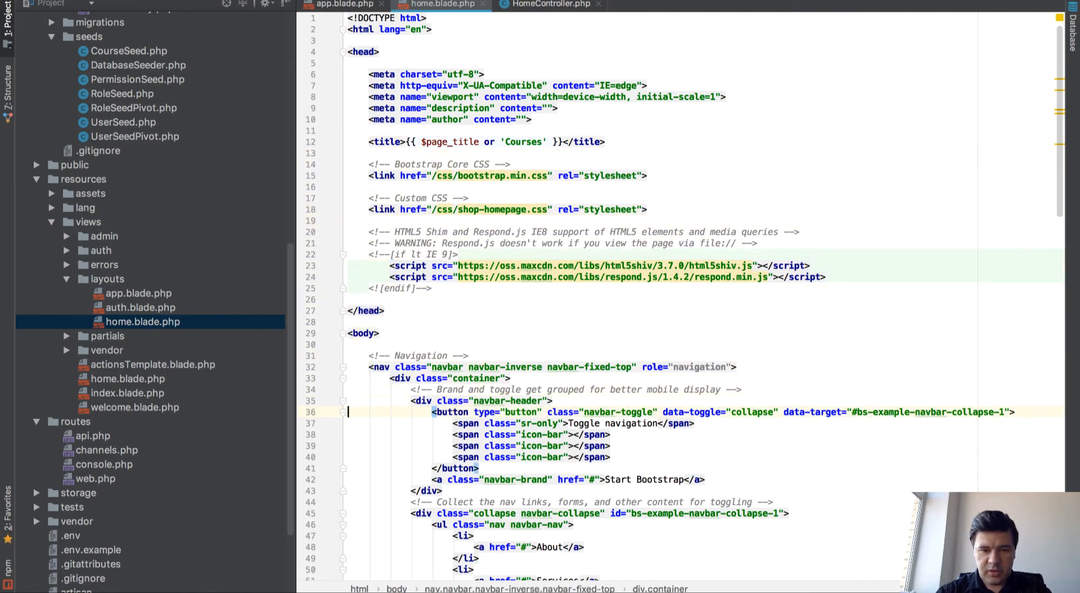
pyautogui.scroll(-3)
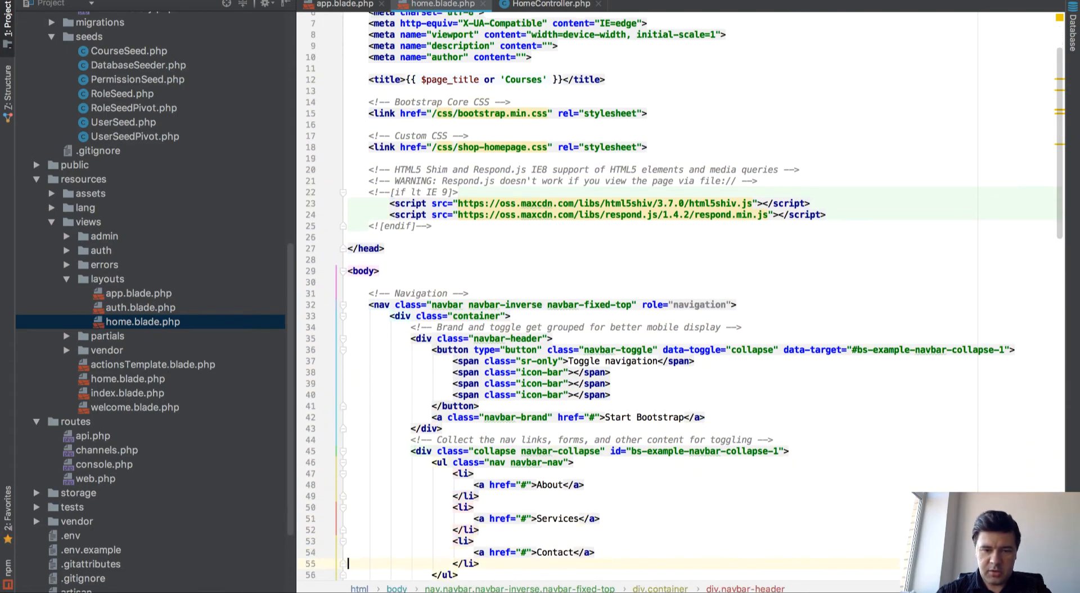
pyautogui.scroll(-3)
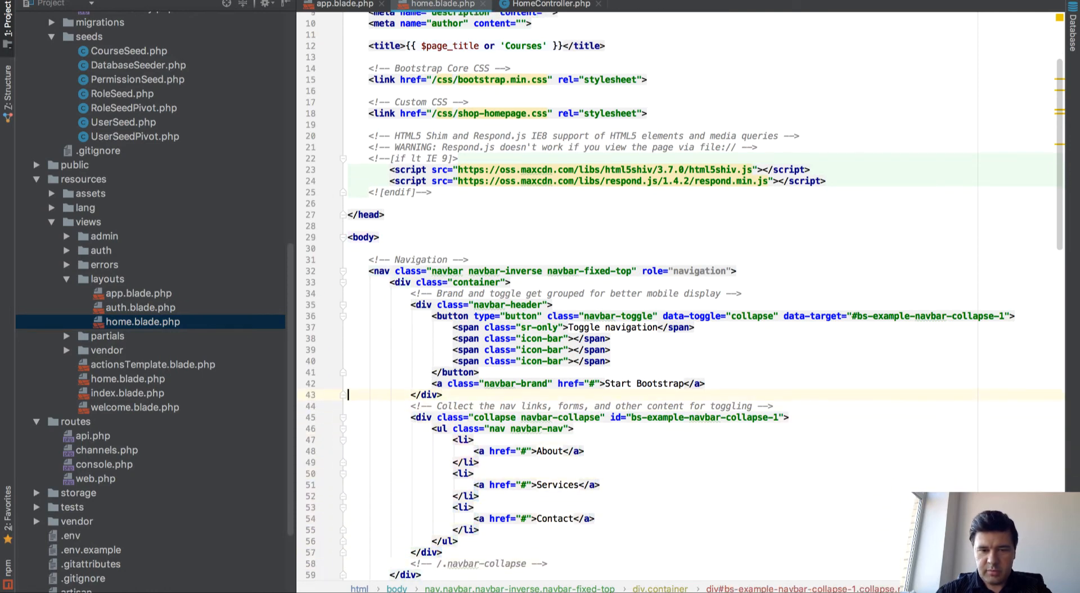
# - Point the navbar-brand link to "/" and rename it from Start Bootstrap to Quick LMS
pyautogui.click(685, 383)
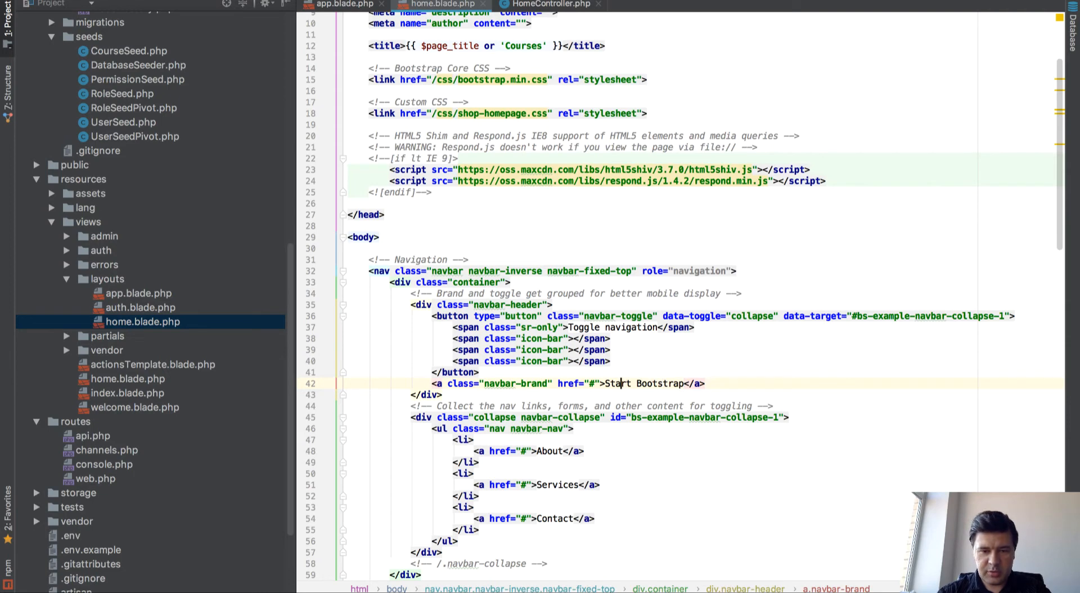
pyautogui.write('/')
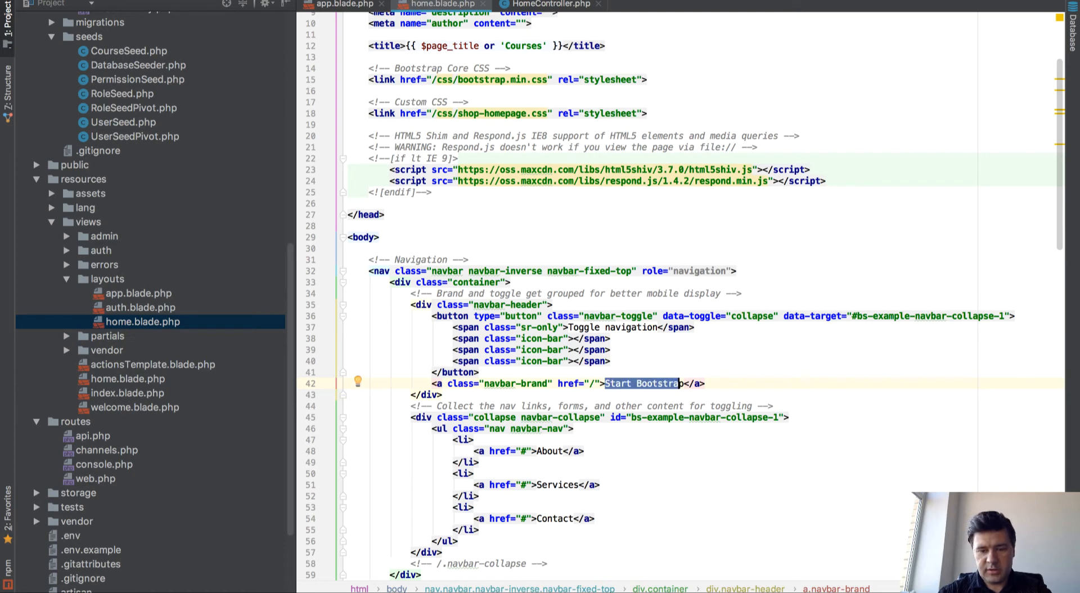
pyautogui.write('La')
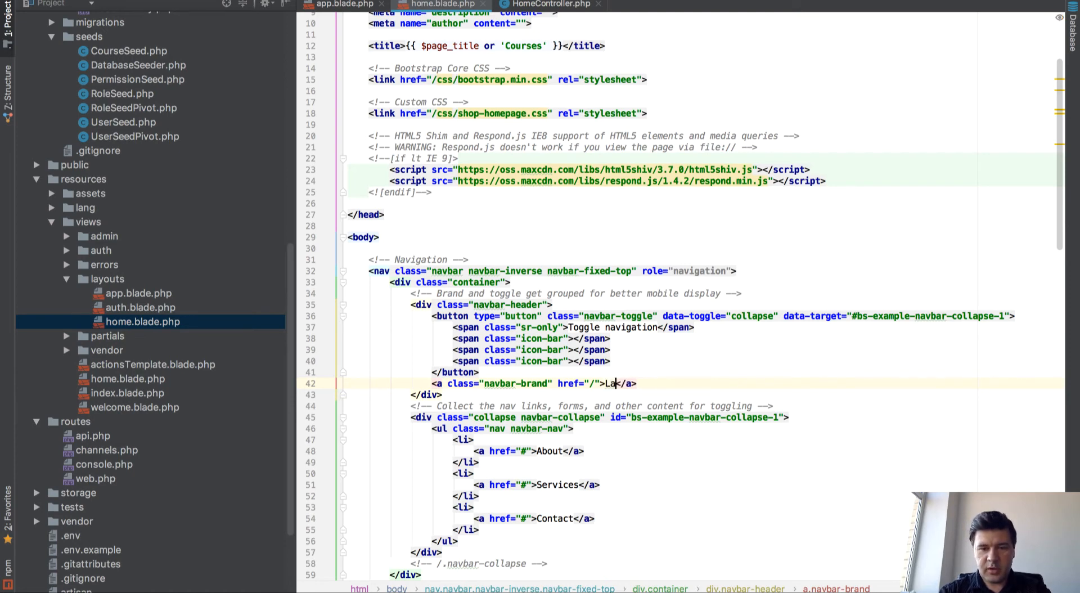
pyautogui.write('Quick LMS')
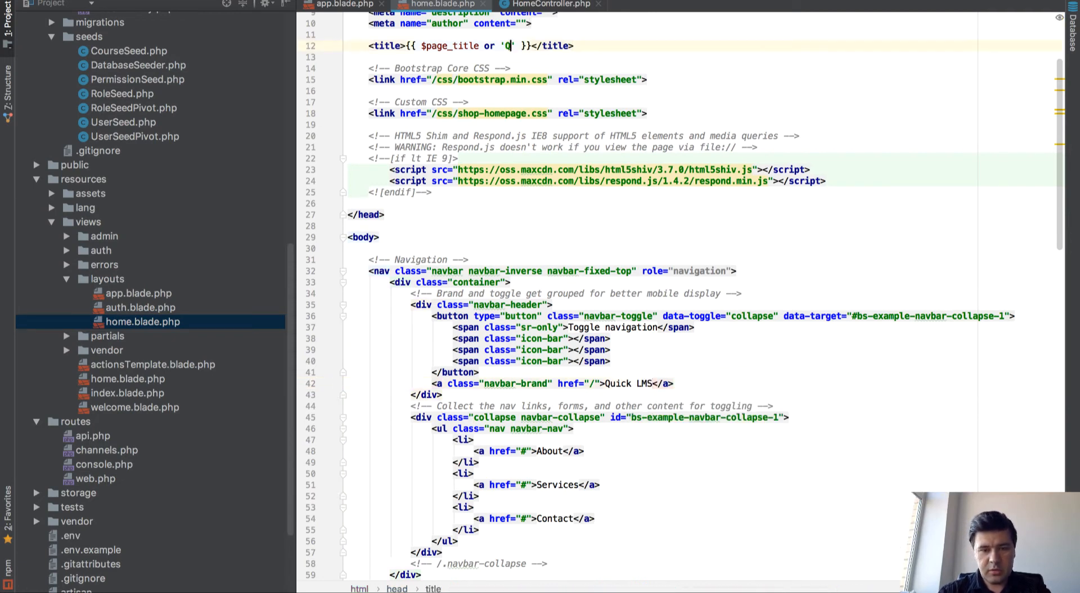
pyautogui.write('uick LMS')
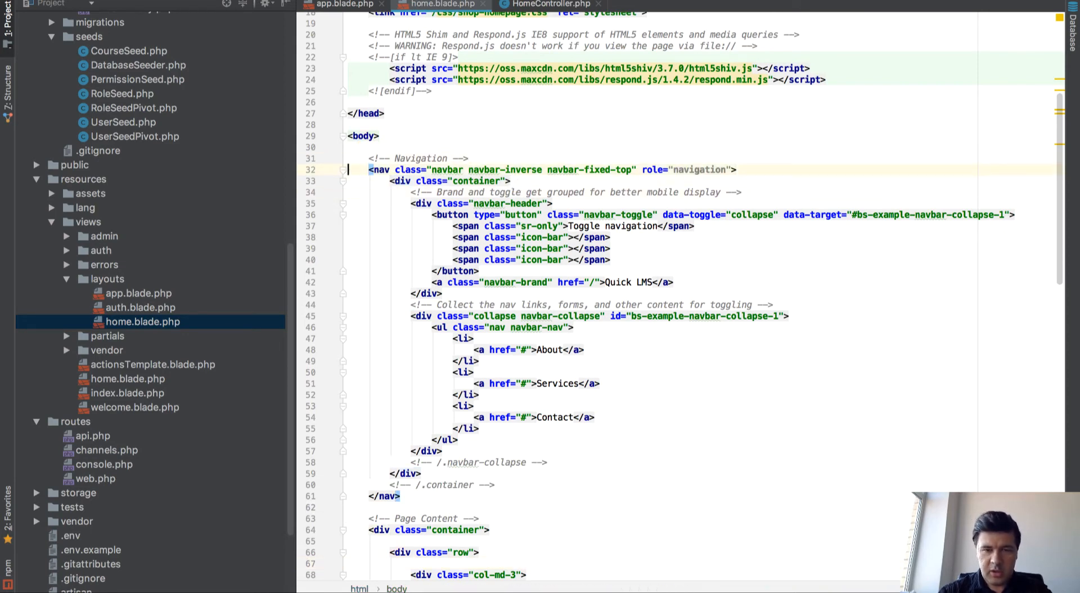
pyautogui.click(347, 361)
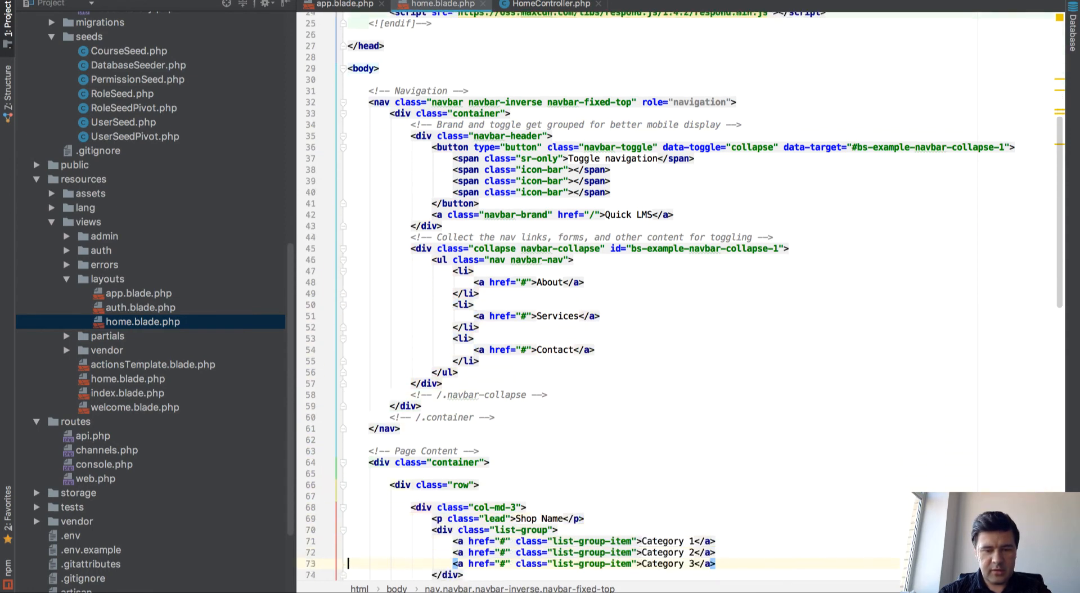
pyautogui.scroll(-3)
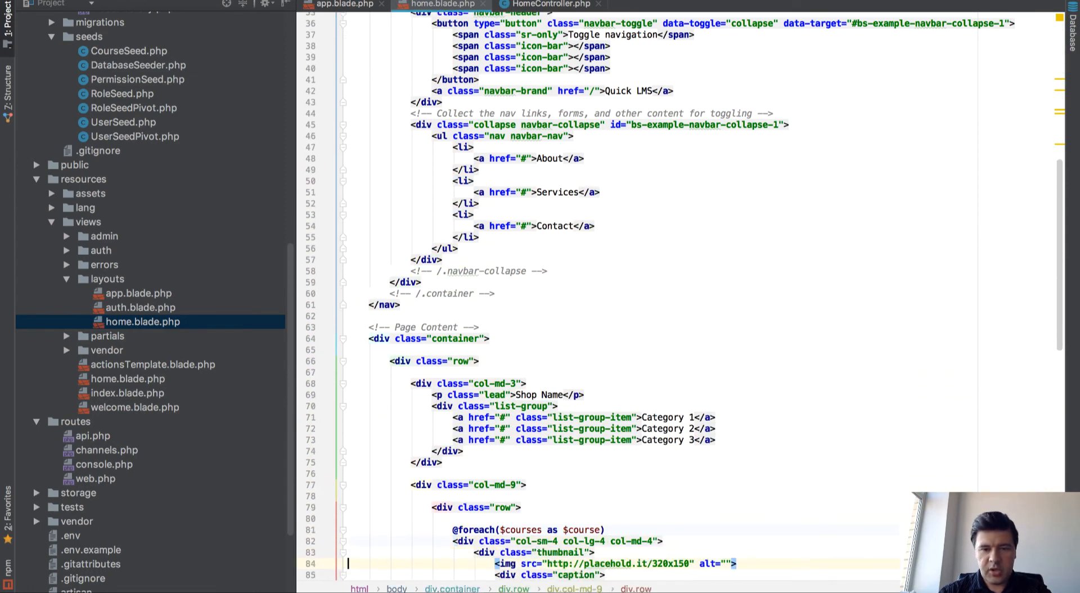
pyautogui.scroll(-3)
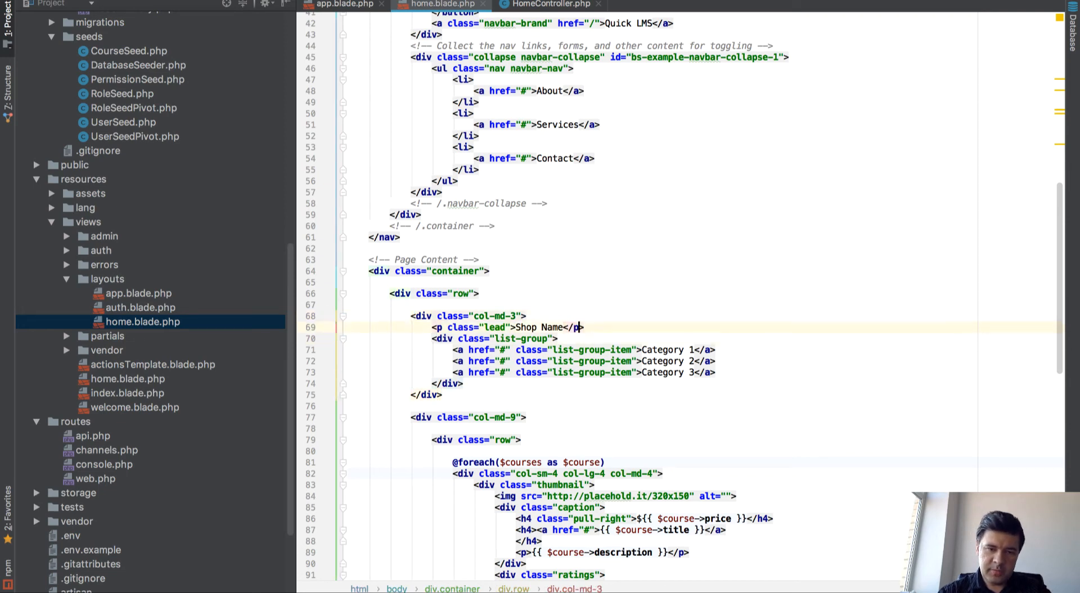
pyautogui.write('@i')
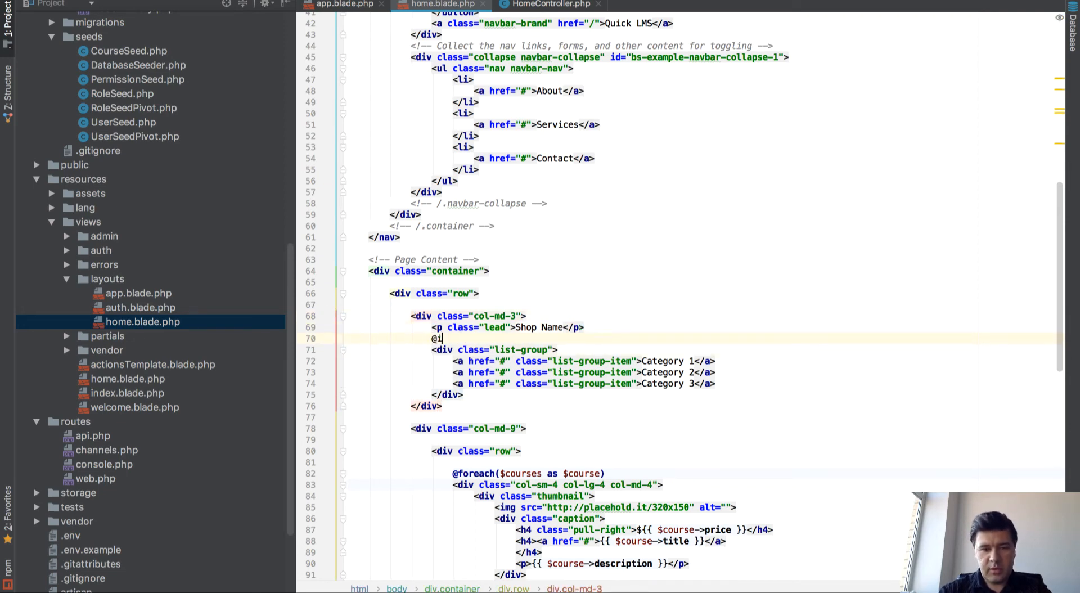
pyautogui.write('nclude()')
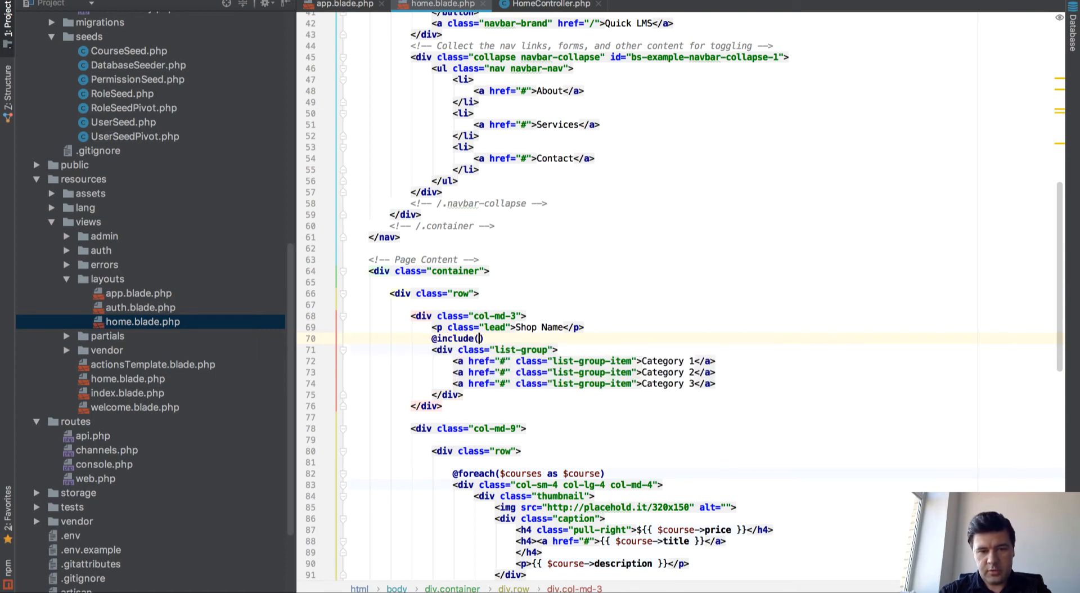
pyautogui.write("'")
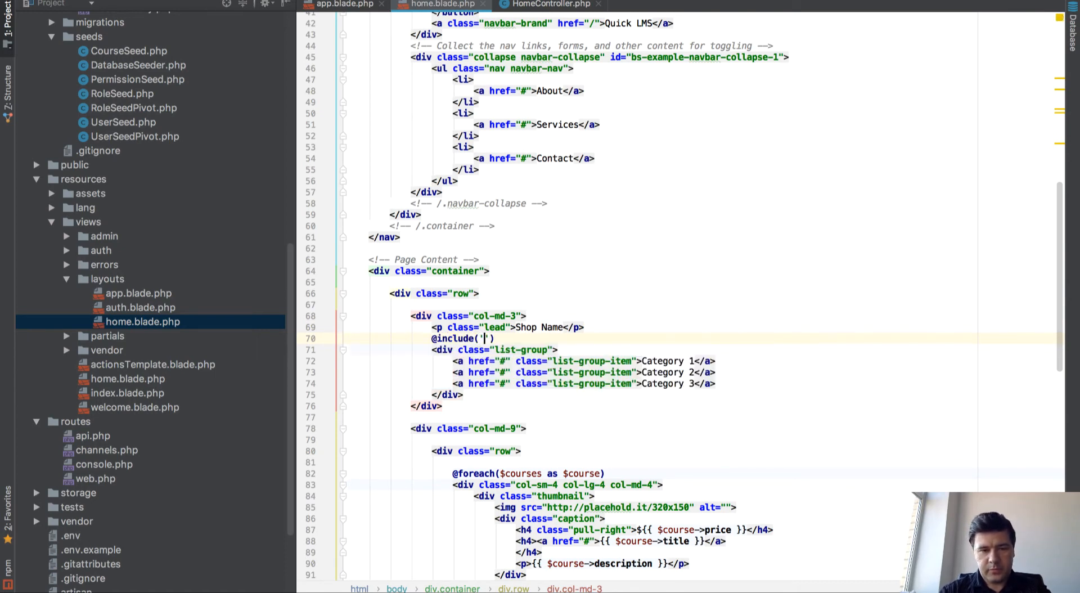
pyautogui.write('layouts')
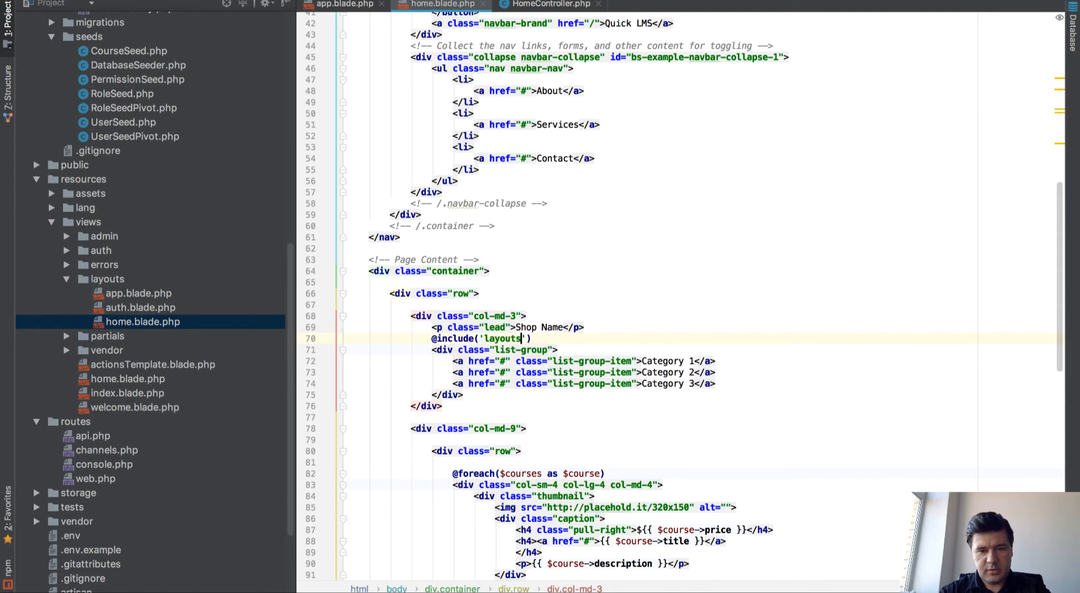
pyautogui.write('.me')
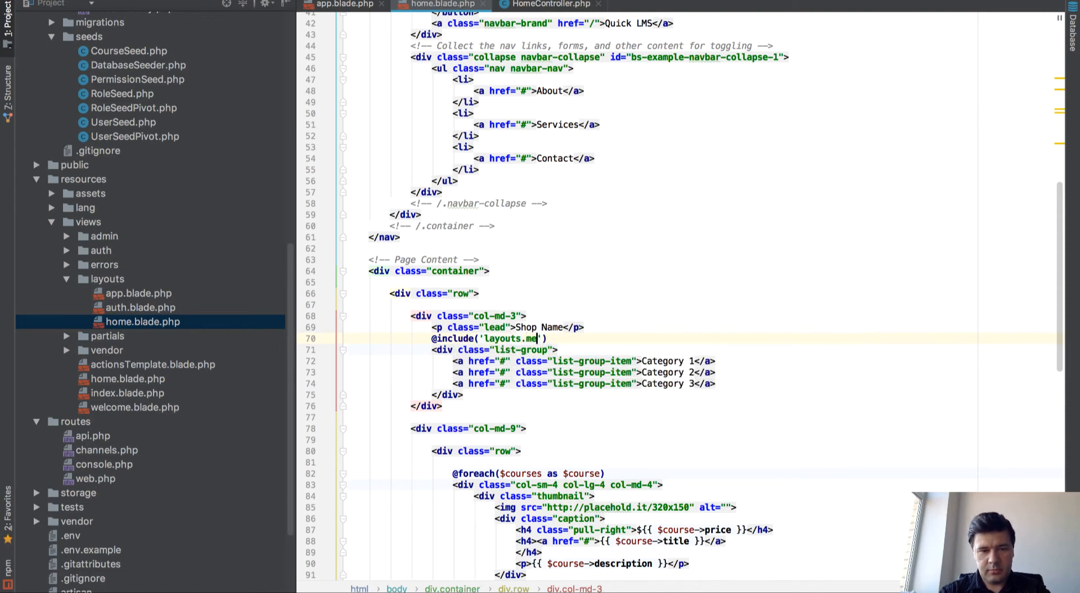
pyautogui.write('categories')
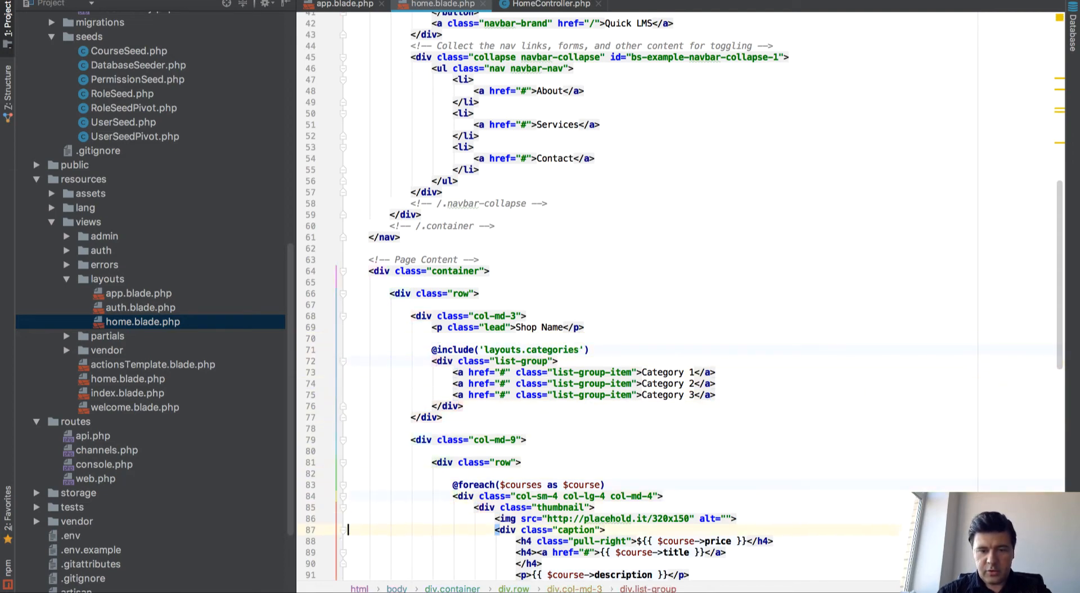
pyautogui.scroll(-3)
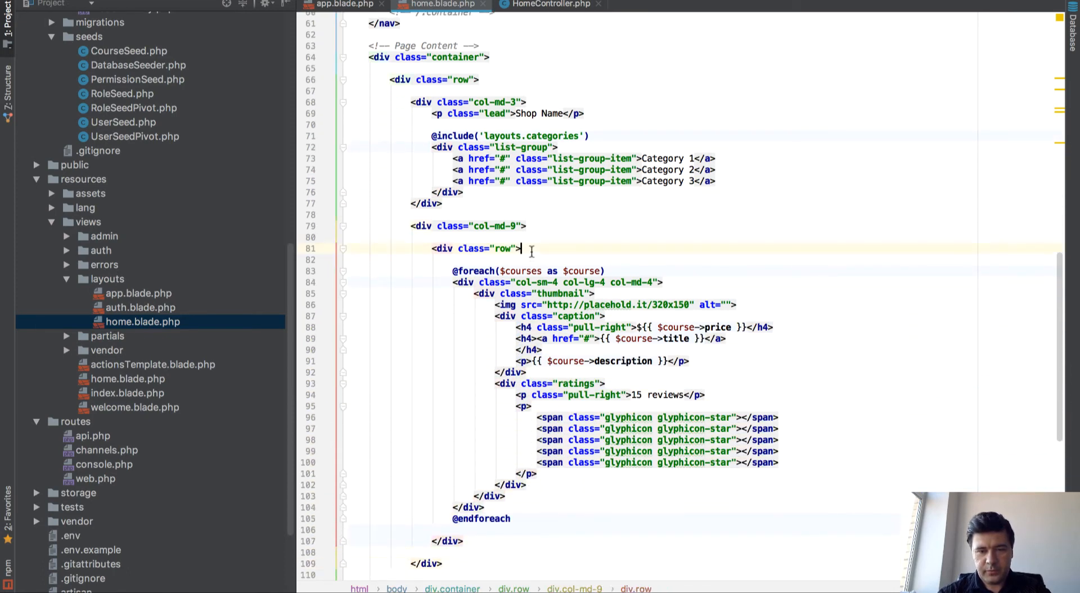
pyautogui.write('@y')
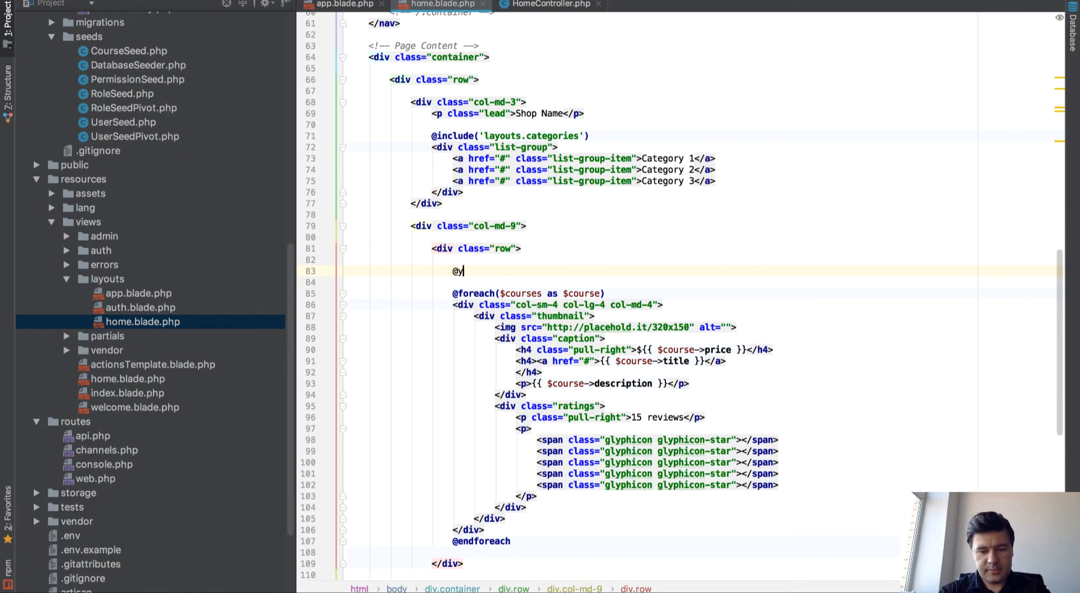
pyautogui.write("ield('")
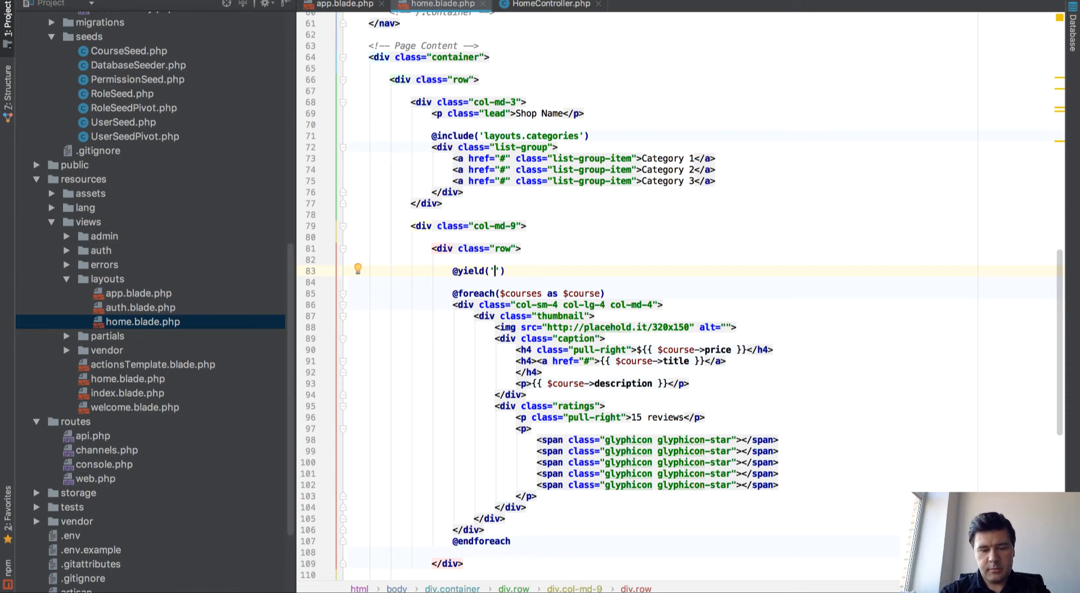
pyautogui.write('main')
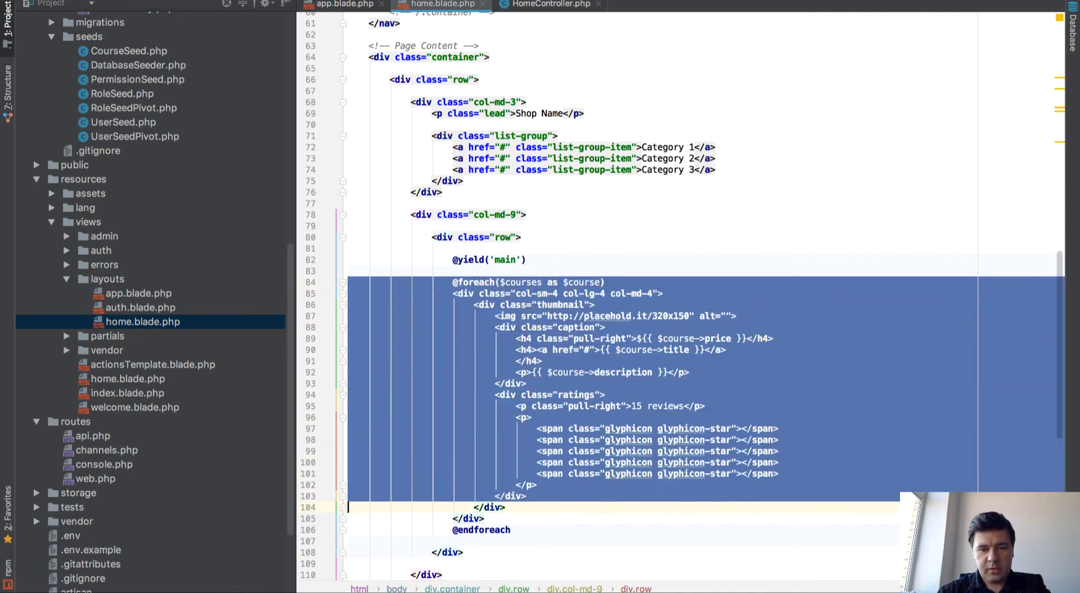
pyautogui.press('Delete')
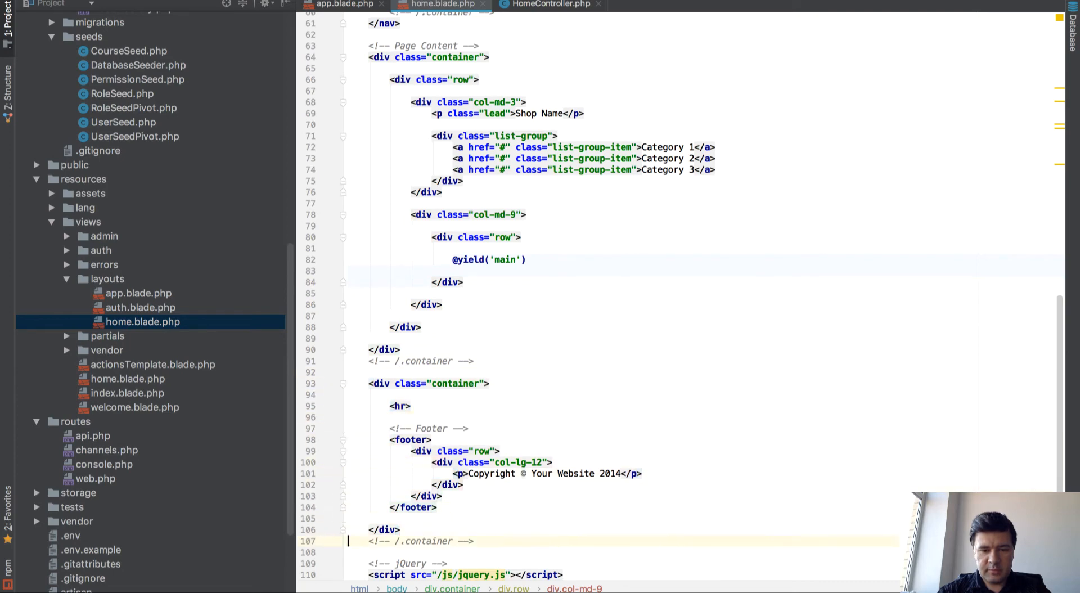
pyautogui.scroll(-3)
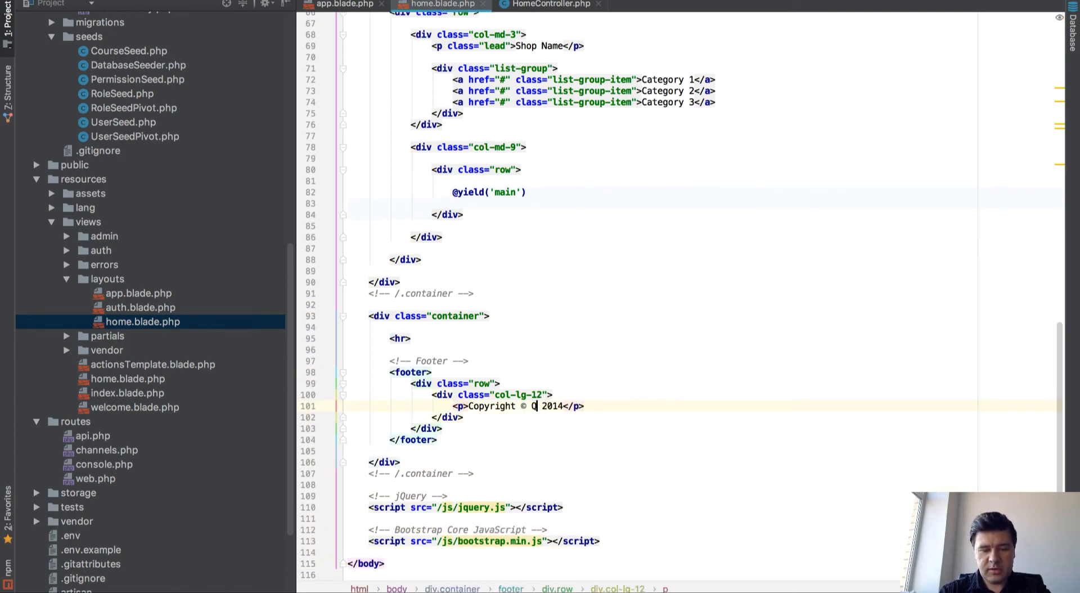
pyautogui.write('Quick LMS')
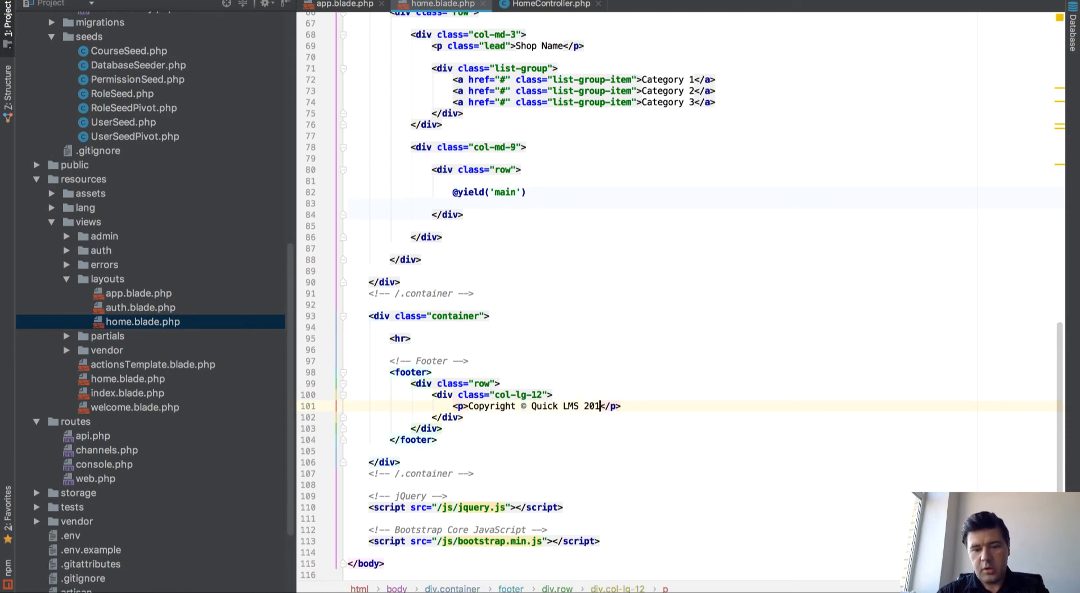
pyautogui.scroll(3)
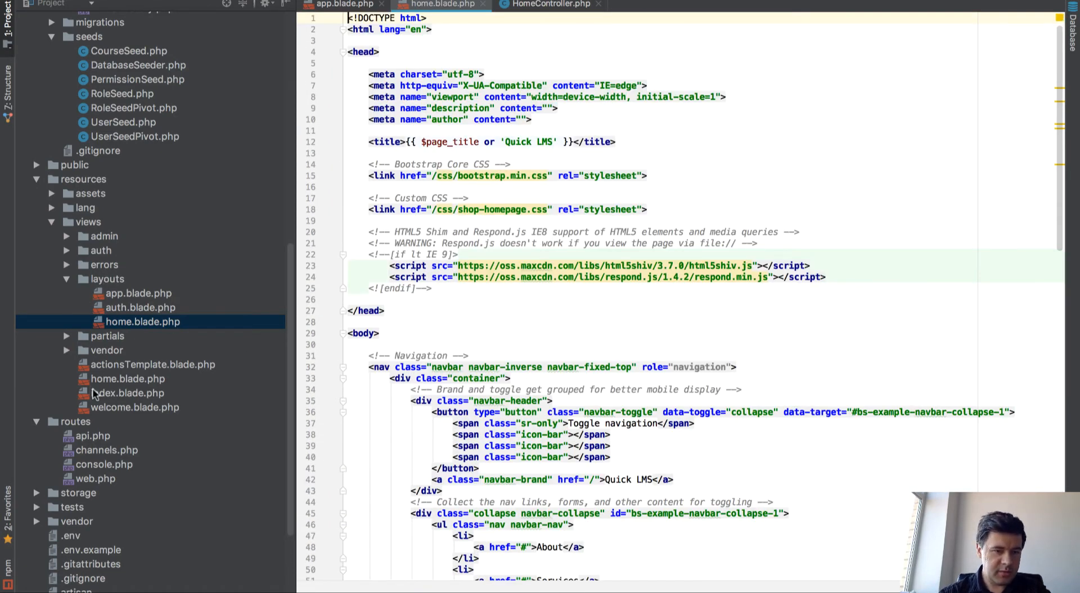
pyautogui.click(127, 392)
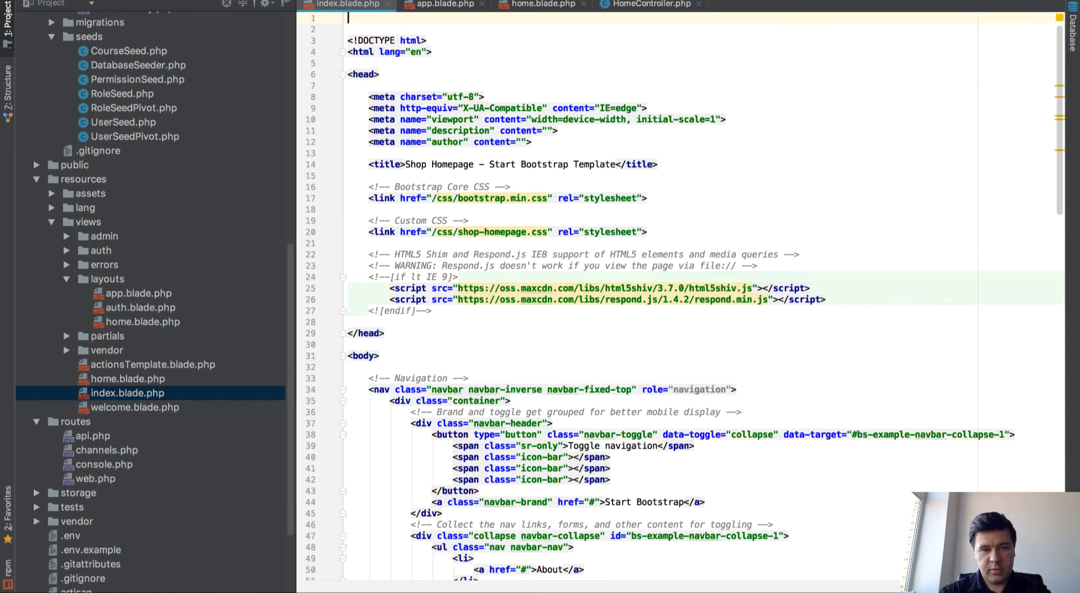
pyautogui.write('@exten')
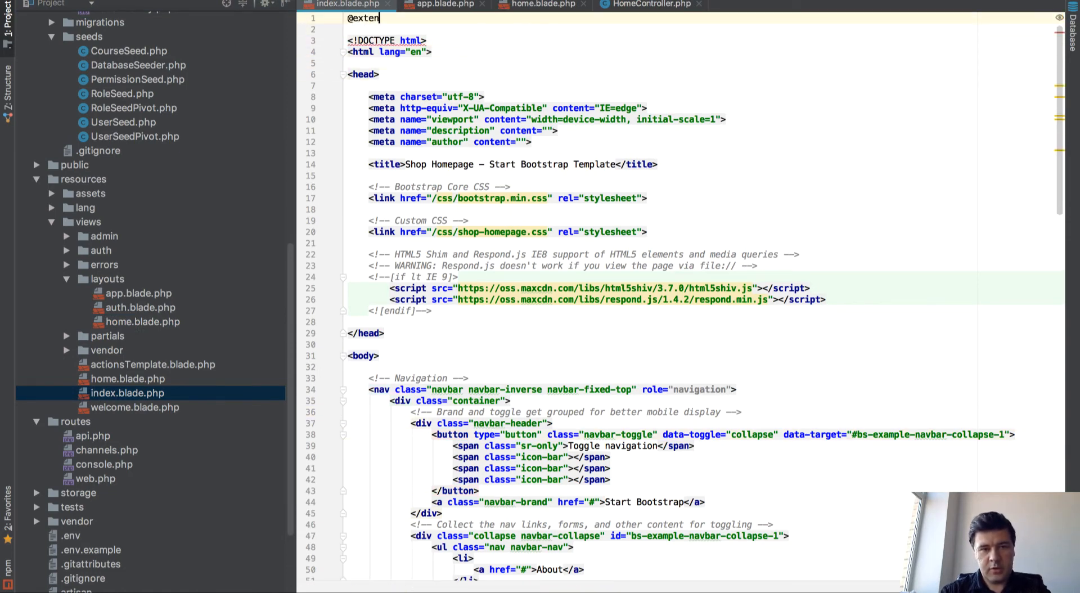
pyautogui.write("ds('layout'")
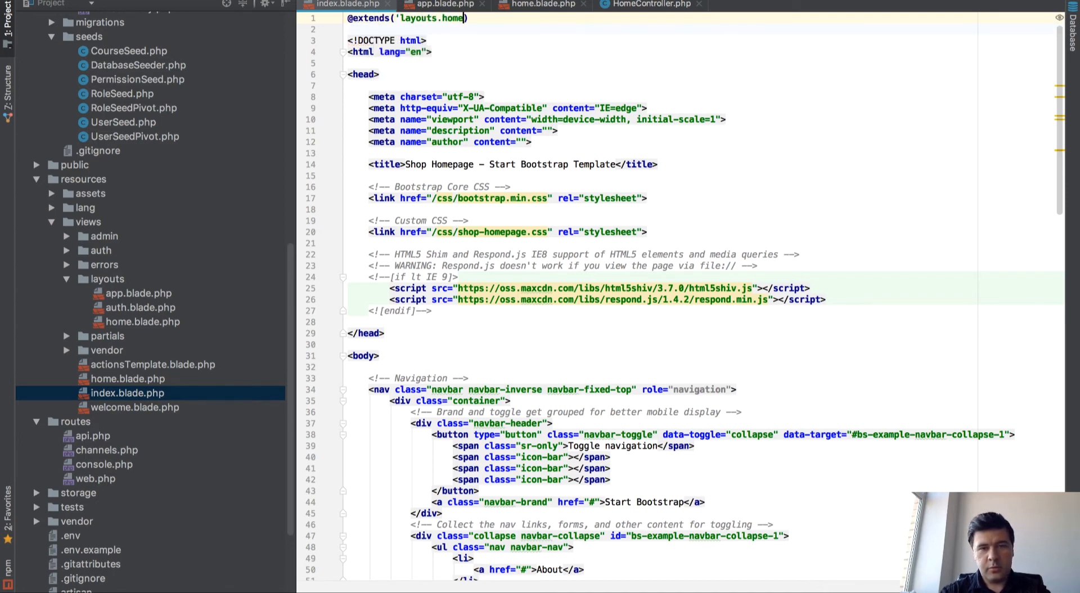
pyautogui.press('enter')
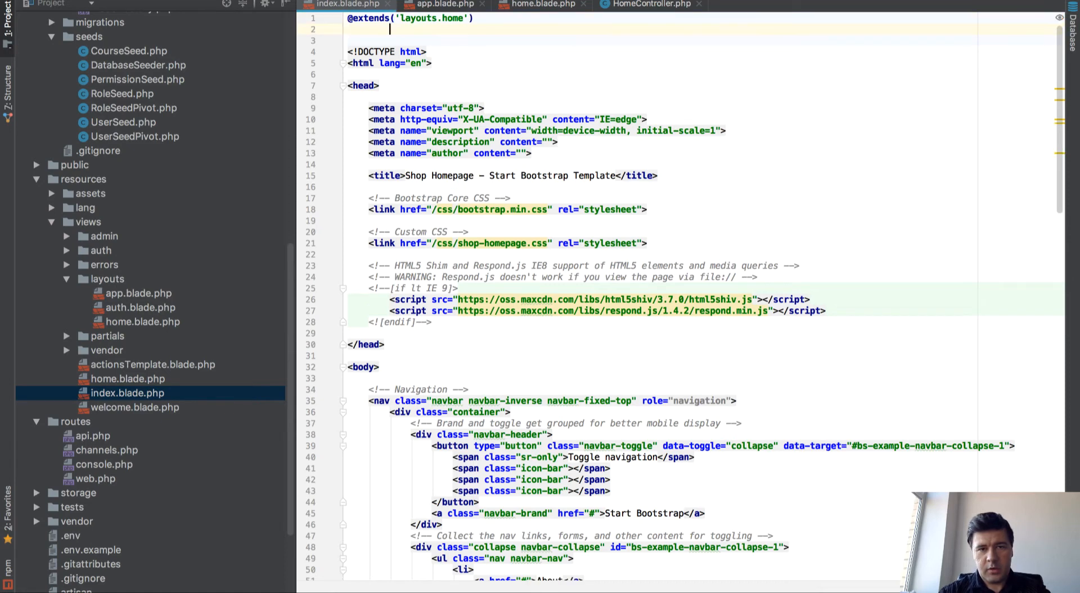
pyautogui.write('@s')
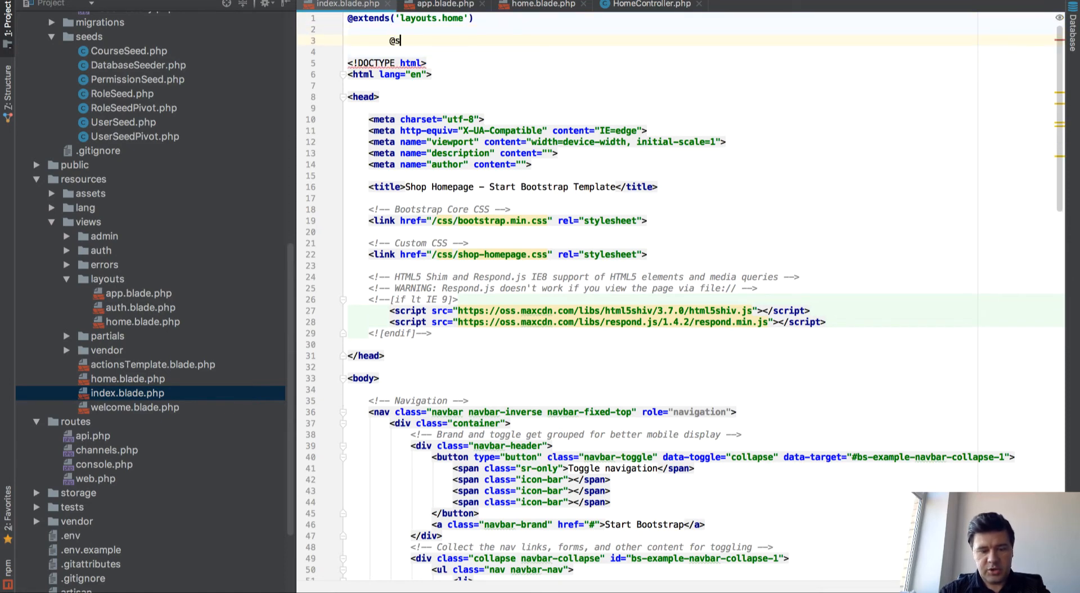
pyautogui.write("ection('main'")
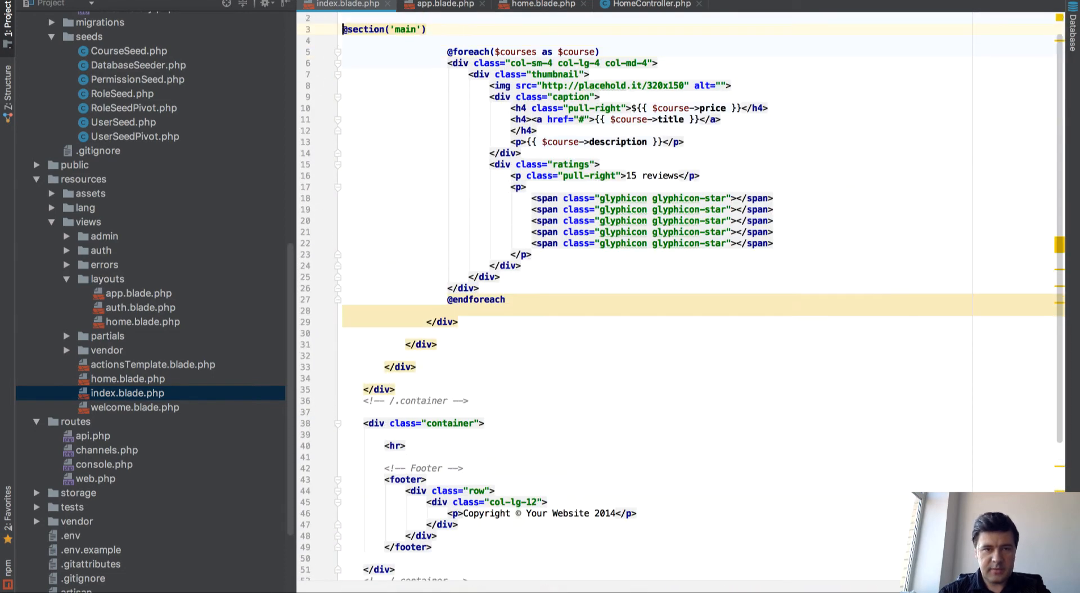
pyautogui.write("@extends('layouts.home')")
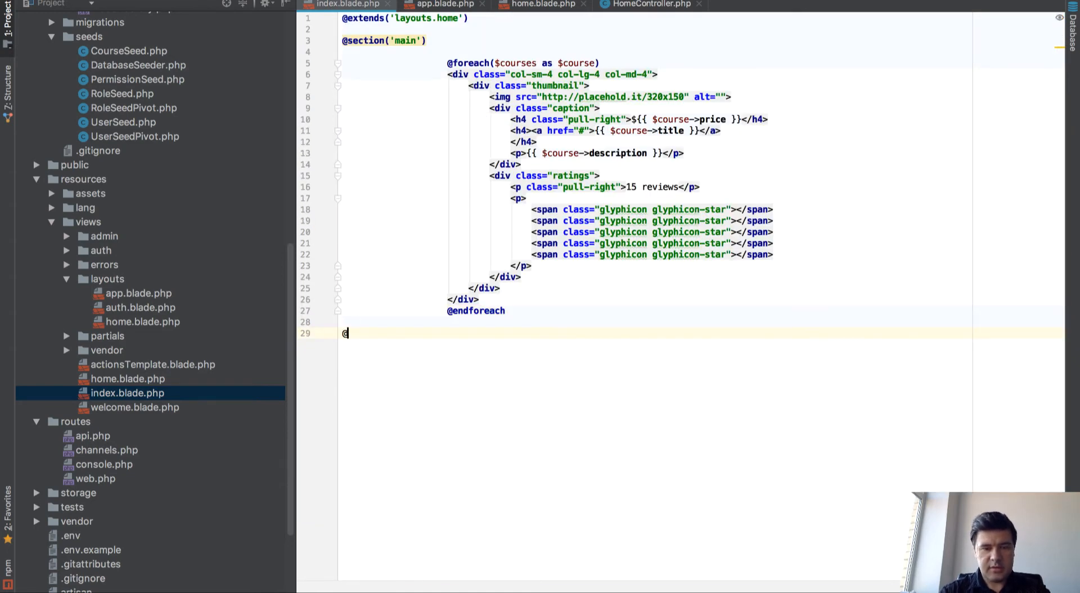
pyautogui.write('endsection')
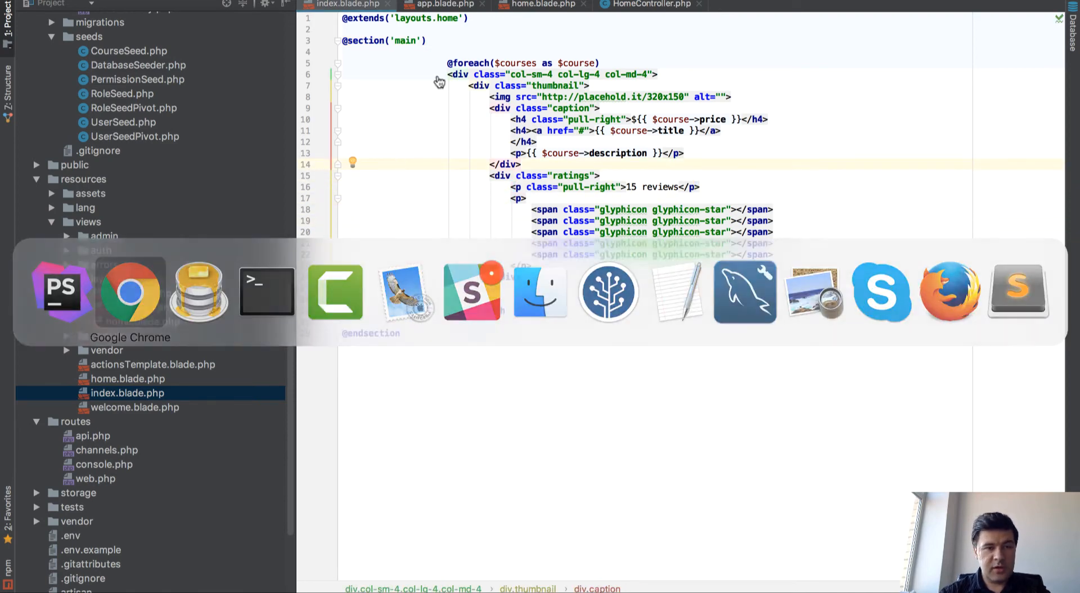
# - Reload quicklms.dev in Chrome to see the five course cards inside the Quick LMS layout
pyautogui.click(131, 290)
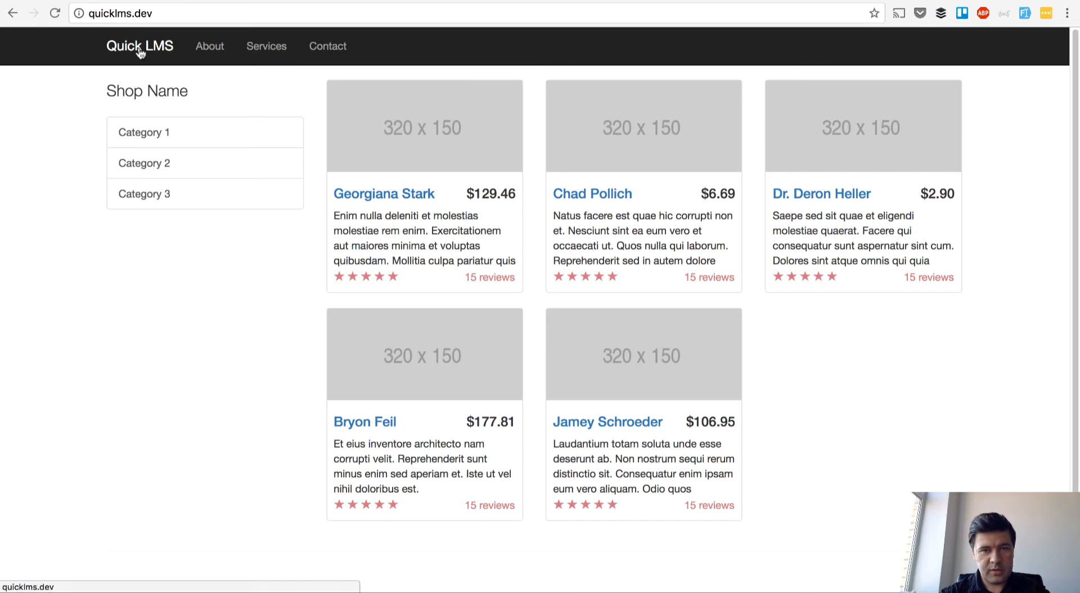
pyautogui.moveTo(672, 169)
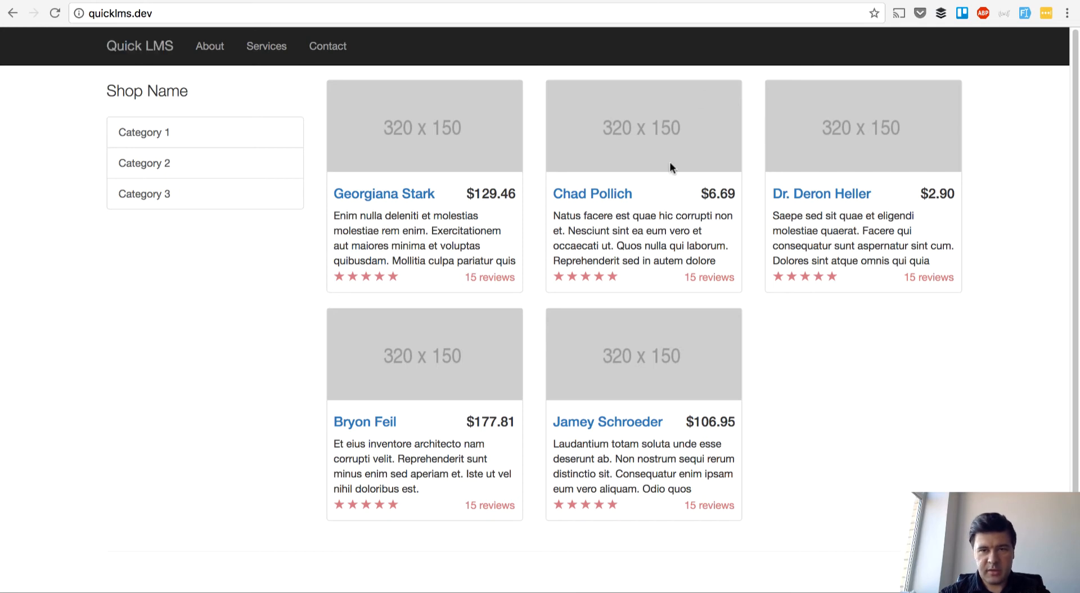
pyautogui.scroll(-3)
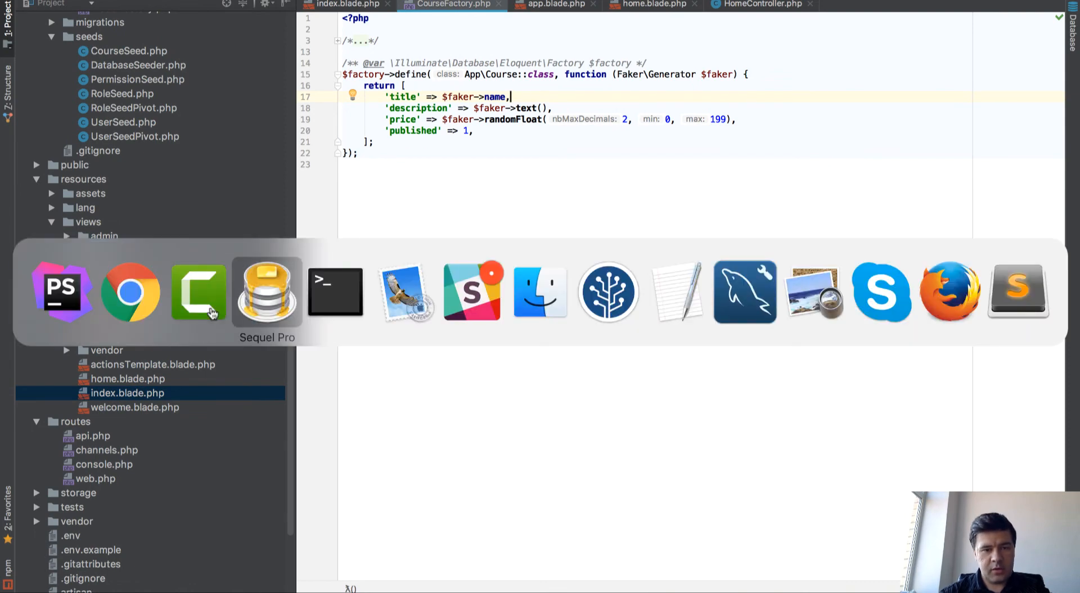
# - View the courses table content in Sequel Pro, where every slug is still NULL
pyautogui.click(266, 291)
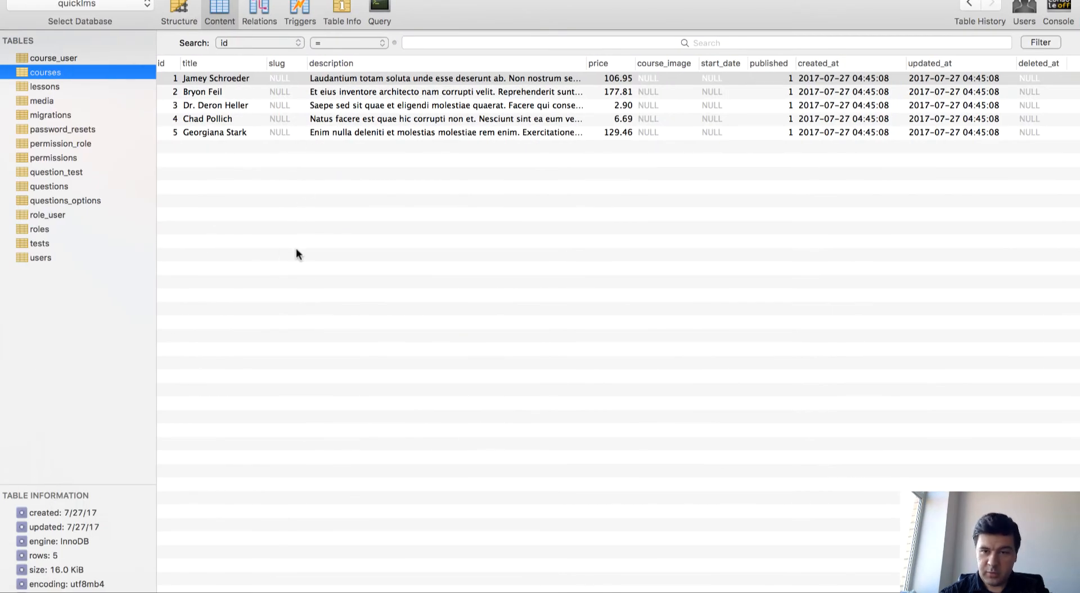
pyautogui.moveTo(272, 78)
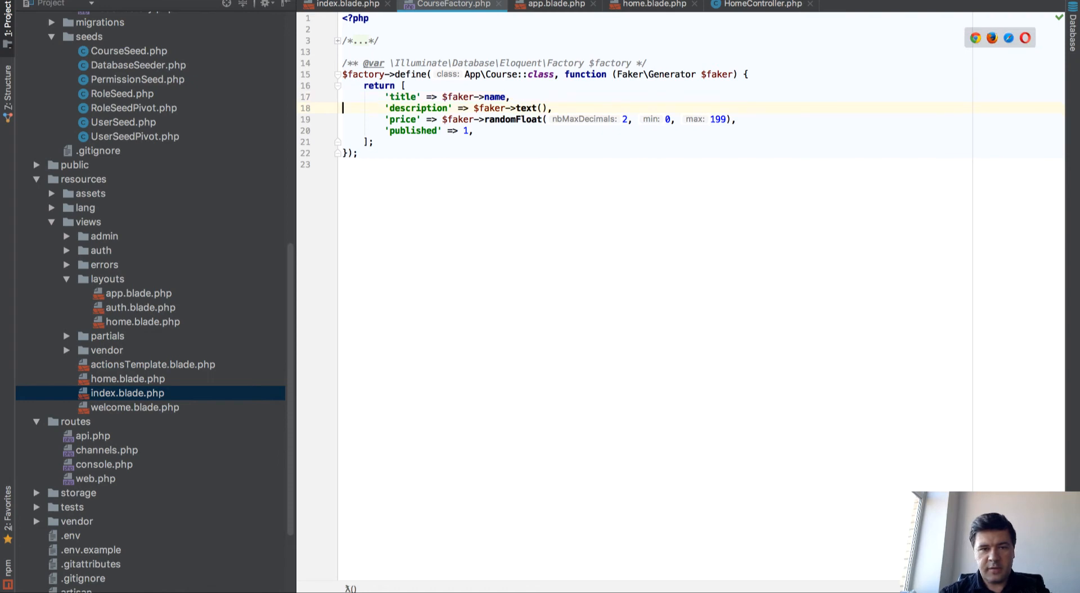
# - In CourseFactory add $name = $faker->name, use it as title and 'slug' => str_slug($name)
pyautogui.press('enter')
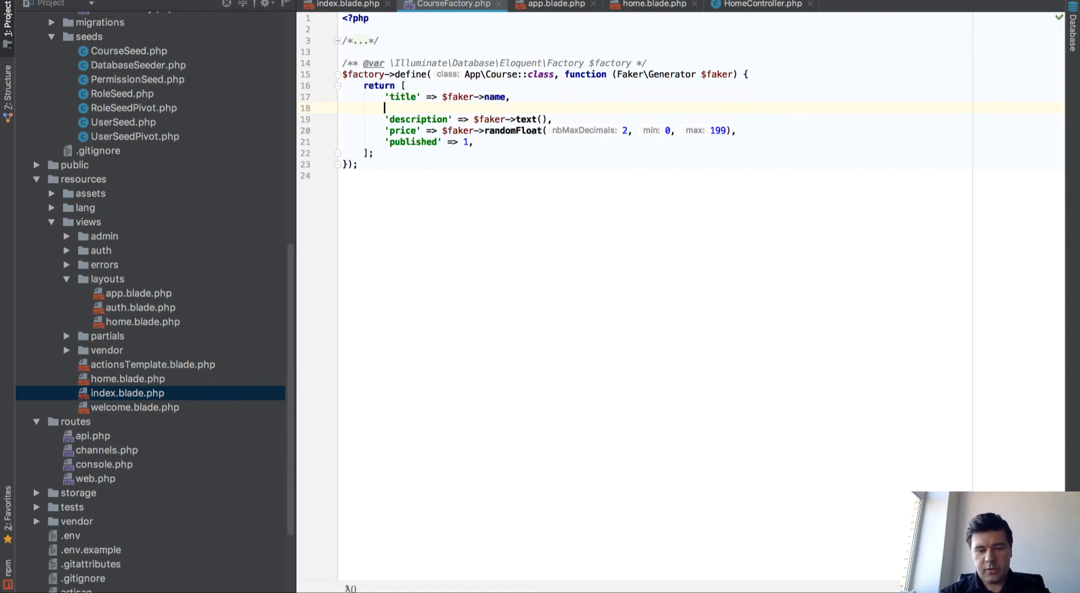
pyautogui.write("'slug' =>")
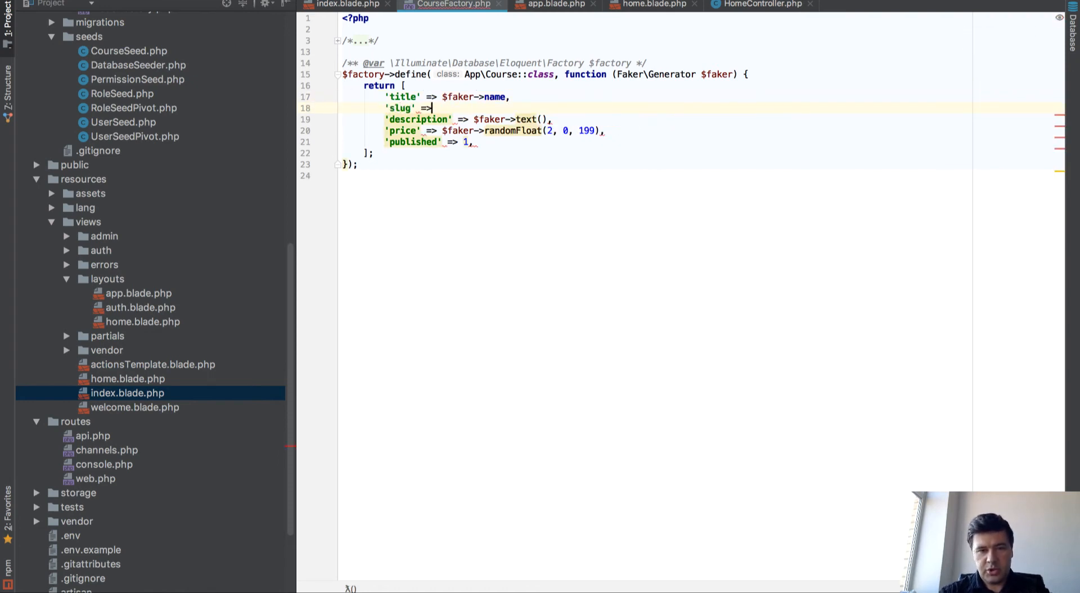
pyautogui.write('str_slug')
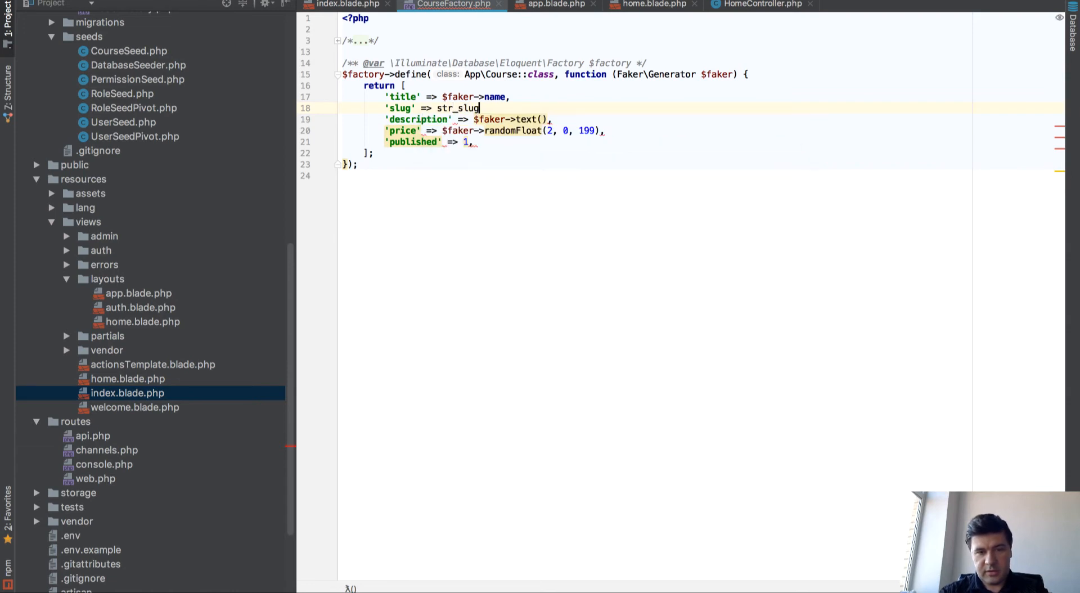
pyautogui.write('(),')
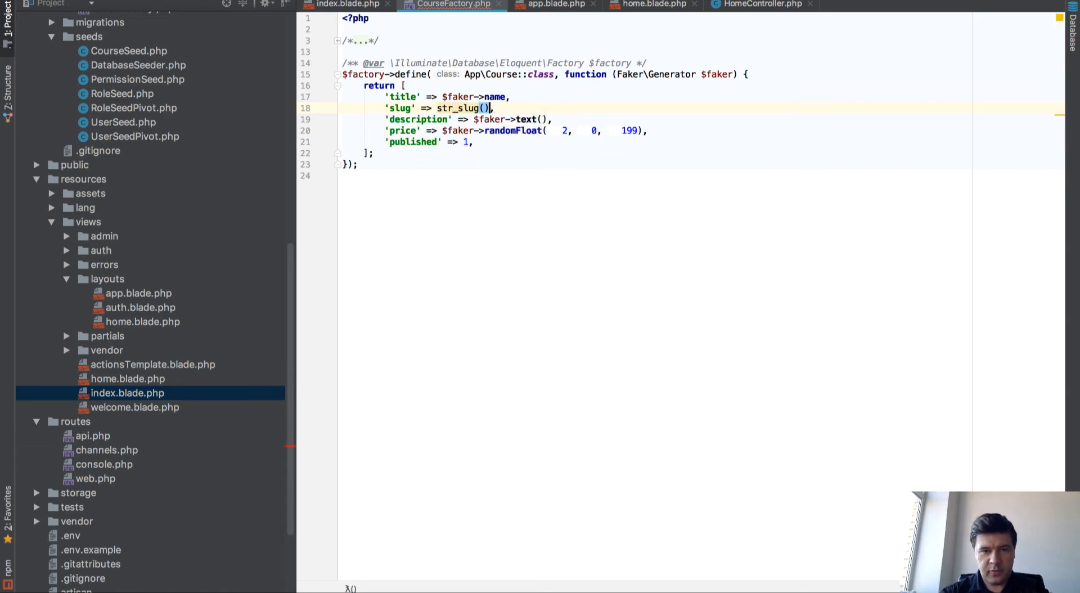
pyautogui.write('$name')
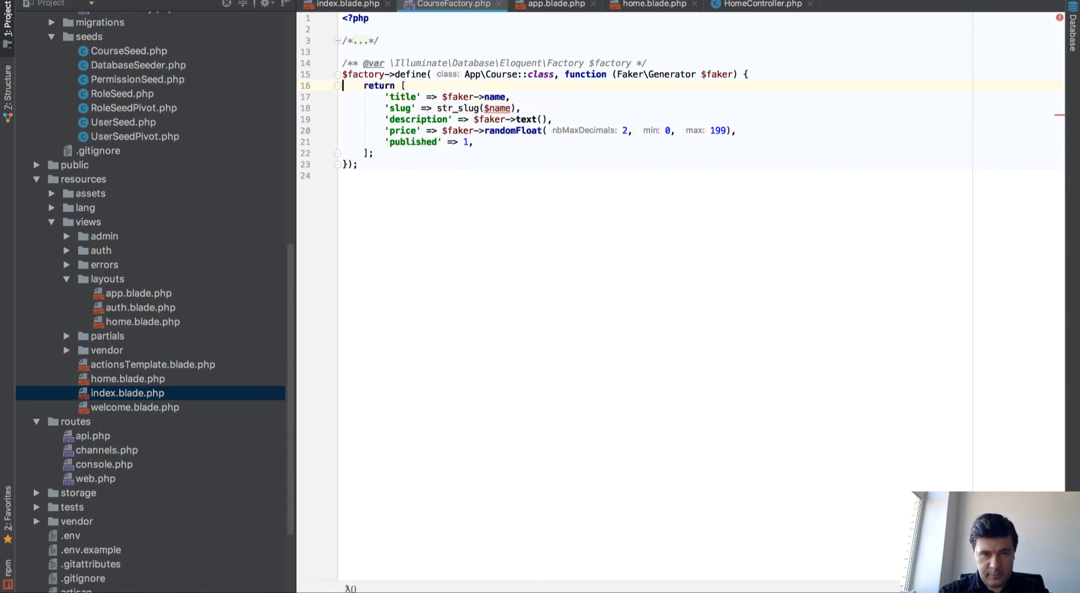
pyautogui.write('$name =')
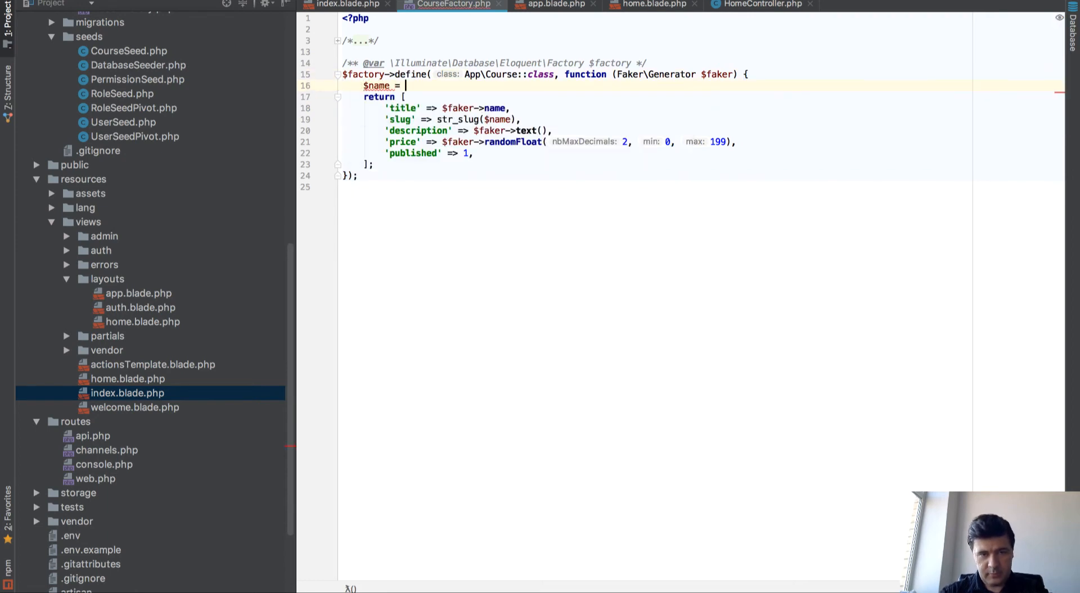
pyautogui.write('$faker->name;')
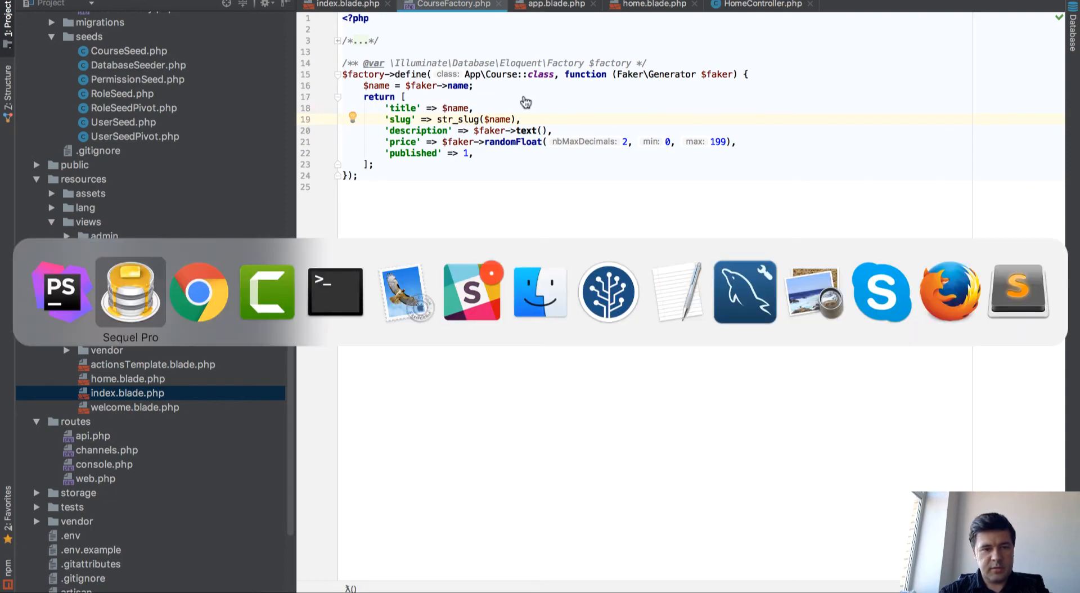
# - Rerun php artisan migrate --seed and refresh the courses table to see filled slugs
pyautogui.click(131, 290)
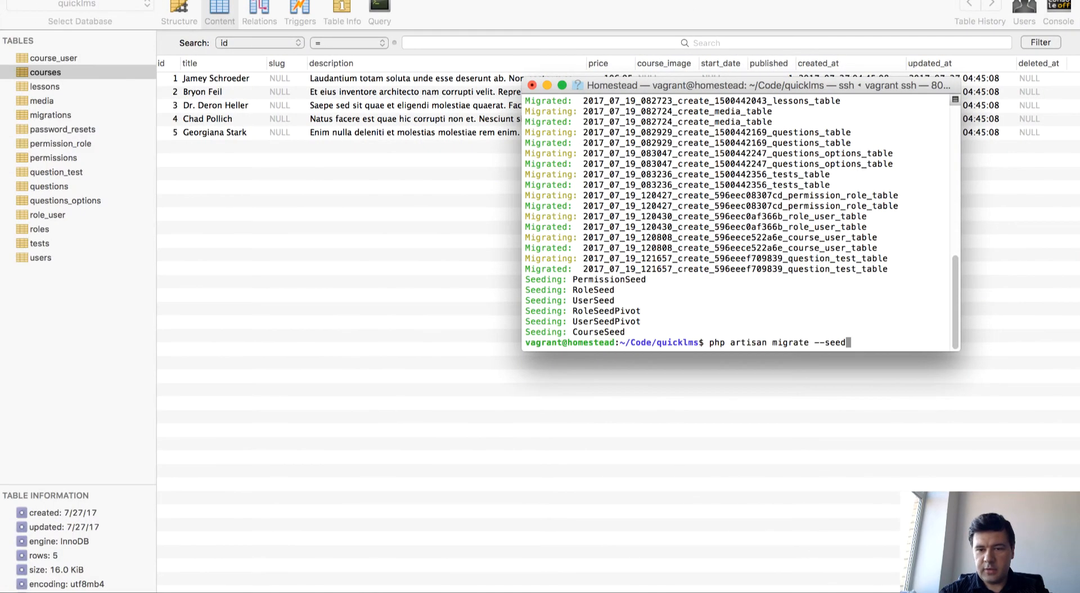
pyautogui.press('Backspace')
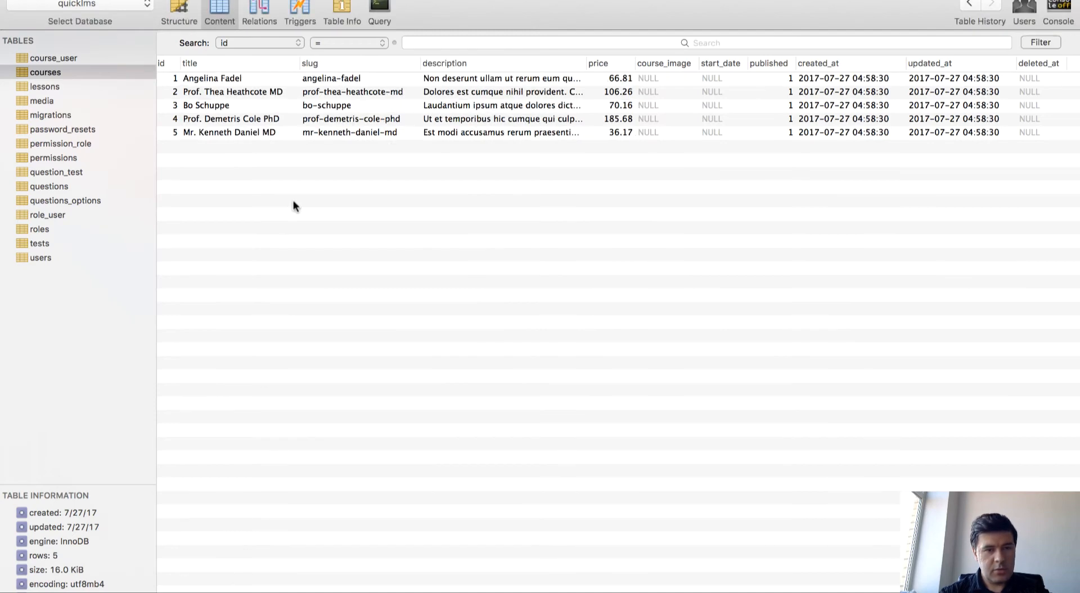
pyautogui.moveTo(338, 142)
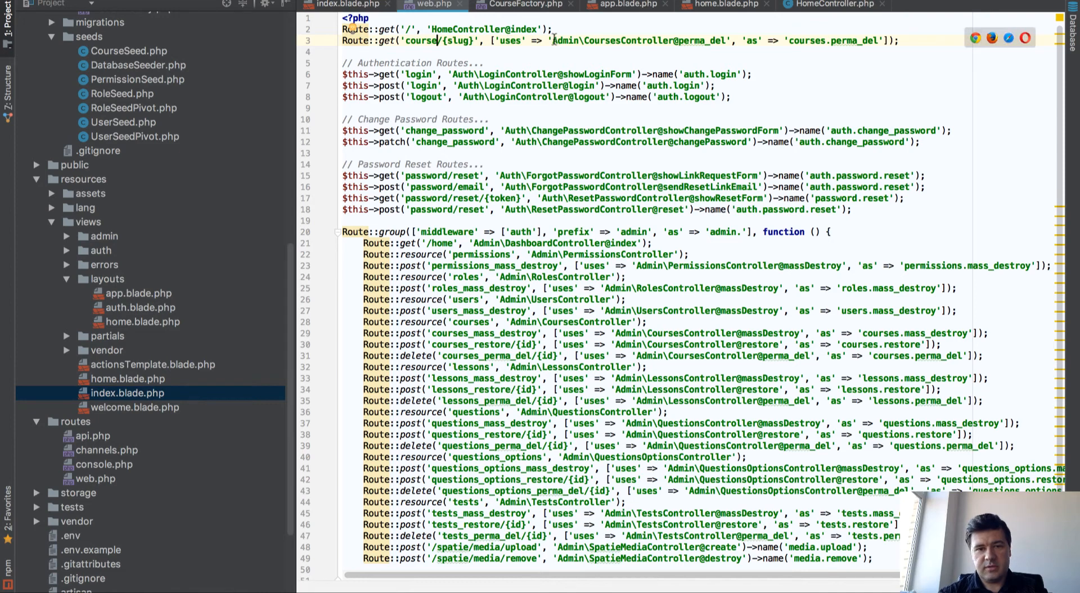
# - Add Route::get('course/{slug}') using CoursesController@show, named courses.show
pyautogui.doubleClick(567, 40)
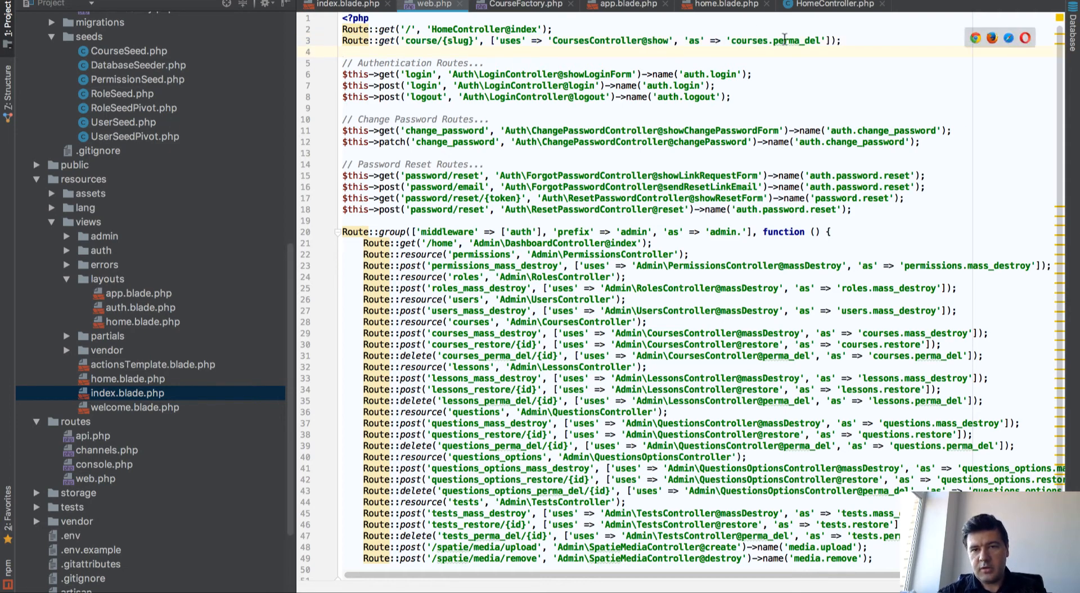
pyautogui.write('courses.show')
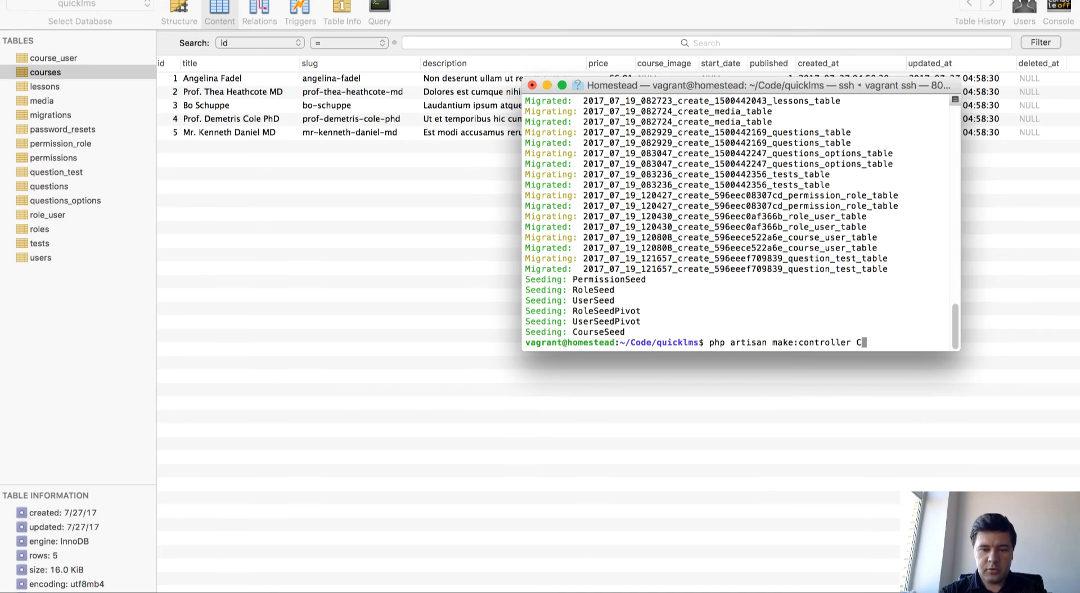
# - Run php artisan make:controller CoursesController in the Homestead terminal
pyautogui.write('oursesCon')
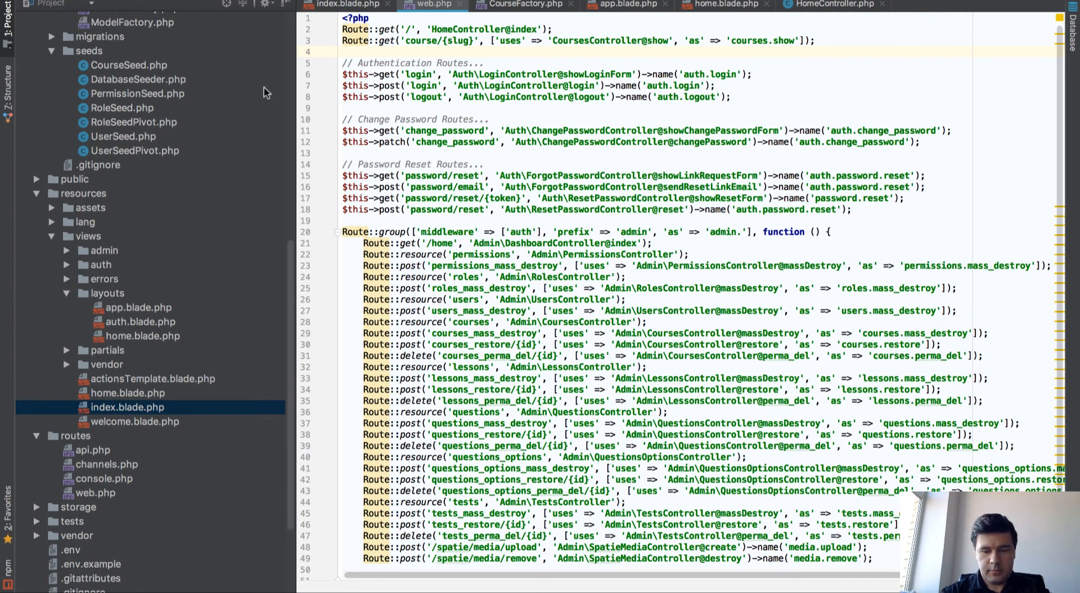
pyautogui.write('cour')
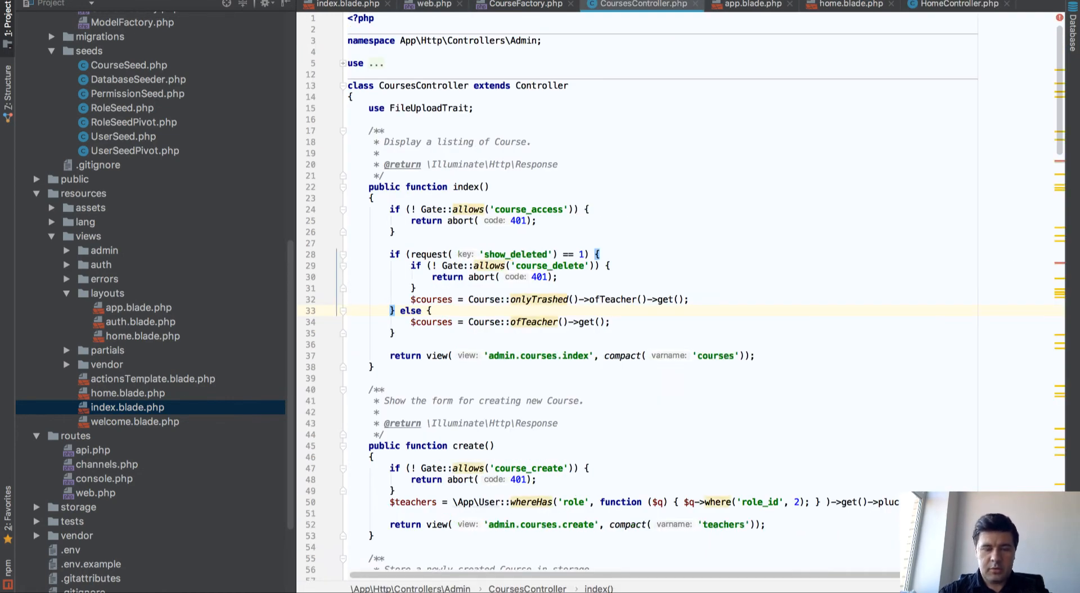
# - In the new CoursesController declare a public show($course_slug) method
pyautogui.click(521, 4)
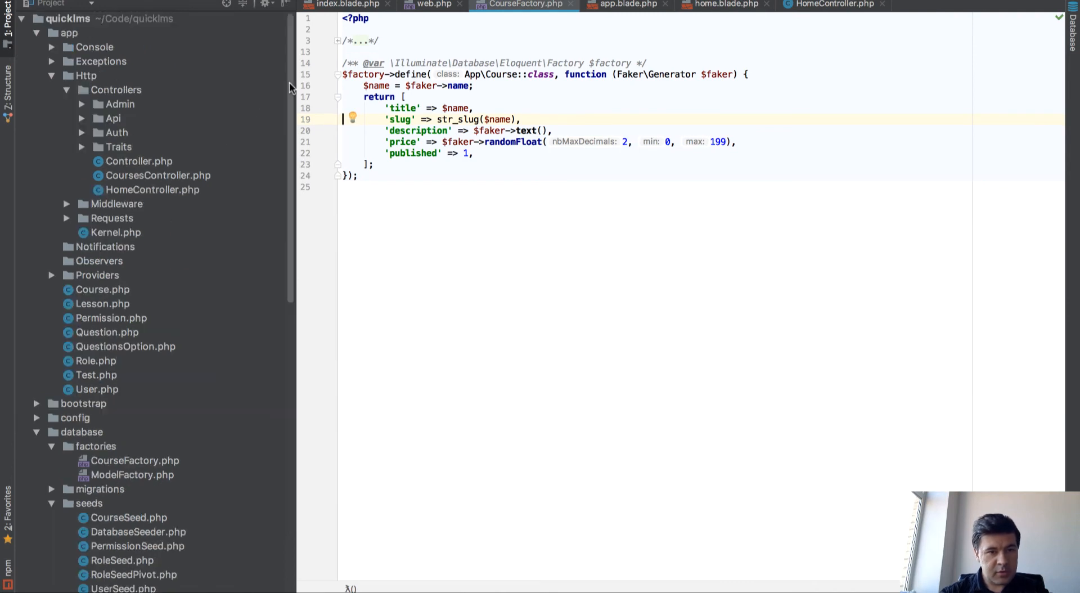
pyautogui.moveTo(84, 161)
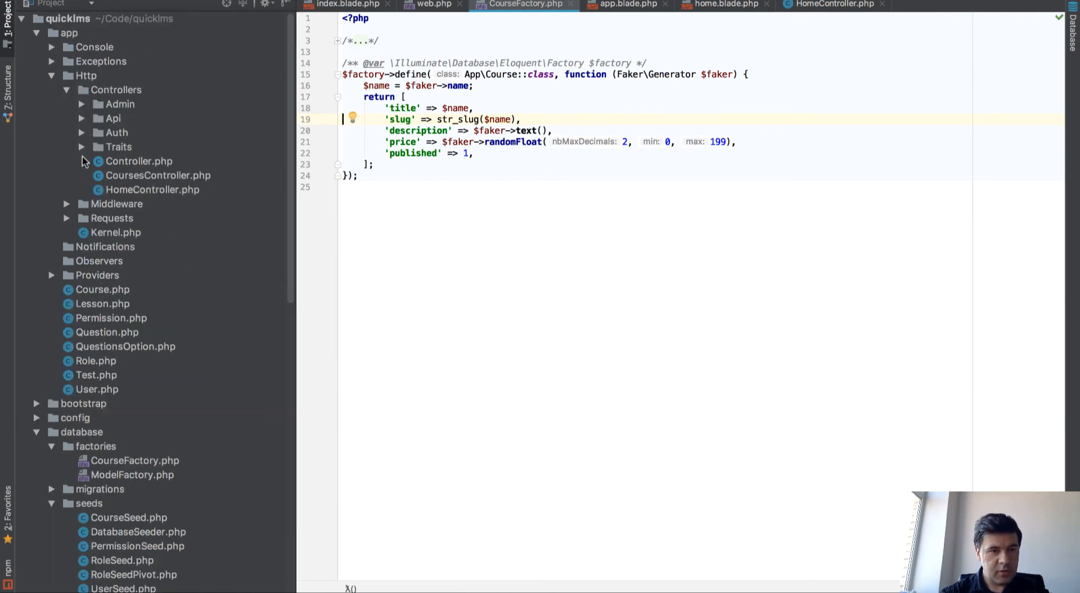
pyautogui.click(157, 175)
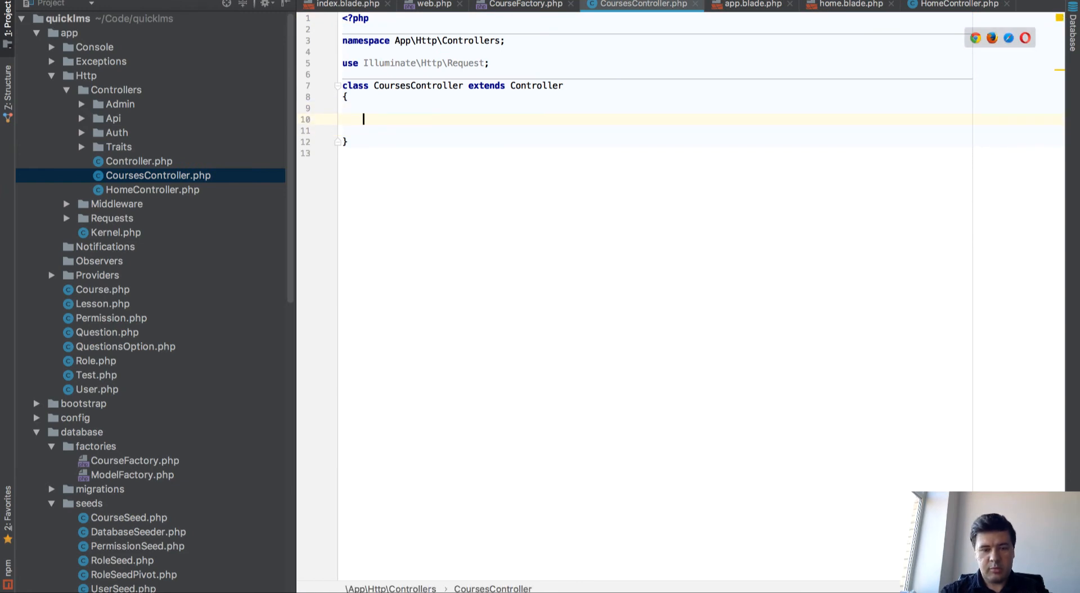
pyautogui.write('public function _sh')
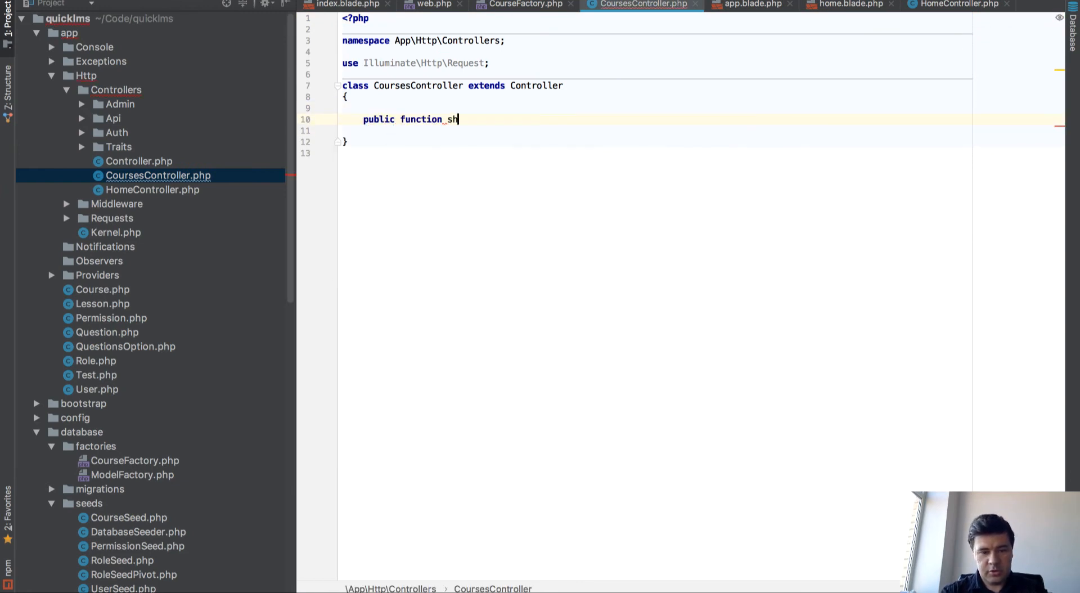
pyautogui.write('ow()')
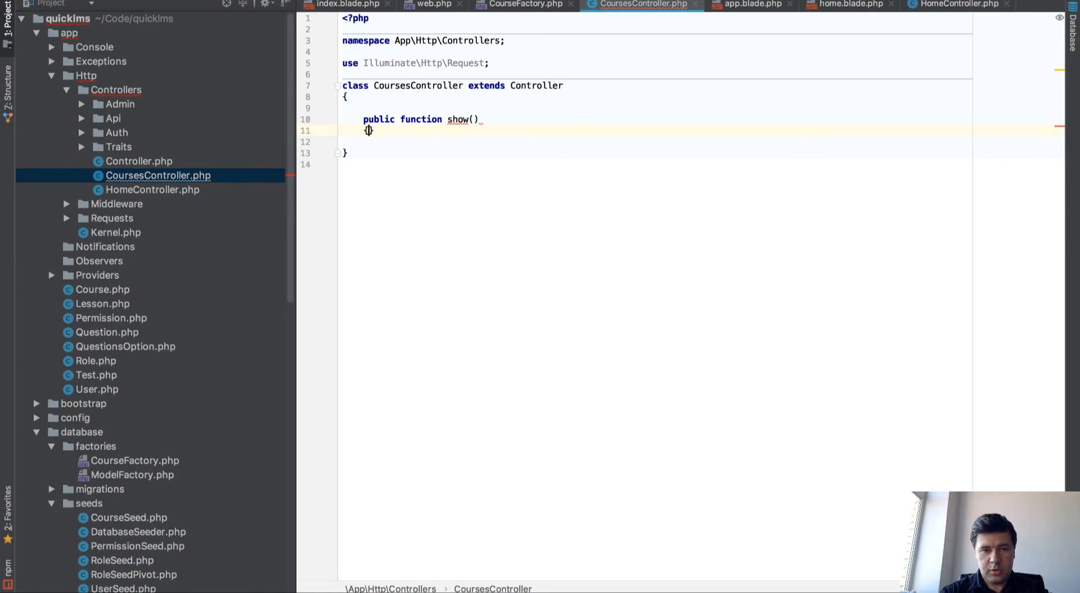
pyautogui.write('$')
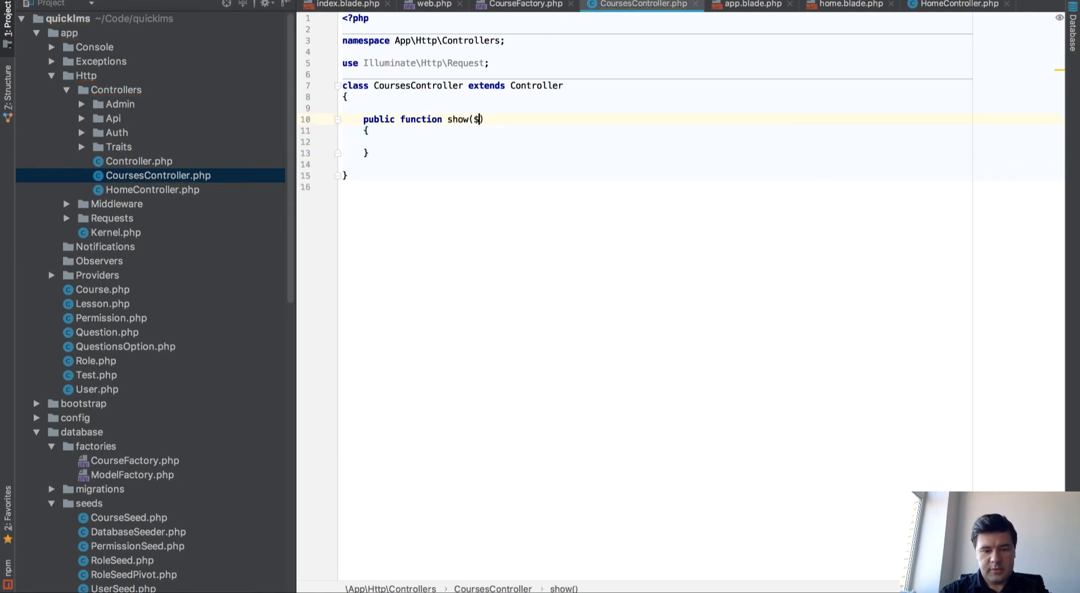
pyautogui.write('course_slug')
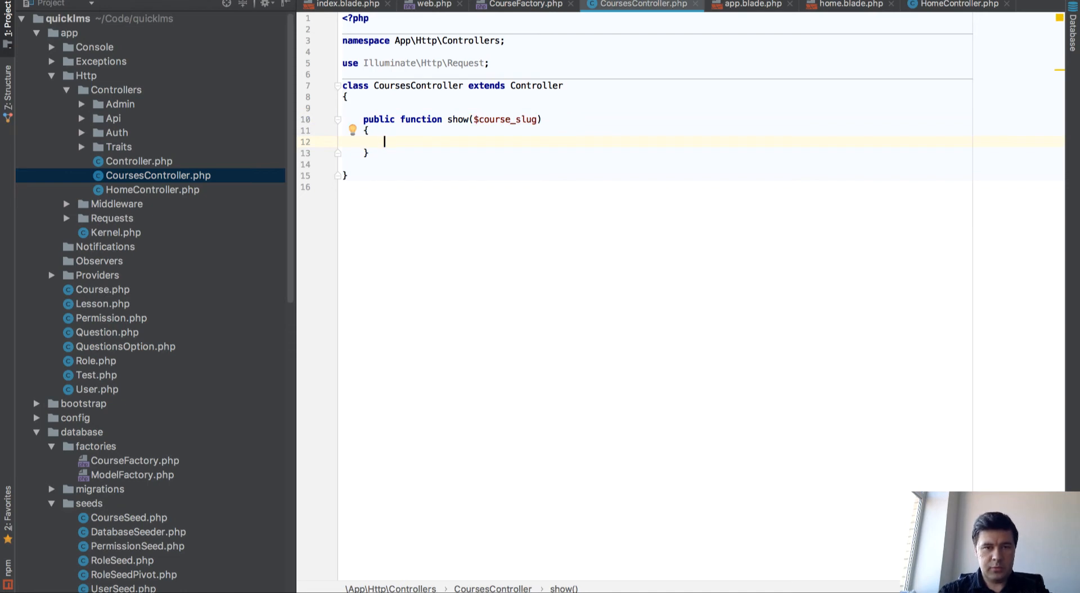
pyautogui.write('d')
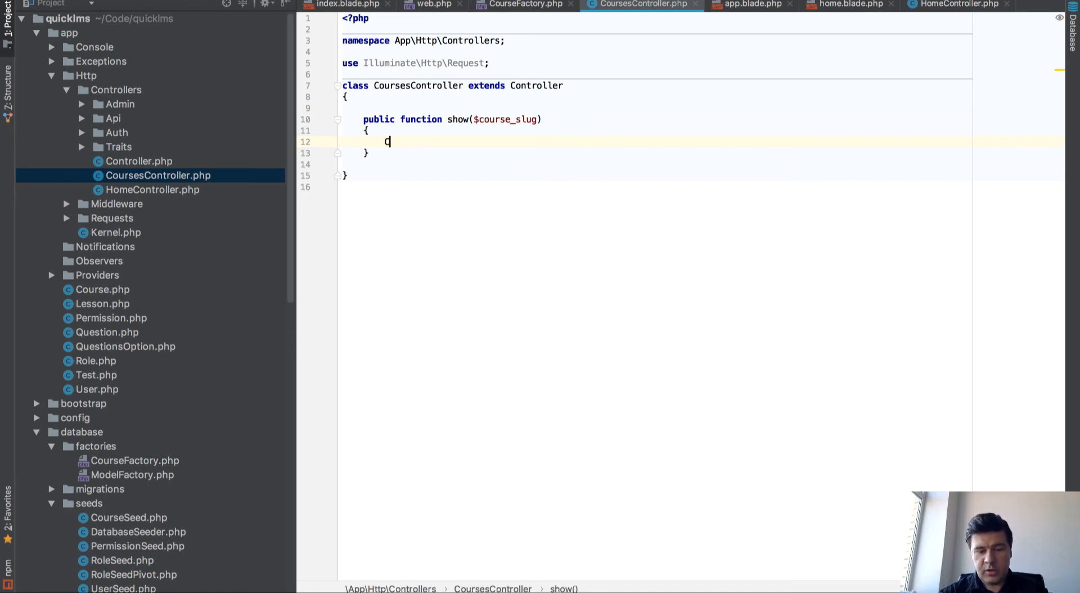
pyautogui.write('ours')
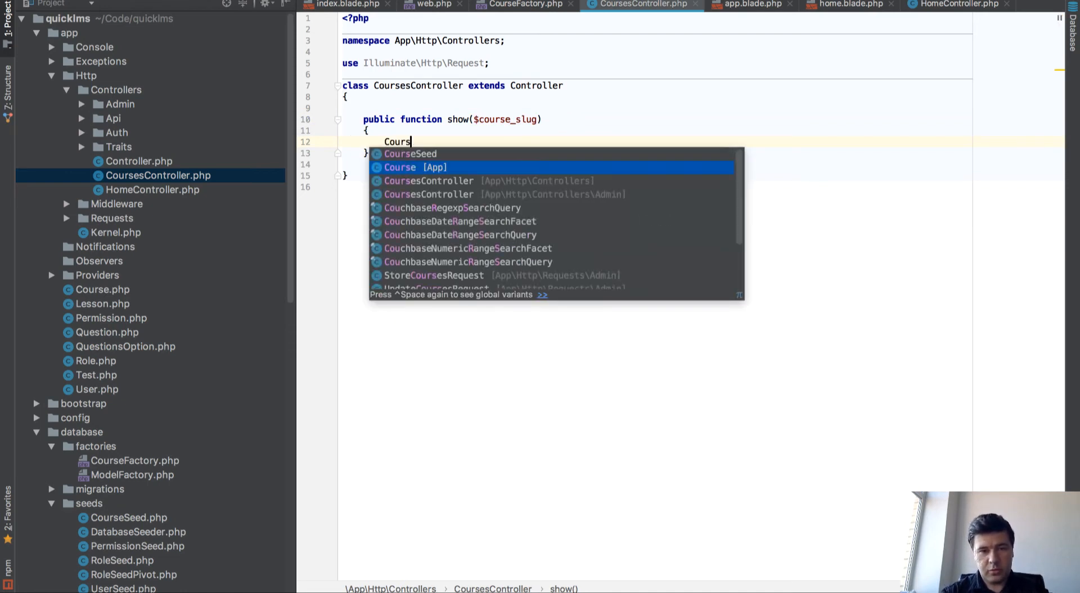
pyautogui.write('$sour')
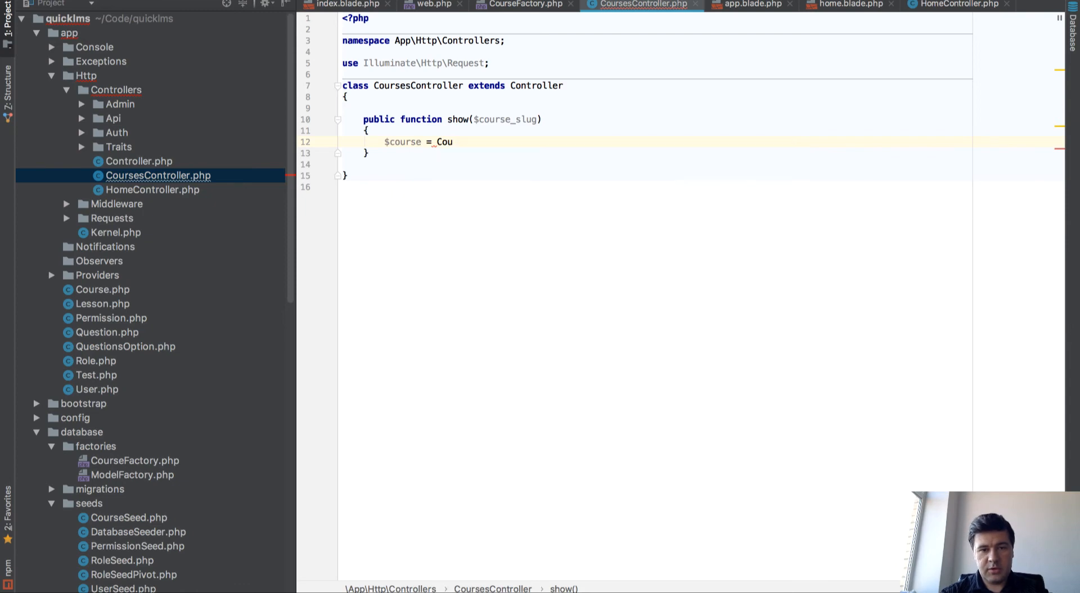
# - Load the course with Course::where('slug', $course_slug)->firstOrFail() and return view('course', compact('course'))
pyautogui.write("Course::where('s'")
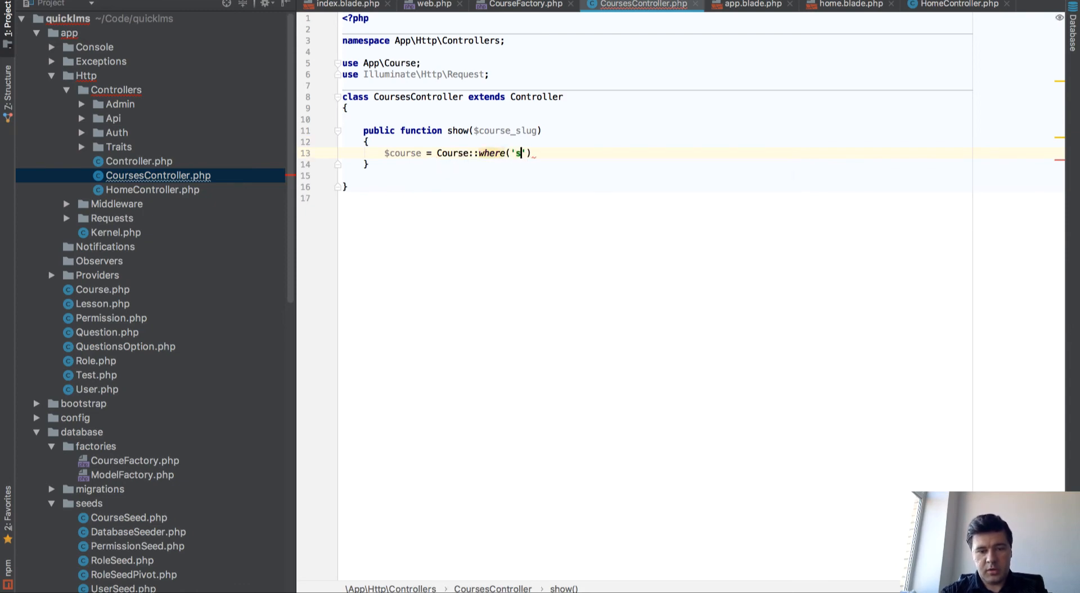
pyautogui.write("lug', $course_slug")
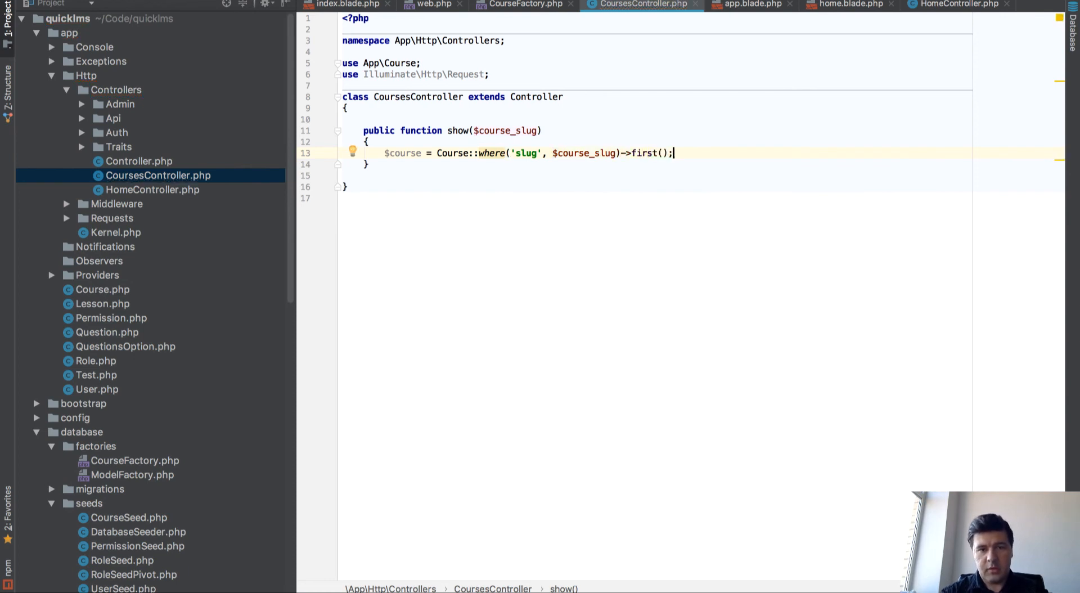
pyautogui.write('if (')
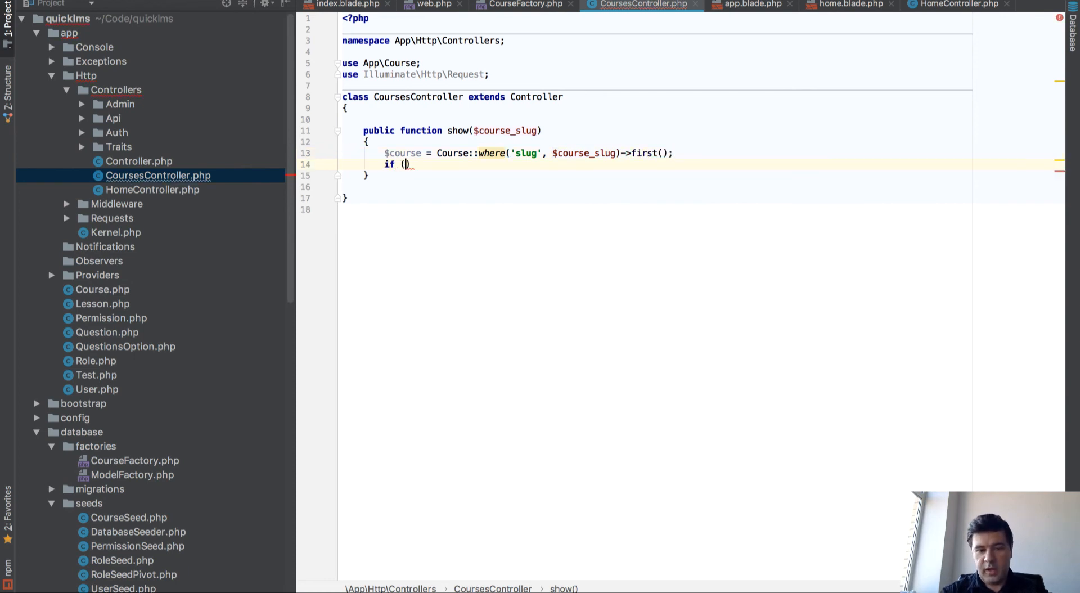
pyautogui.write('!cour')
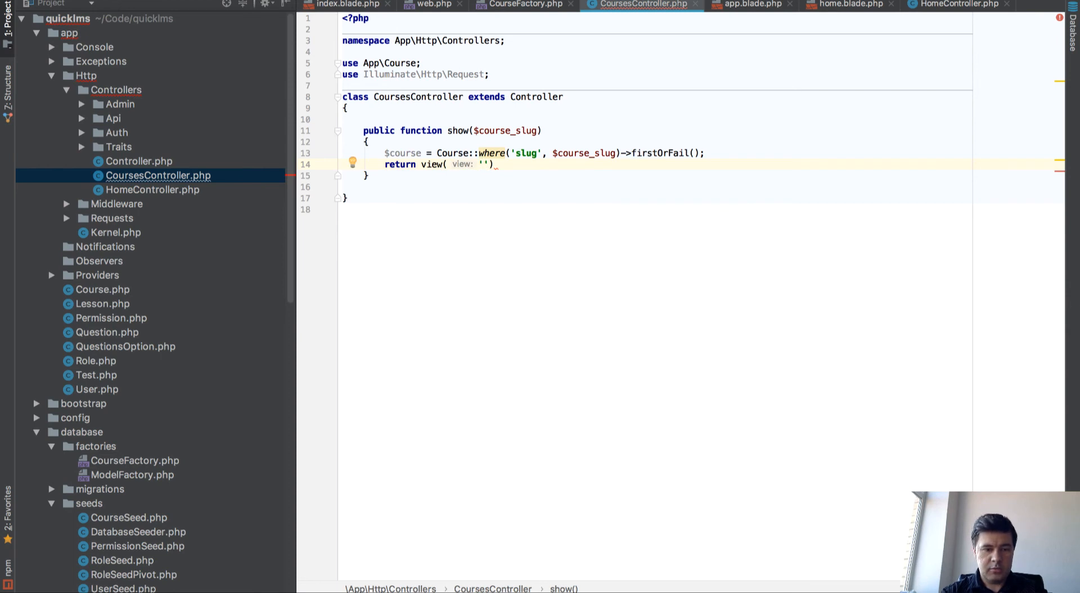
pyautogui.write("course', compact('course")
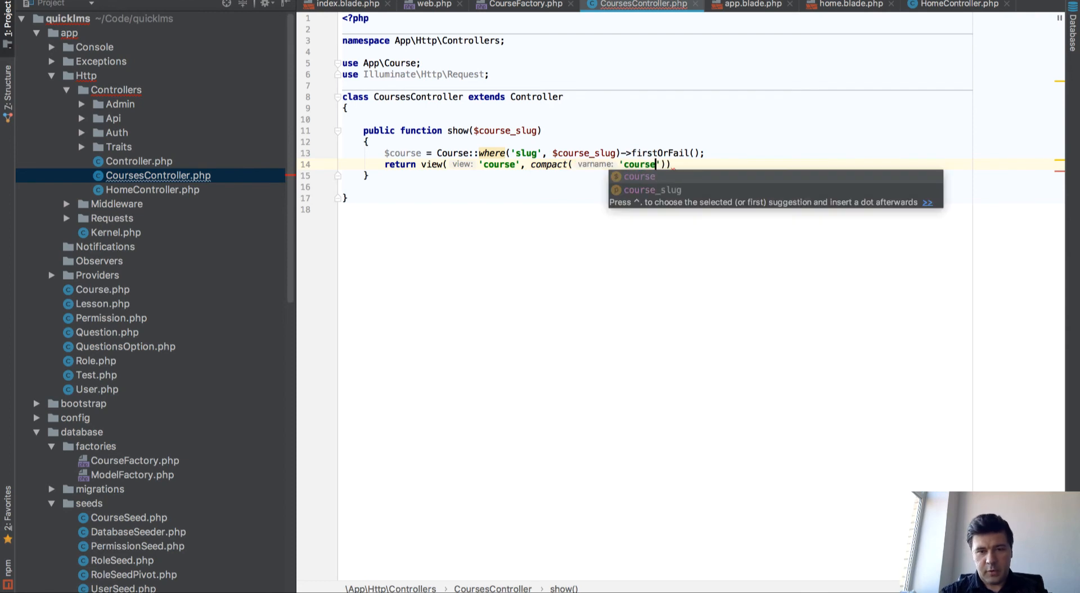
pyautogui.press('Tab')
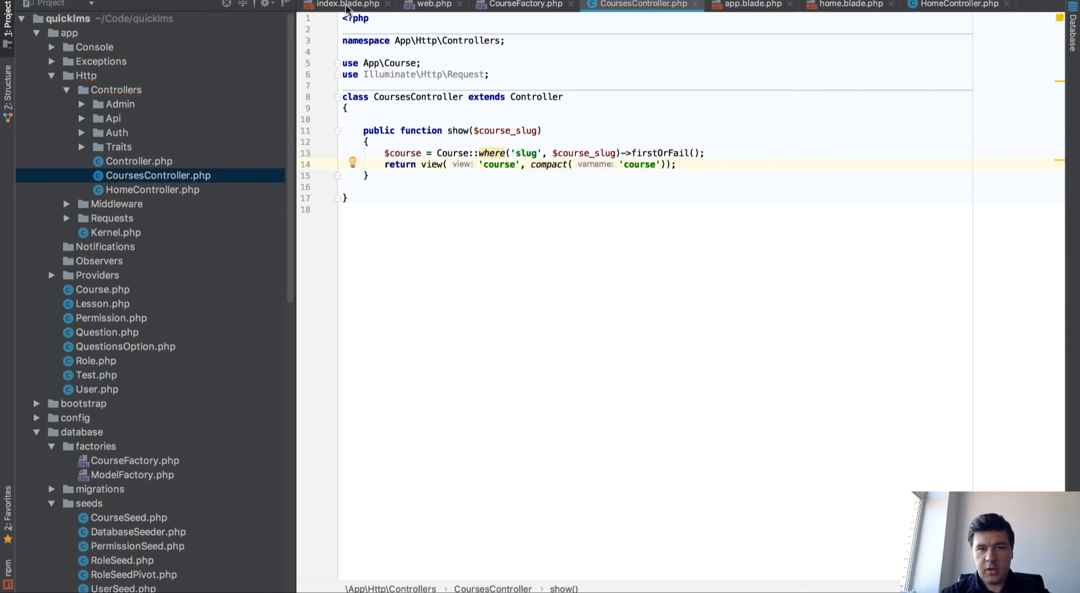
# - Save index.blade.php as course.blade.php showing only <h2>{{ $course->title }}</h2>
pyautogui.click(348, 4)
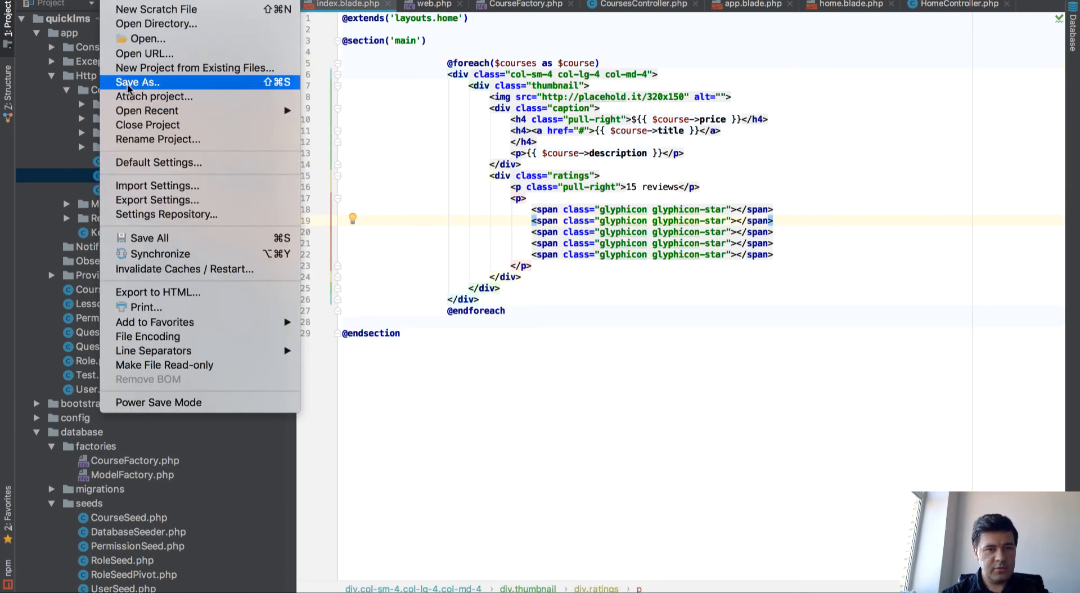
pyautogui.click(137, 82)
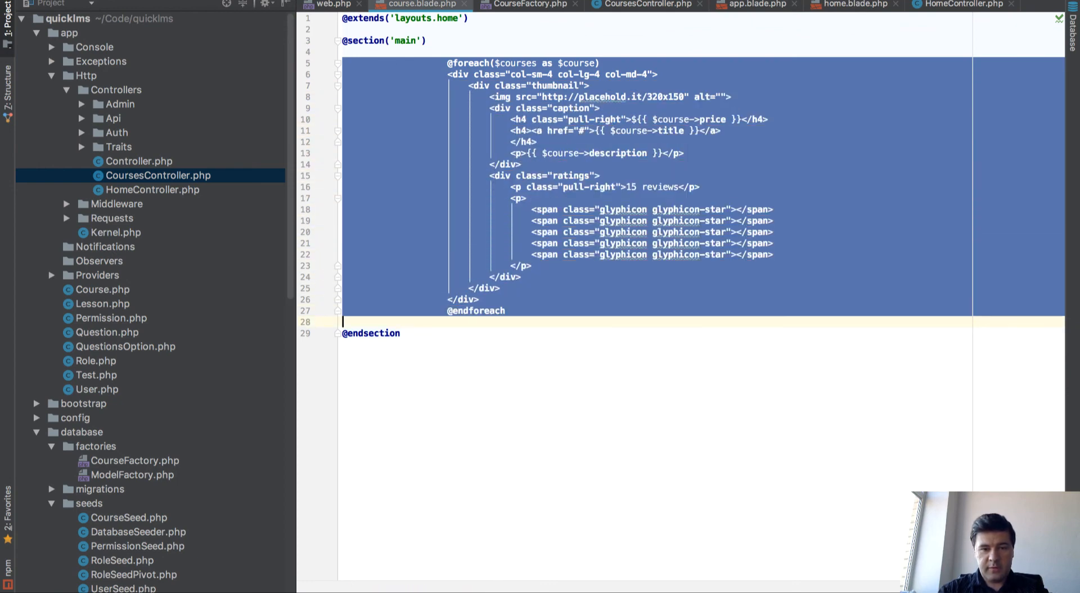
pyautogui.write('<')
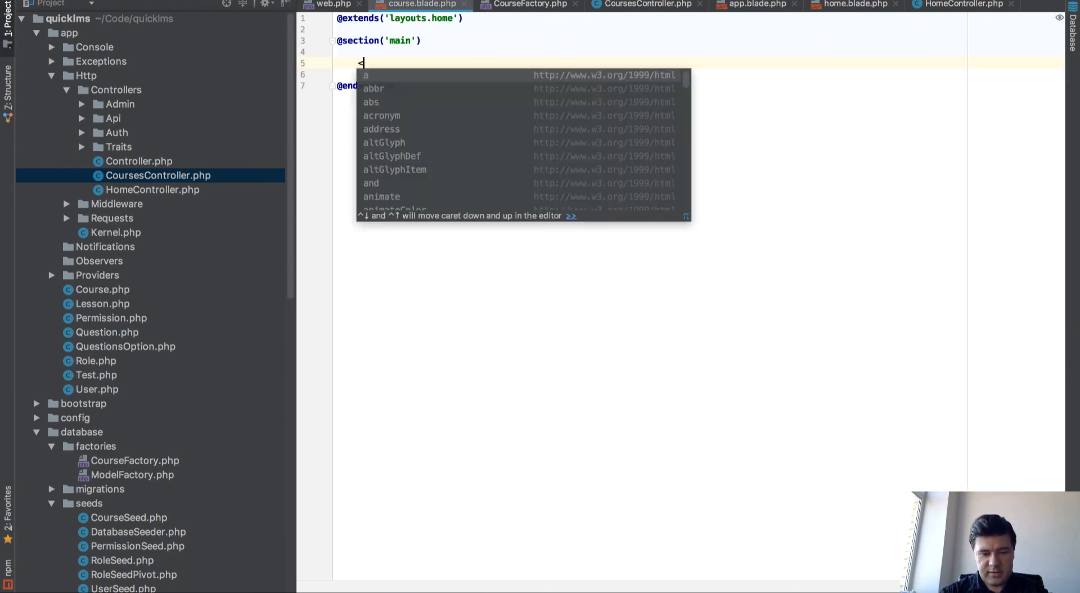
pyautogui.write('h2>{{ $course->title }}</h2>')
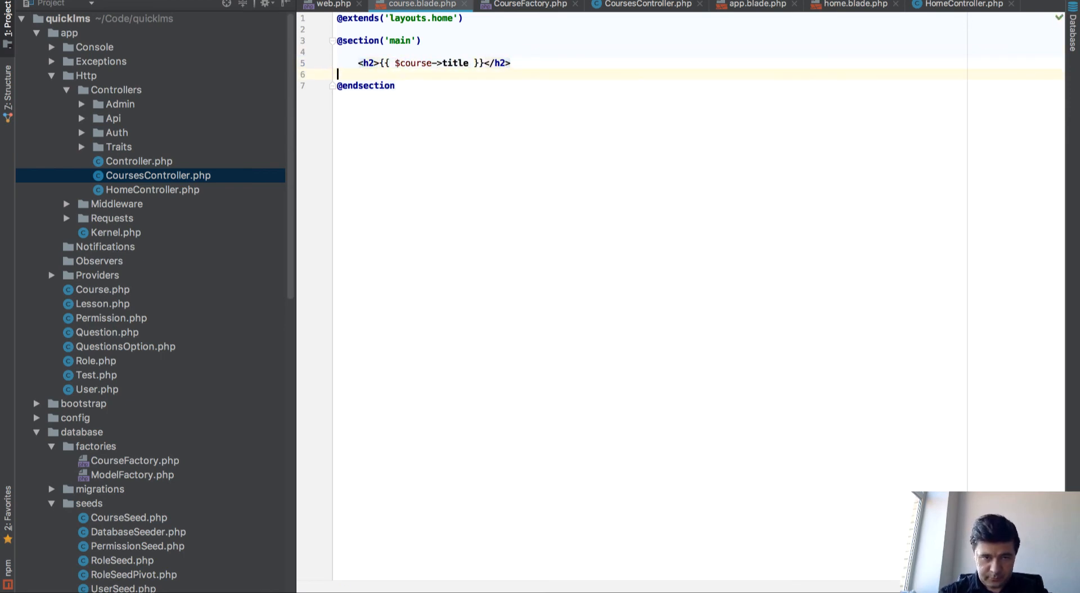
pyautogui.click(333, 5)
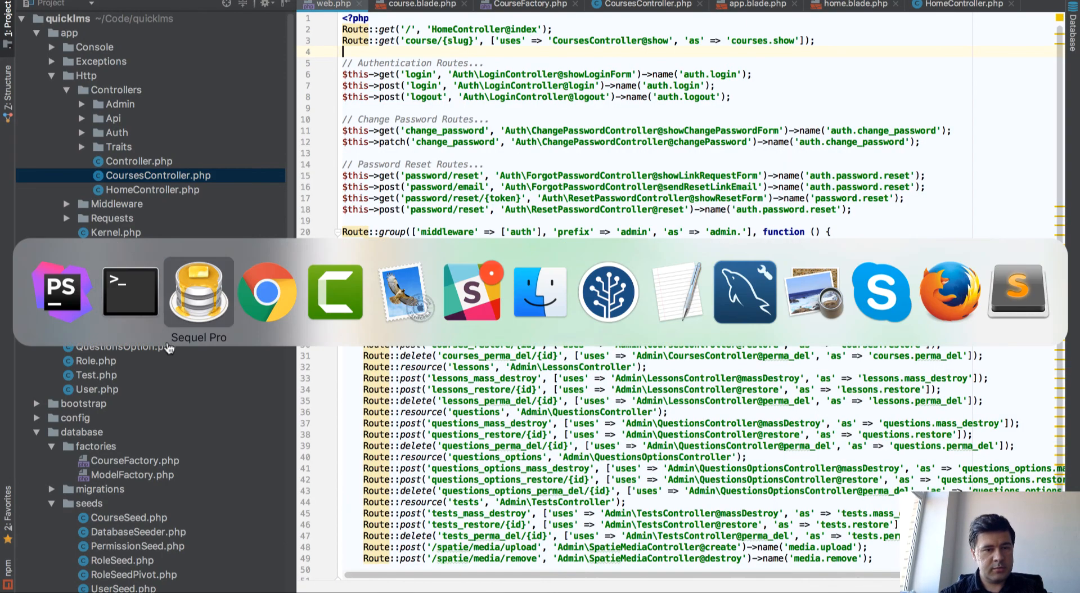
# - In index.blade.php set the title link href to {{ route('courses.show', [$course->slug]) }}
pyautogui.click(198, 290)
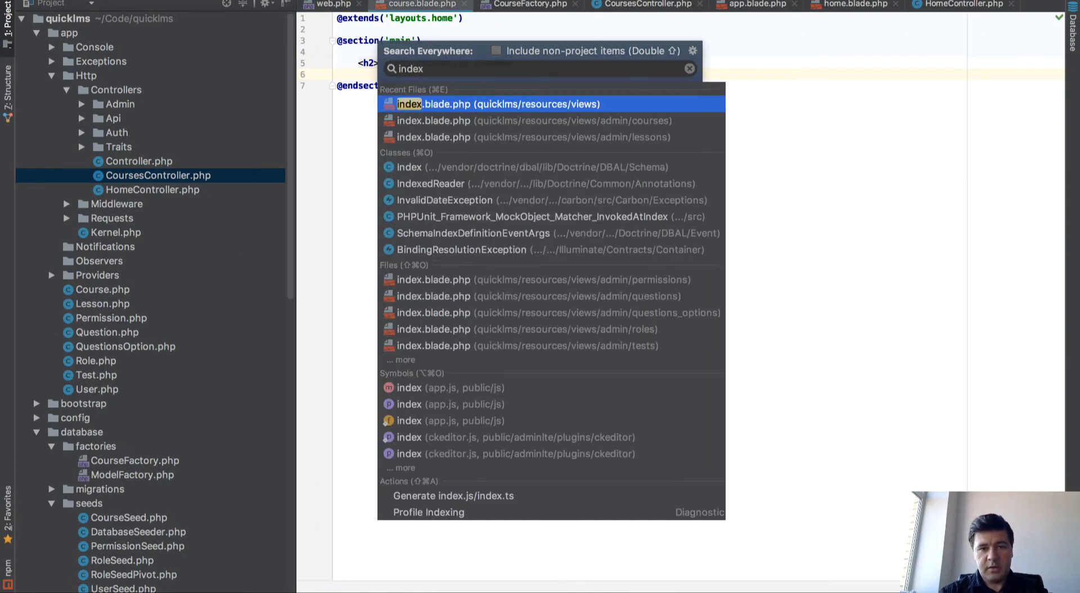
pyautogui.click(497, 103)
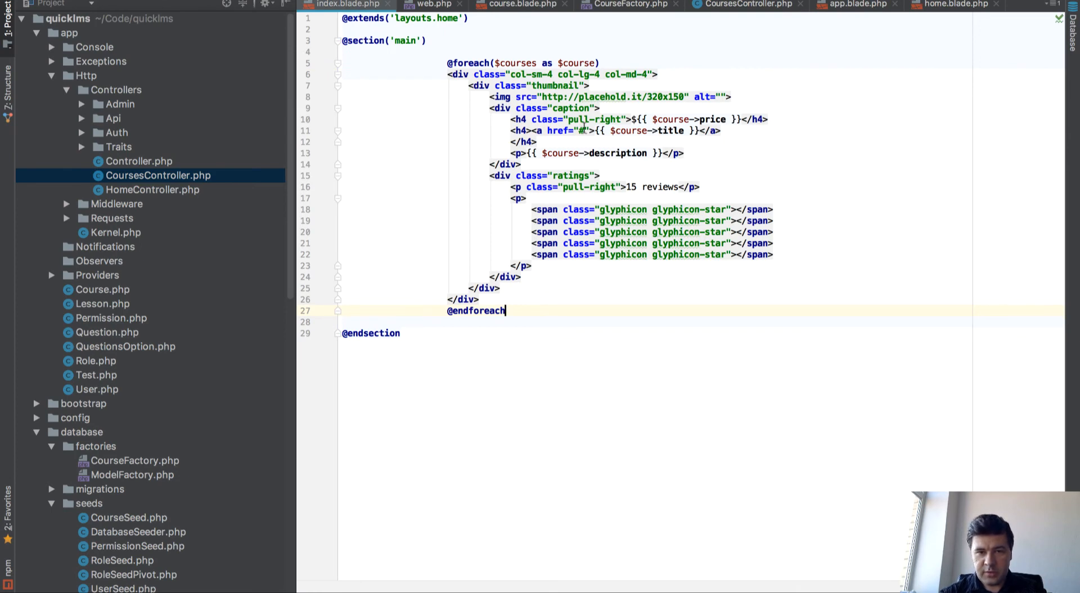
pyautogui.write('{{ ro }}')
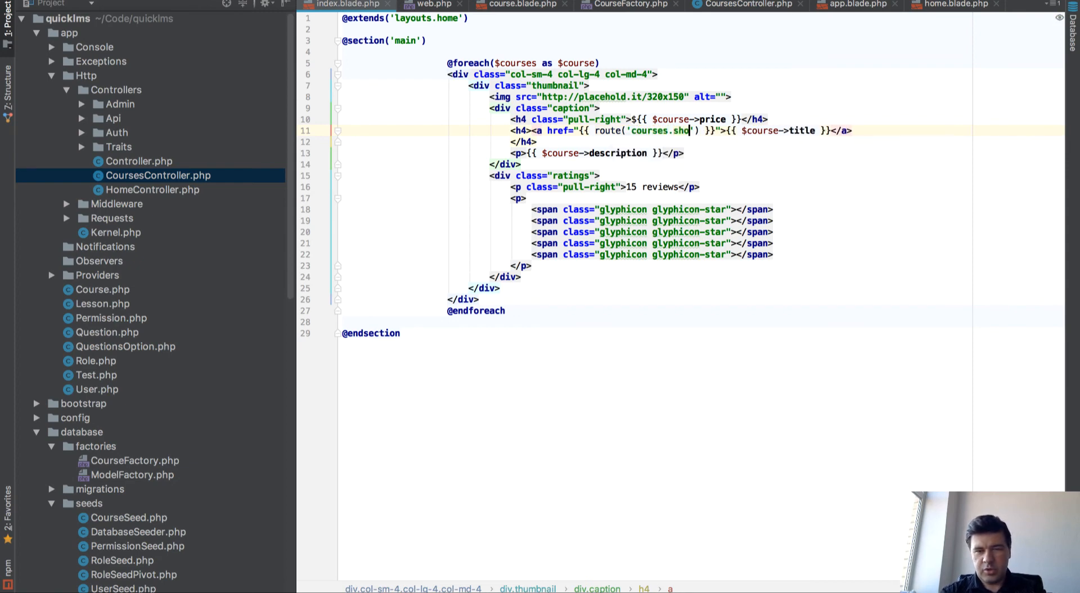
pyautogui.write('w,')
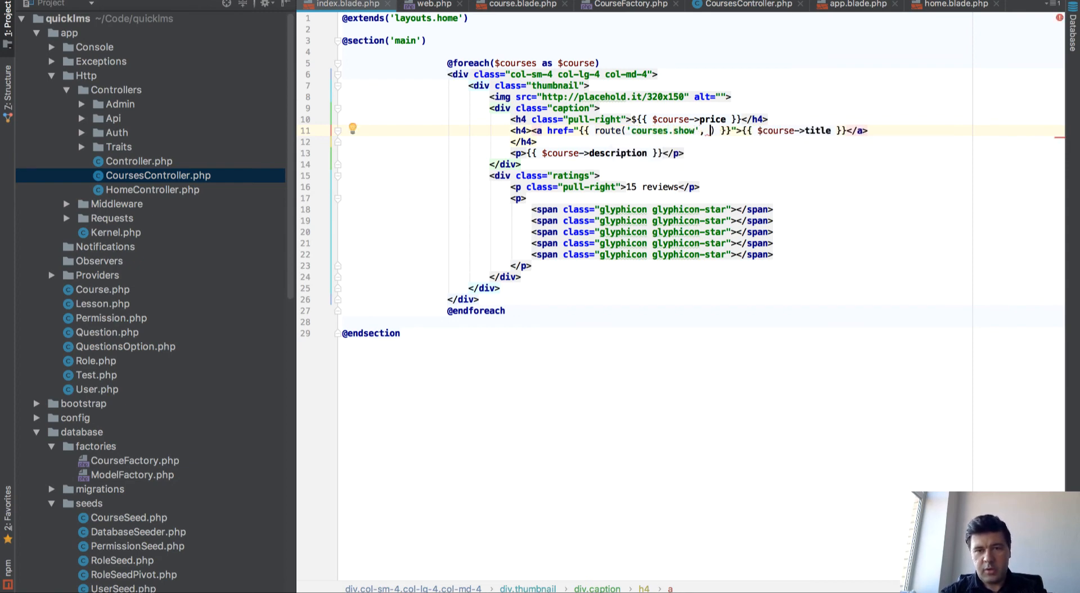
pyautogui.write('[$')
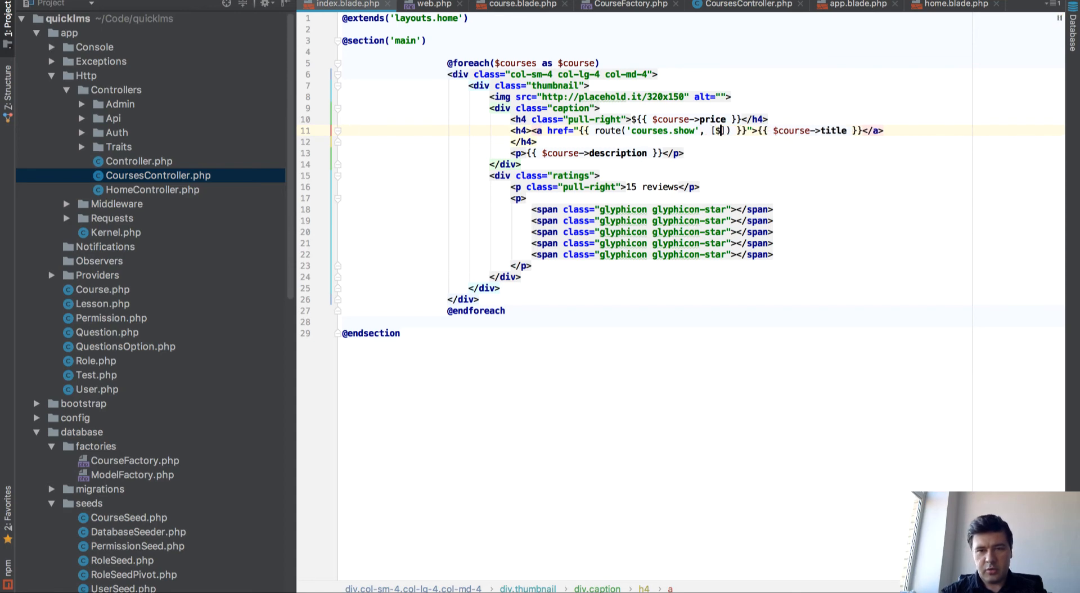
pyautogui.write('c')
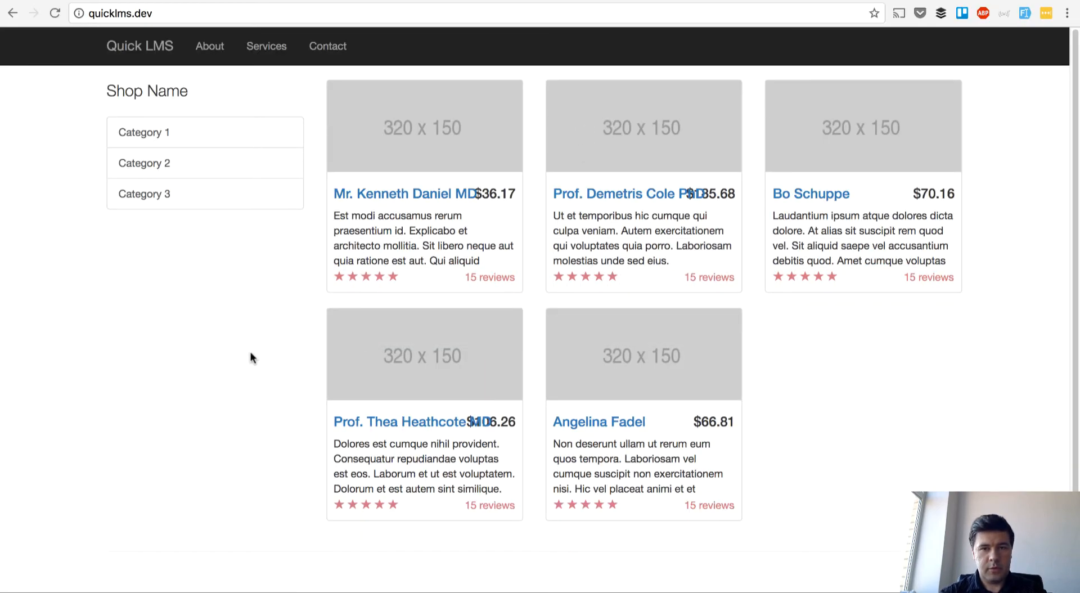
pyautogui.moveTo(406, 193)
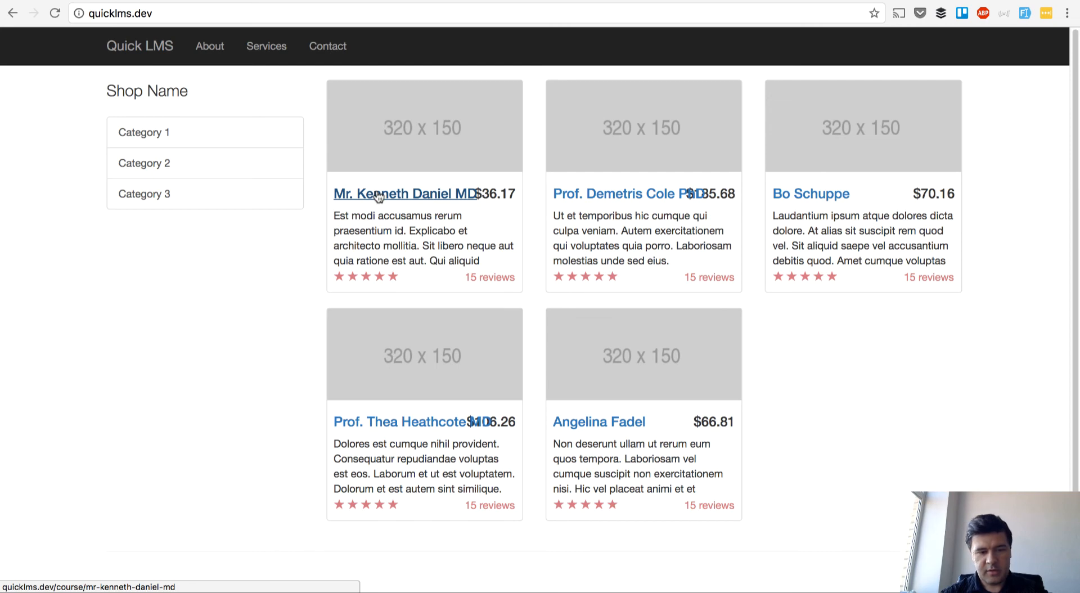
pyautogui.moveTo(376, 201)
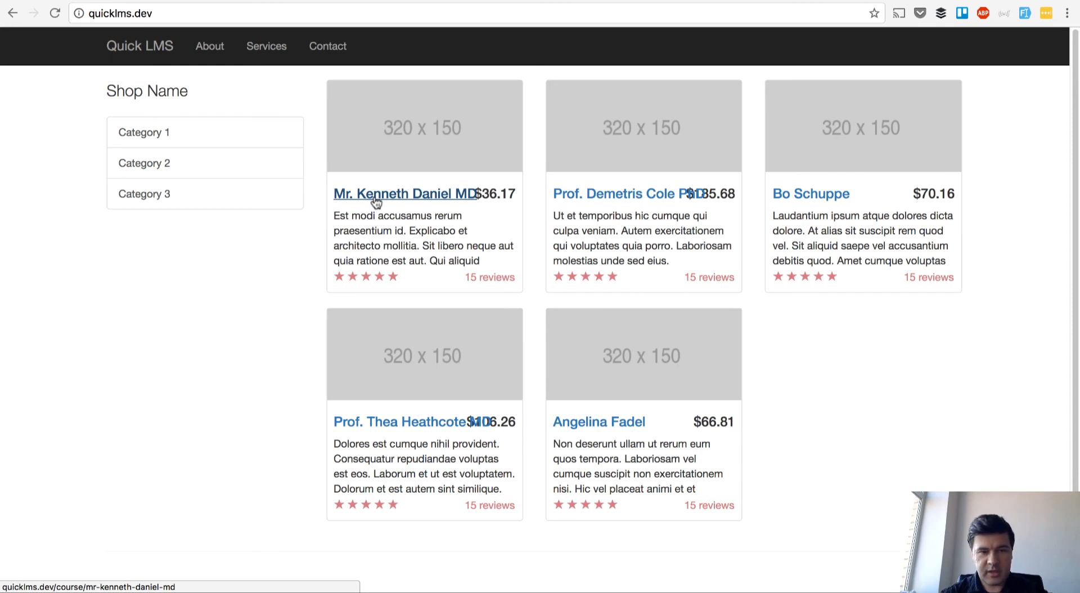
# - Open the Mr. Kenneth Daniel MD course page from its homepage title link
pyautogui.click(406, 194)
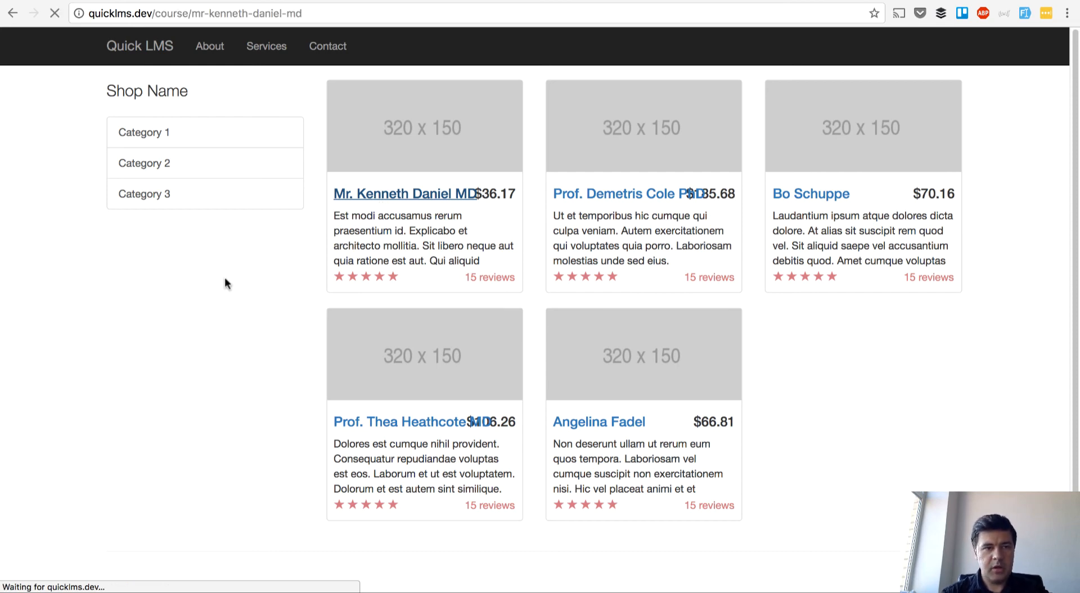
pyautogui.click(406, 192)
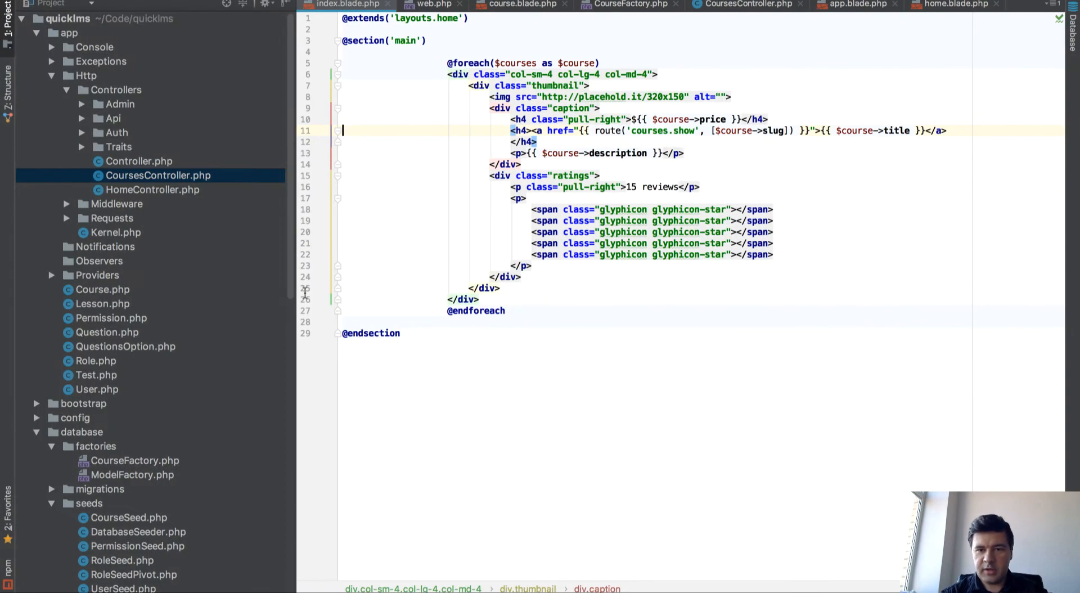
# - Add <p>{{ $course->description }}</p> below the title heading in course.blade.php
pyautogui.click(522, 4)
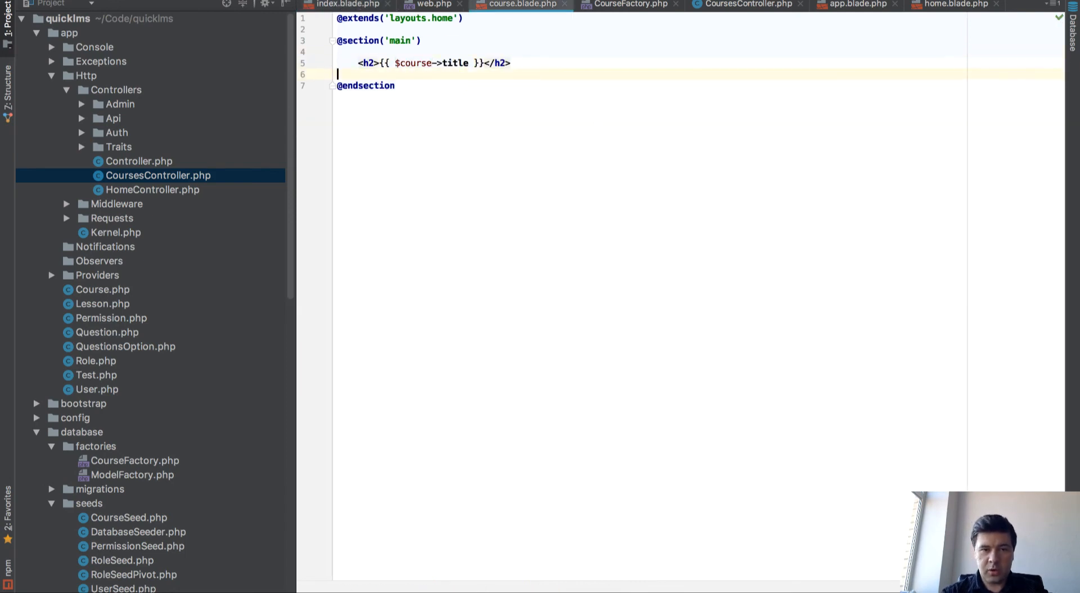
pyautogui.click(510, 63)
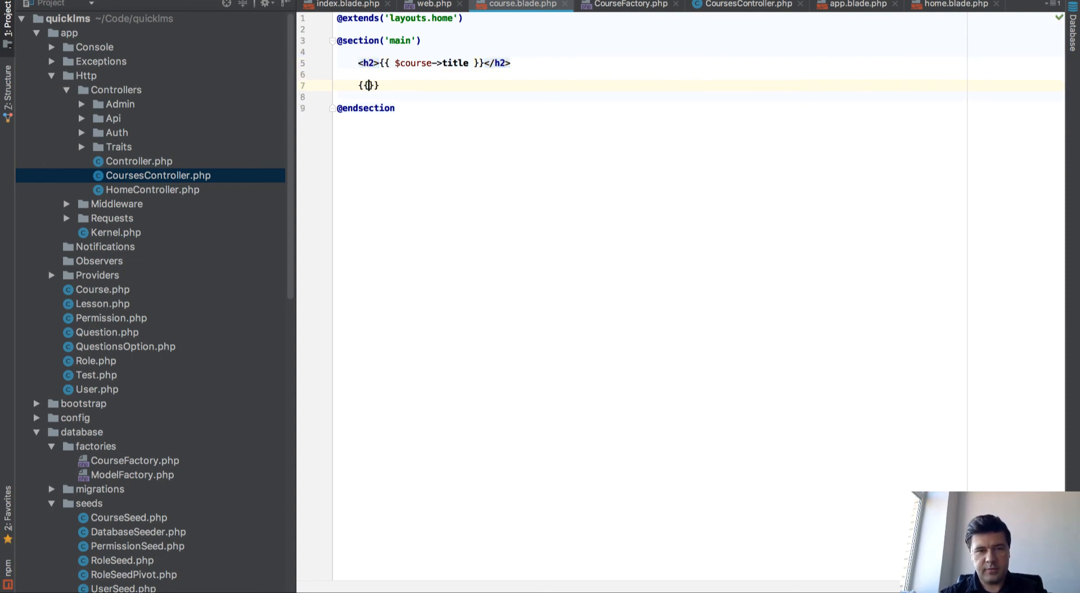
pyautogui.write('$course->description')
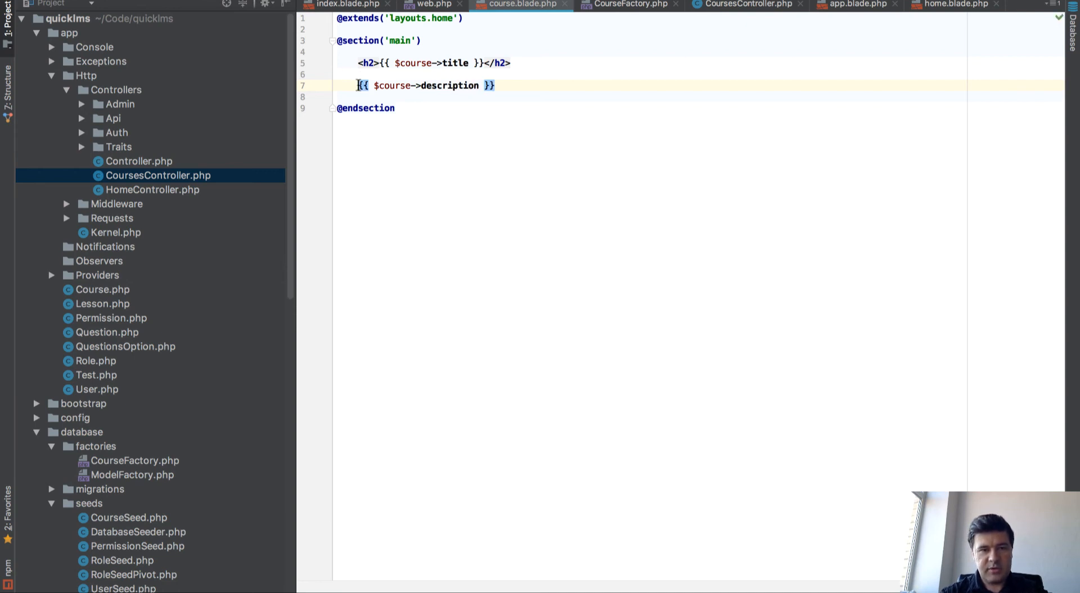
pyautogui.write('<p></p>')
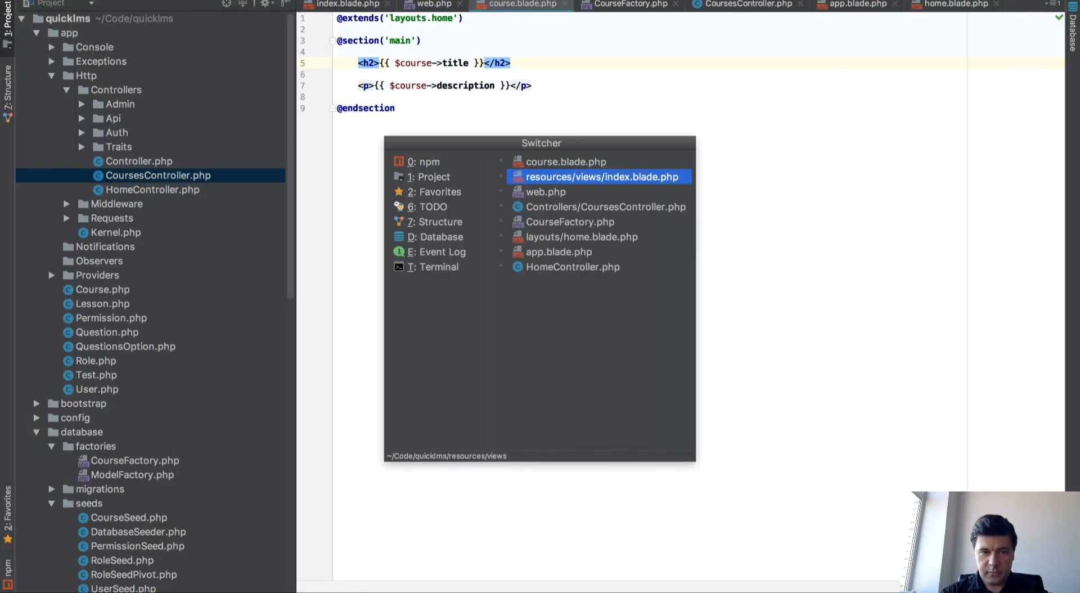
pyautogui.press('Escape')
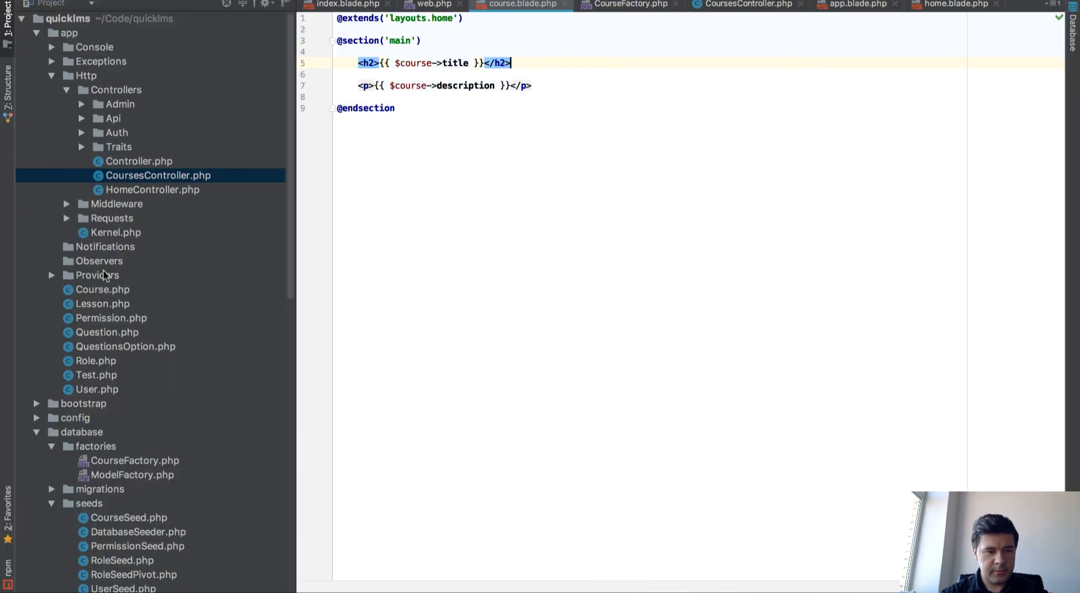
# - Save a copy of errors/503.blade.php as 404.blade.php
pyautogui.scroll(-3)
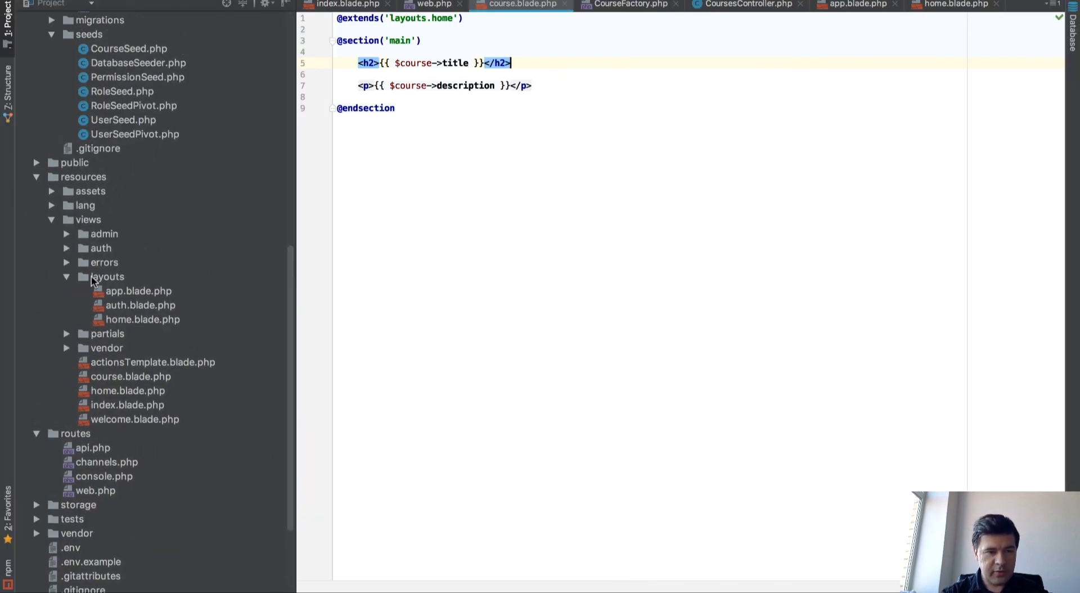
pyautogui.click(104, 262)
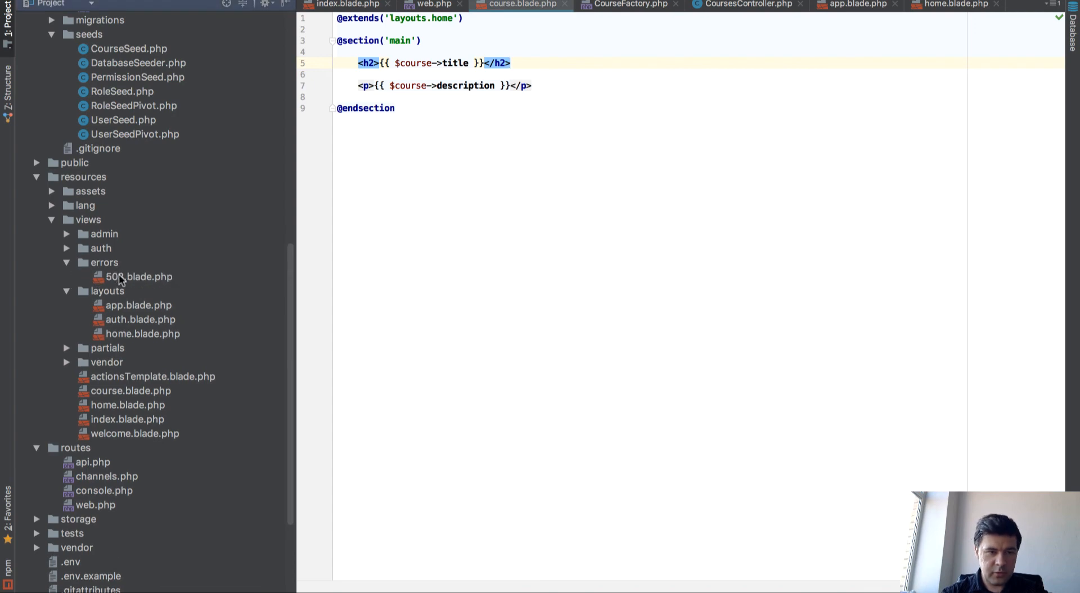
pyautogui.doubleClick(139, 276)
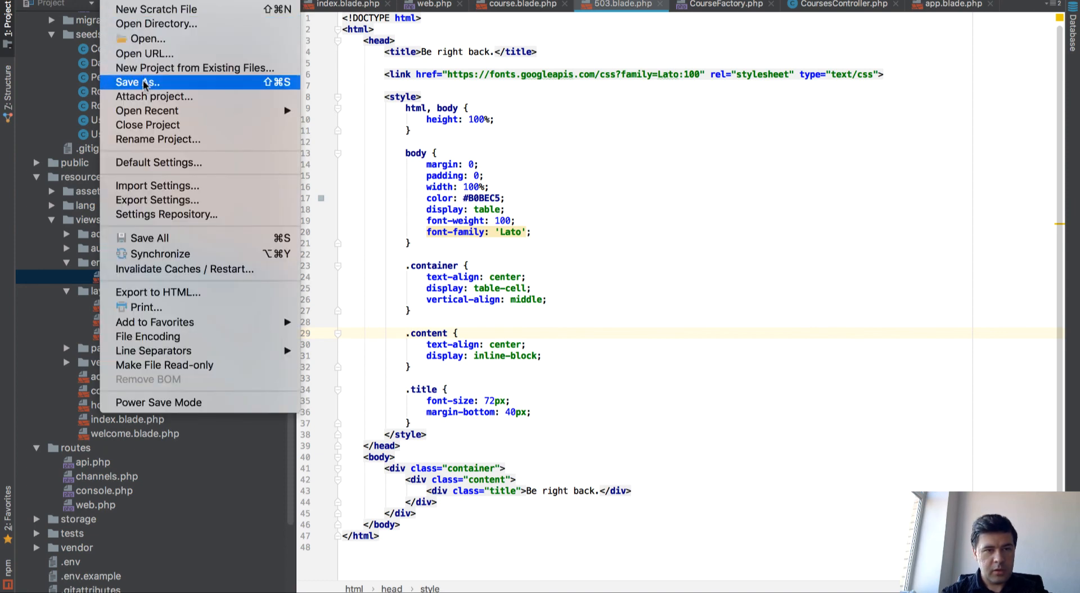
pyautogui.click(136, 82)
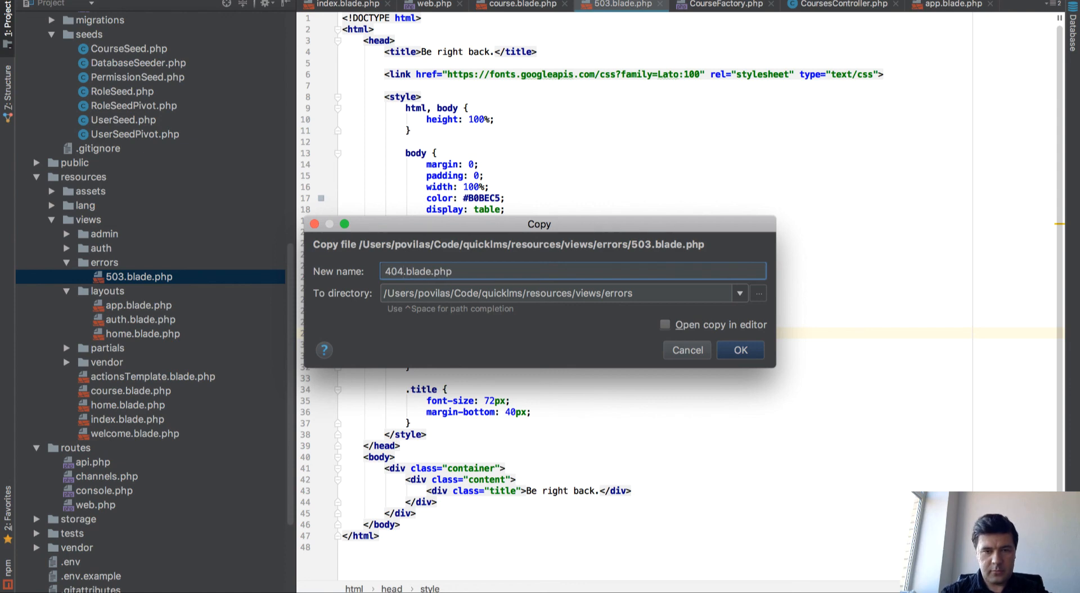
pyautogui.click(740, 350)
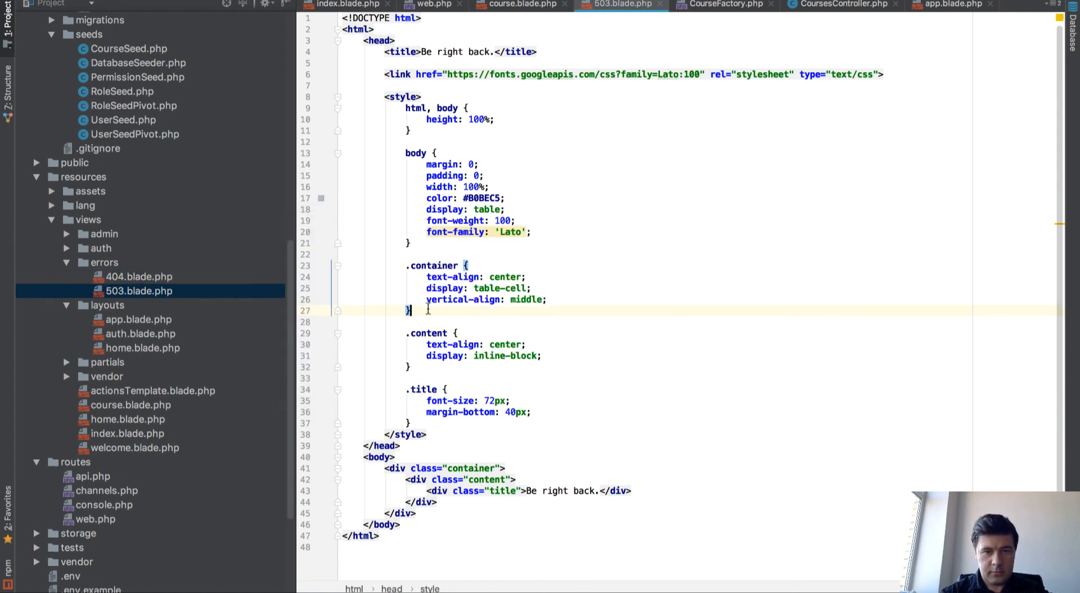
# - Replace the 404 view's 'Be right back.' text with 'Object not found.'
pyautogui.click(138, 275)
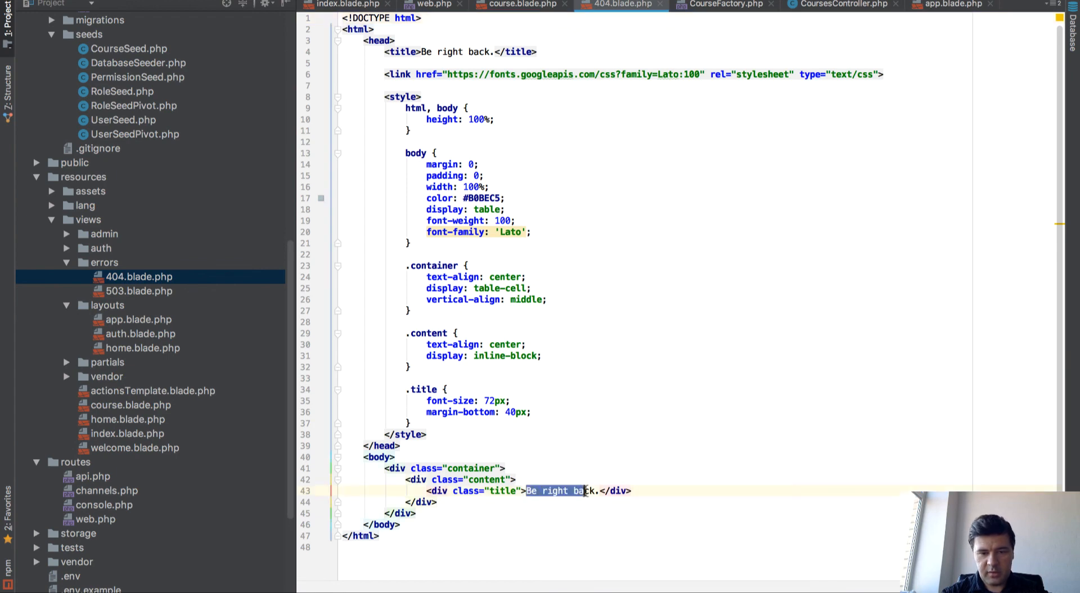
pyautogui.write('Object')
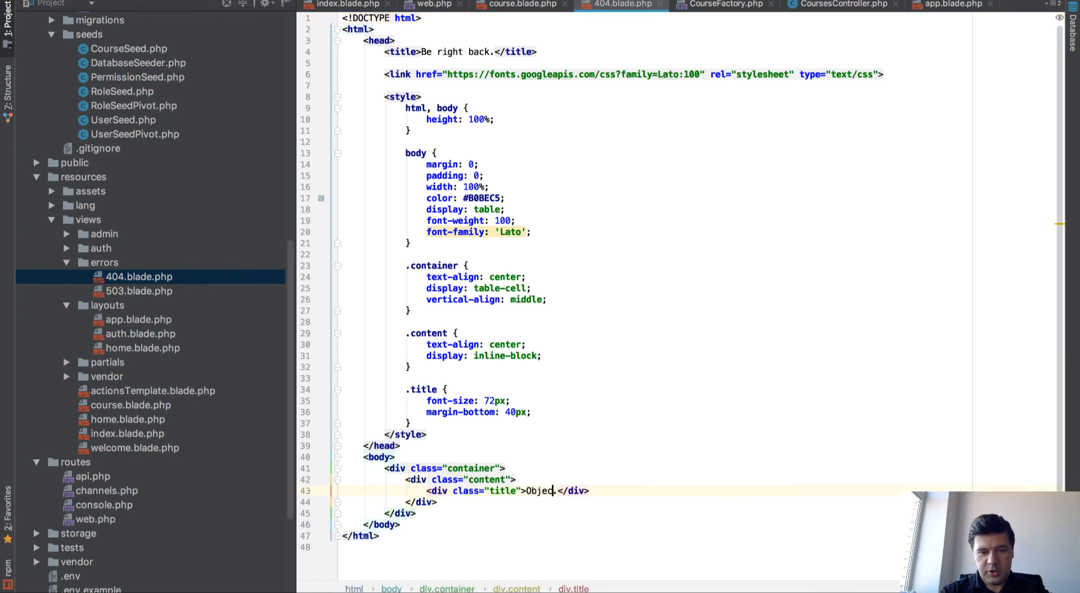
pyautogui.write('not found')
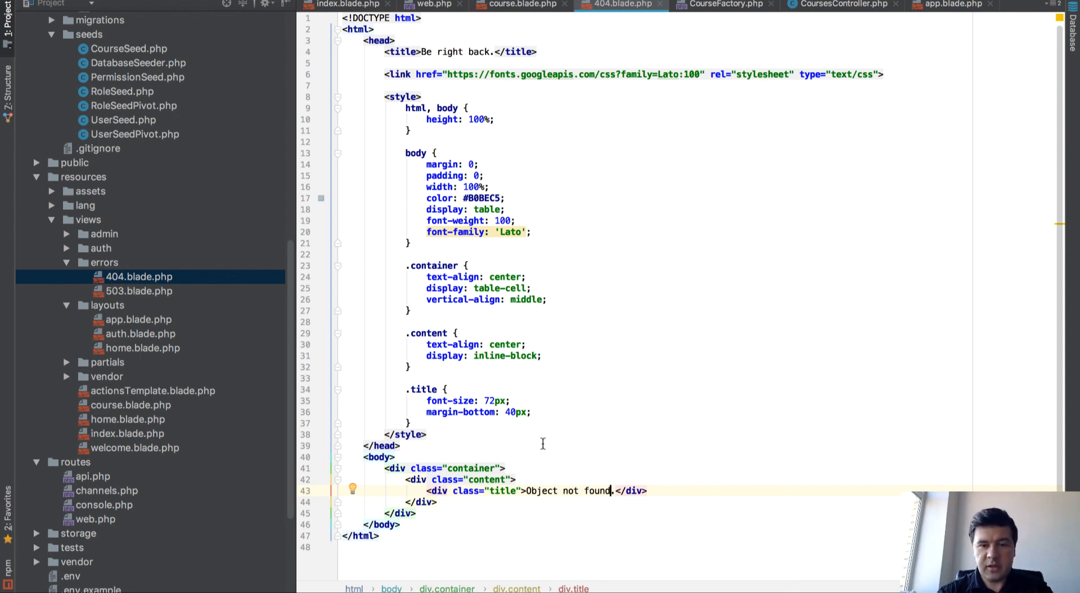
pyautogui.moveTo(529, 114)
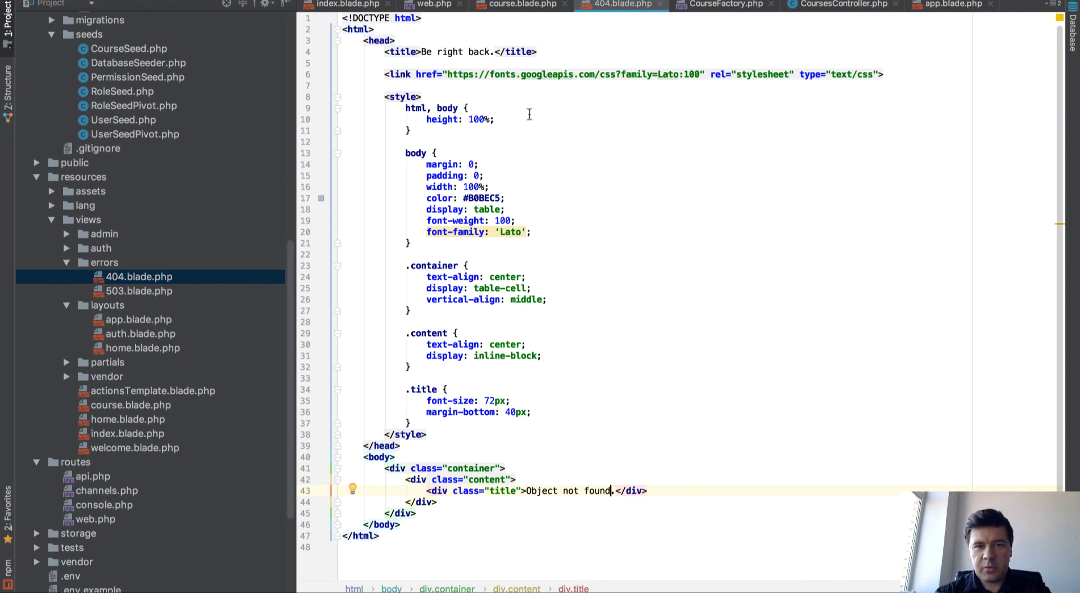
pyautogui.click(344, 4)
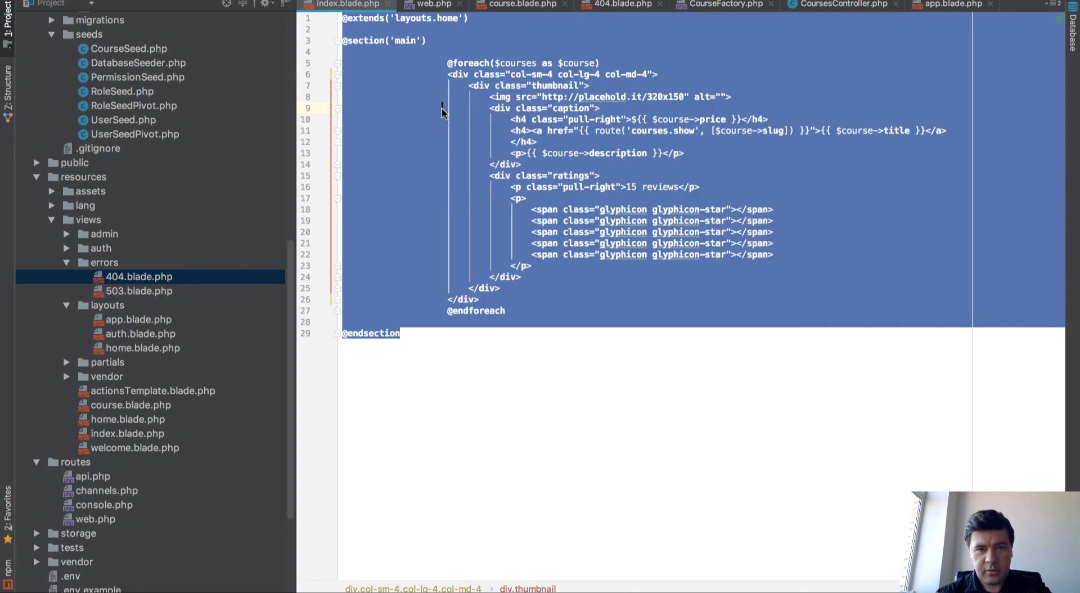
pyautogui.click(617, 5)
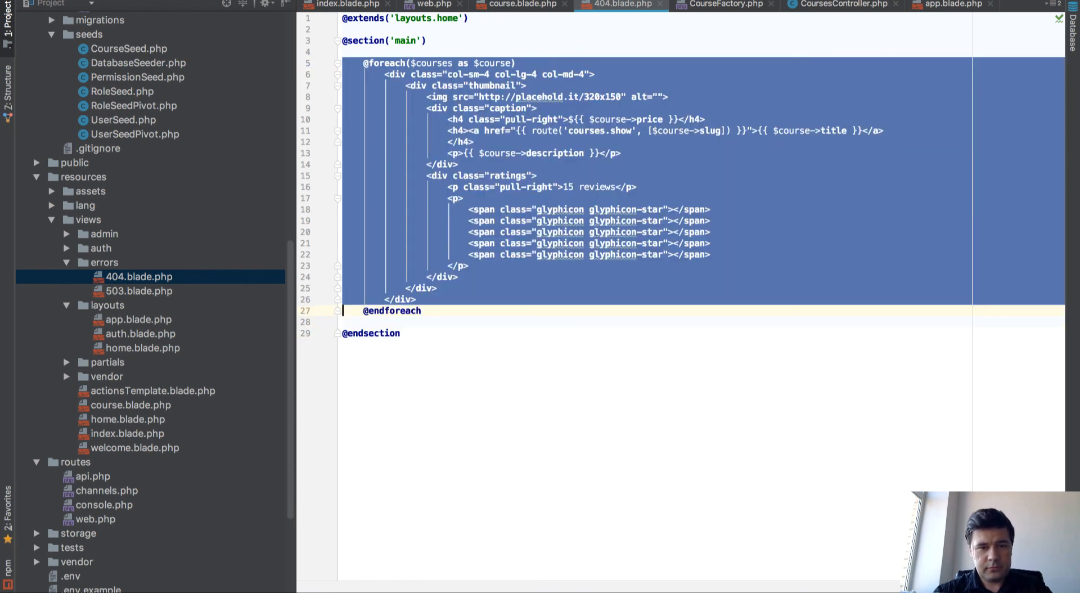
pyautogui.press('Delete')
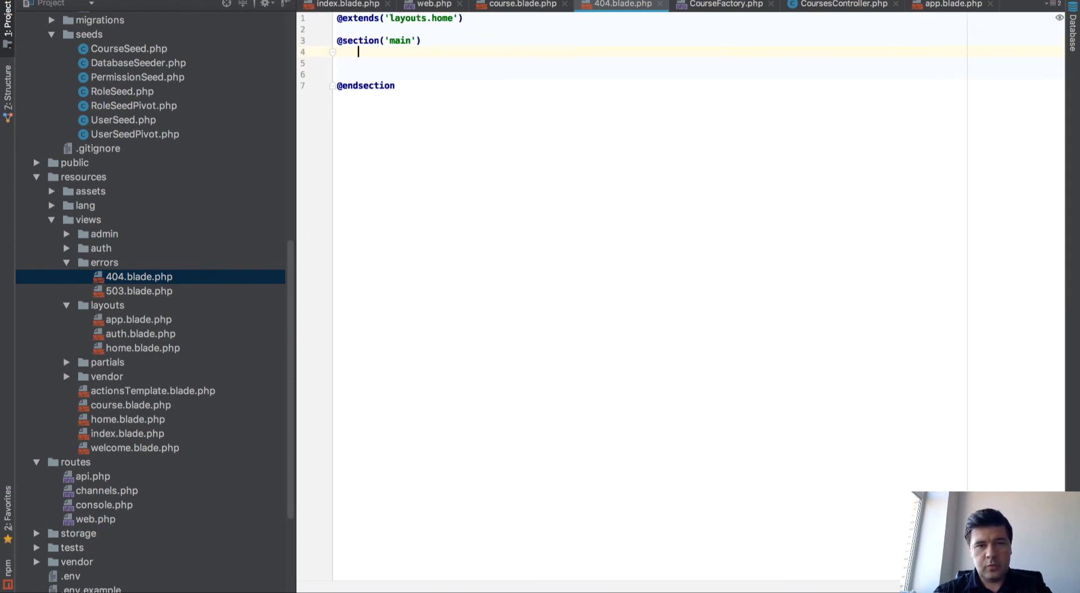
# - Add an <h2>Error</h2> heading and a not-found <p> with a link to the homepage
pyautogui.write('<h2></h2>')
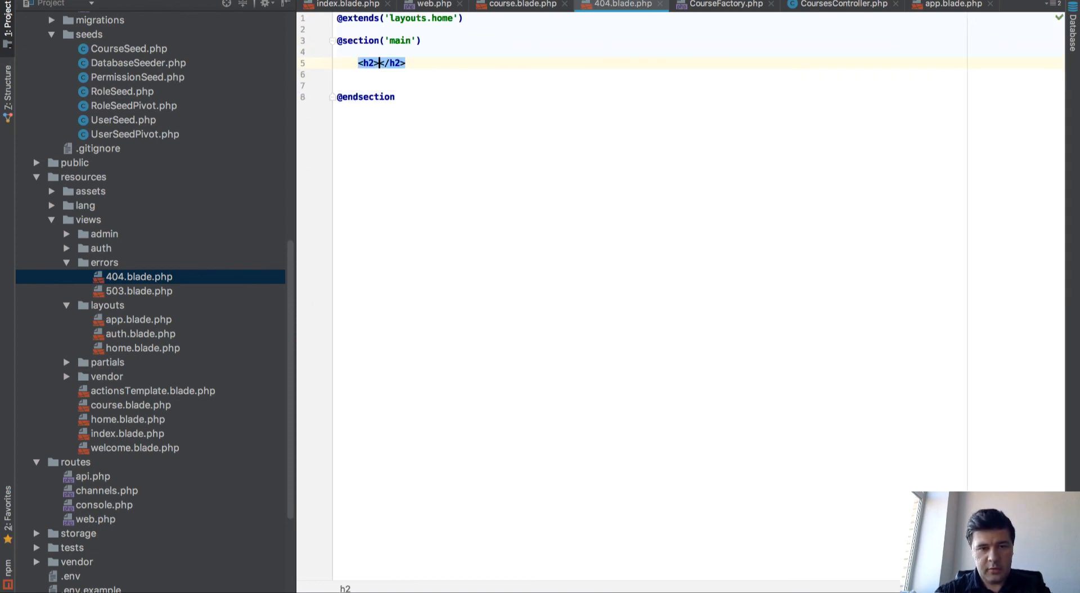
pyautogui.write('Error')
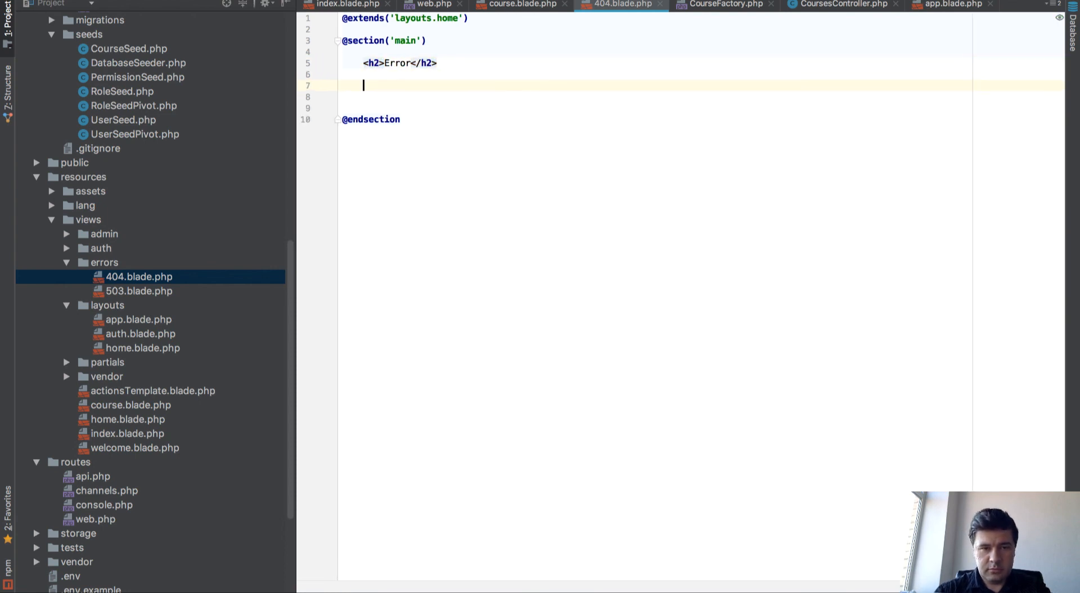
pyautogui.write('<p>Obje</p>')
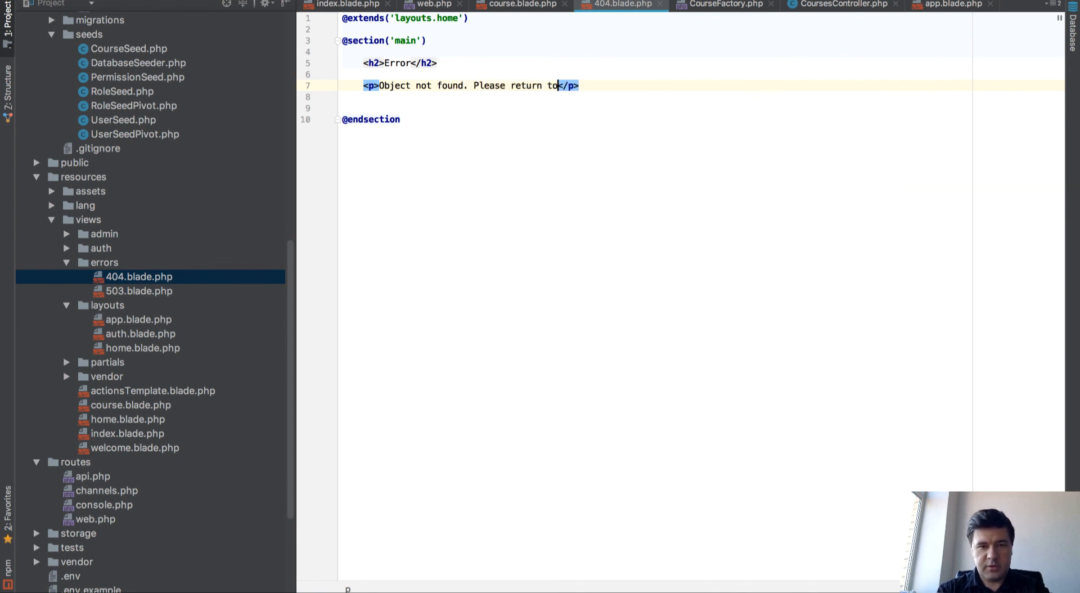
pyautogui.write('<a href')
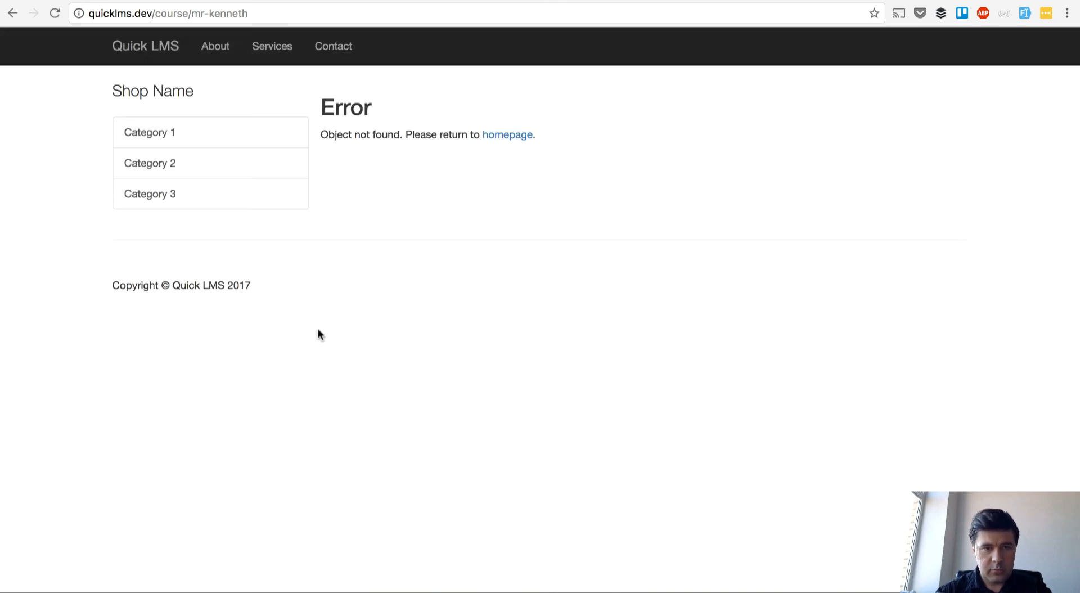
# - Follow the 404 page's homepage link back to quicklms.dev and its course cards
pyautogui.click(507, 135)
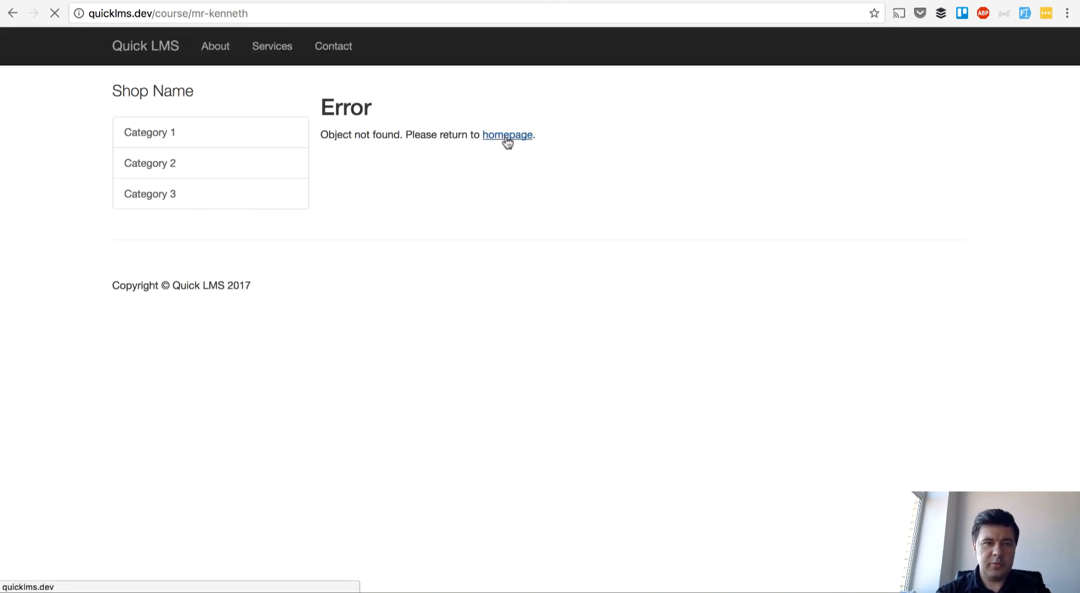
pyautogui.click(508, 134)
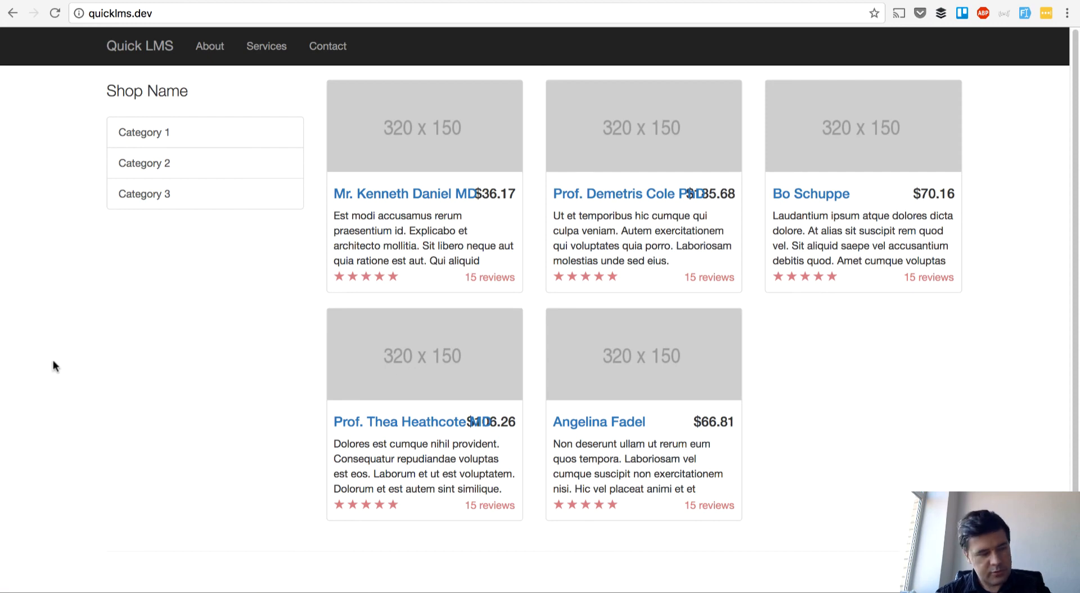
pyautogui.moveTo(96, 385)
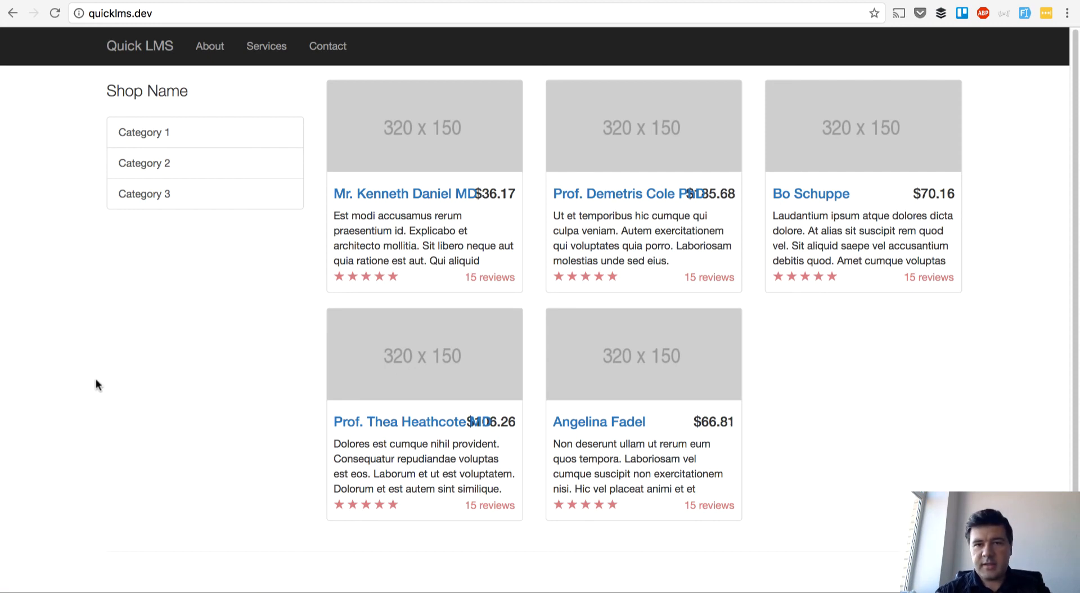